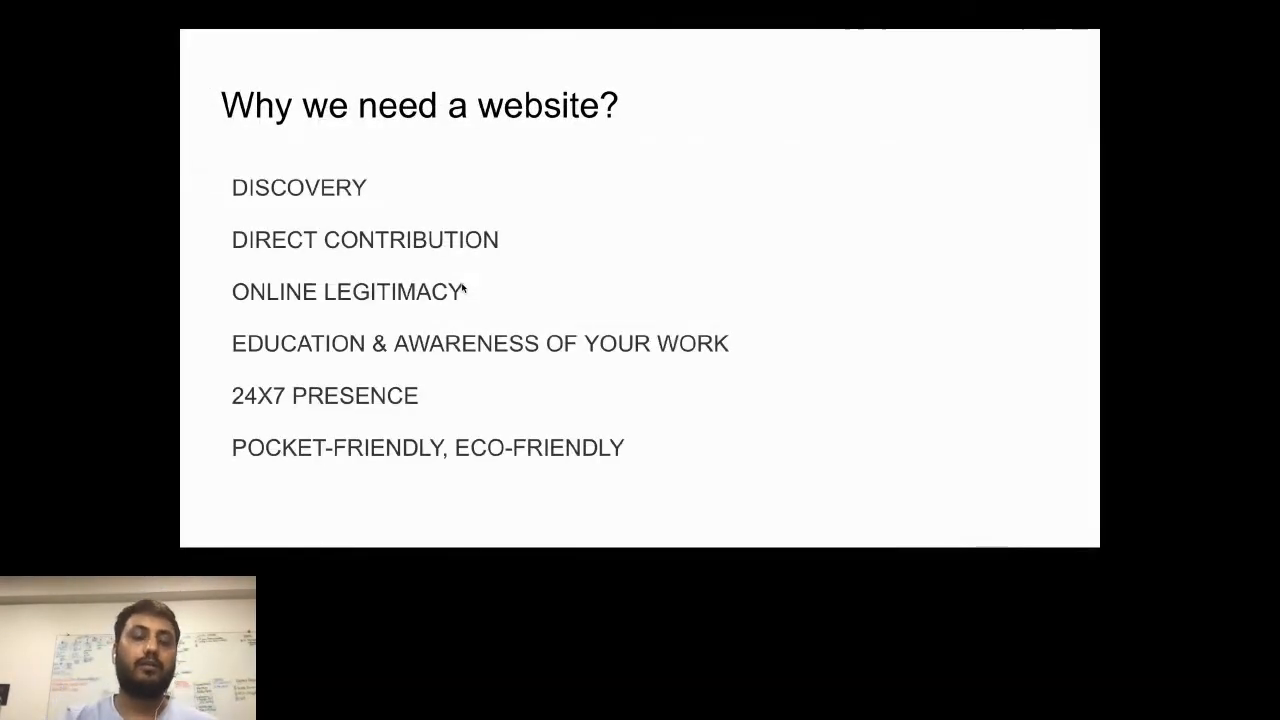
{"action": "mouse_move", "coordinate": [362, 172]}
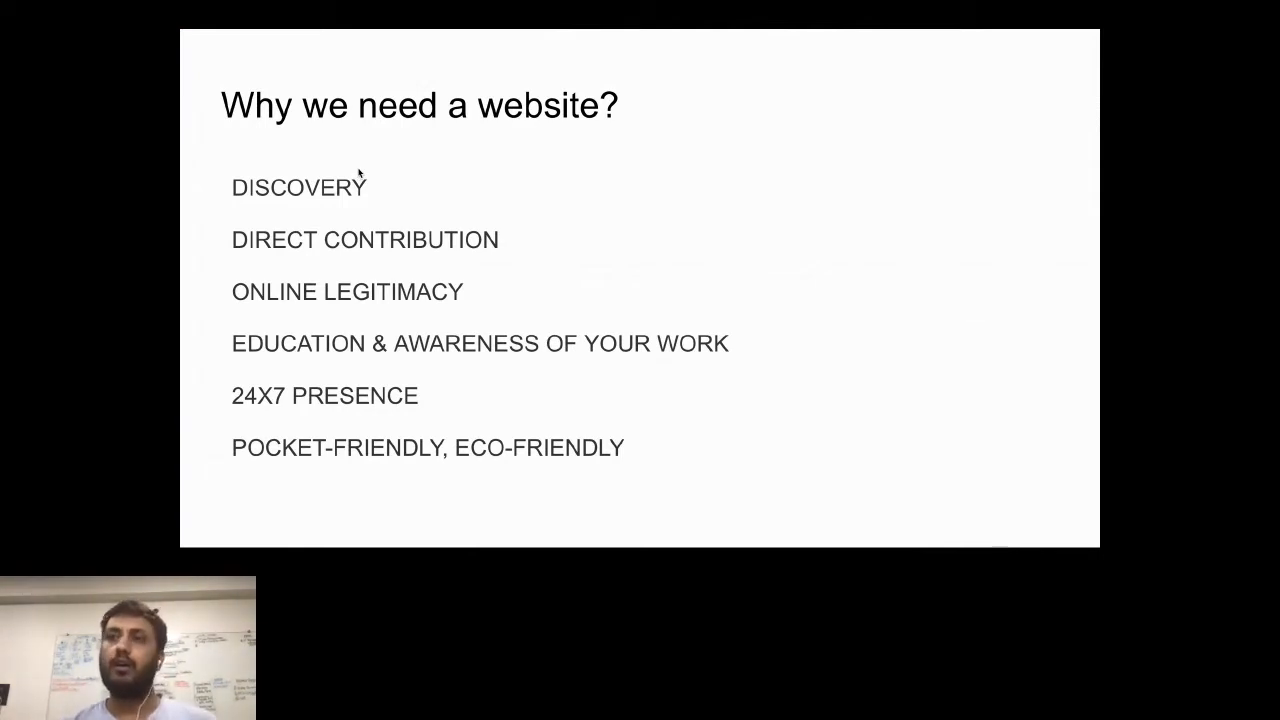
{"action": "mouse_move", "coordinate": [360, 172]}
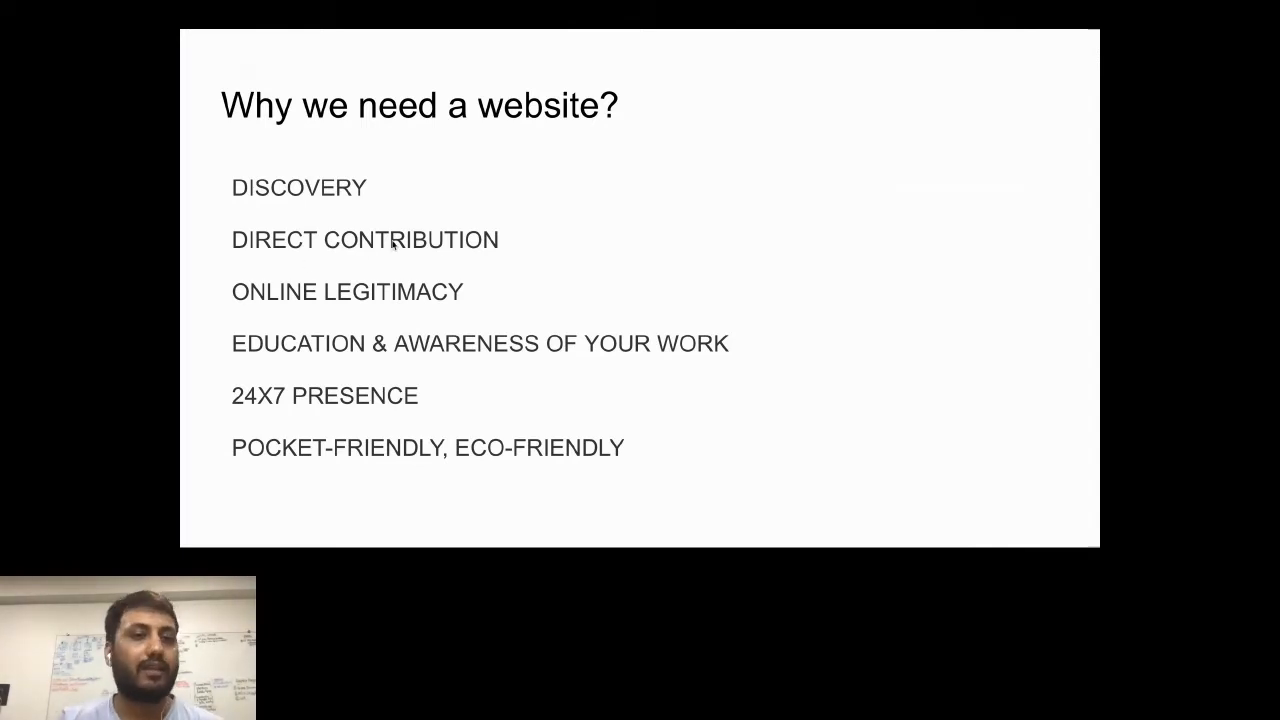
{"action": "mouse_move", "coordinate": [276, 316]}
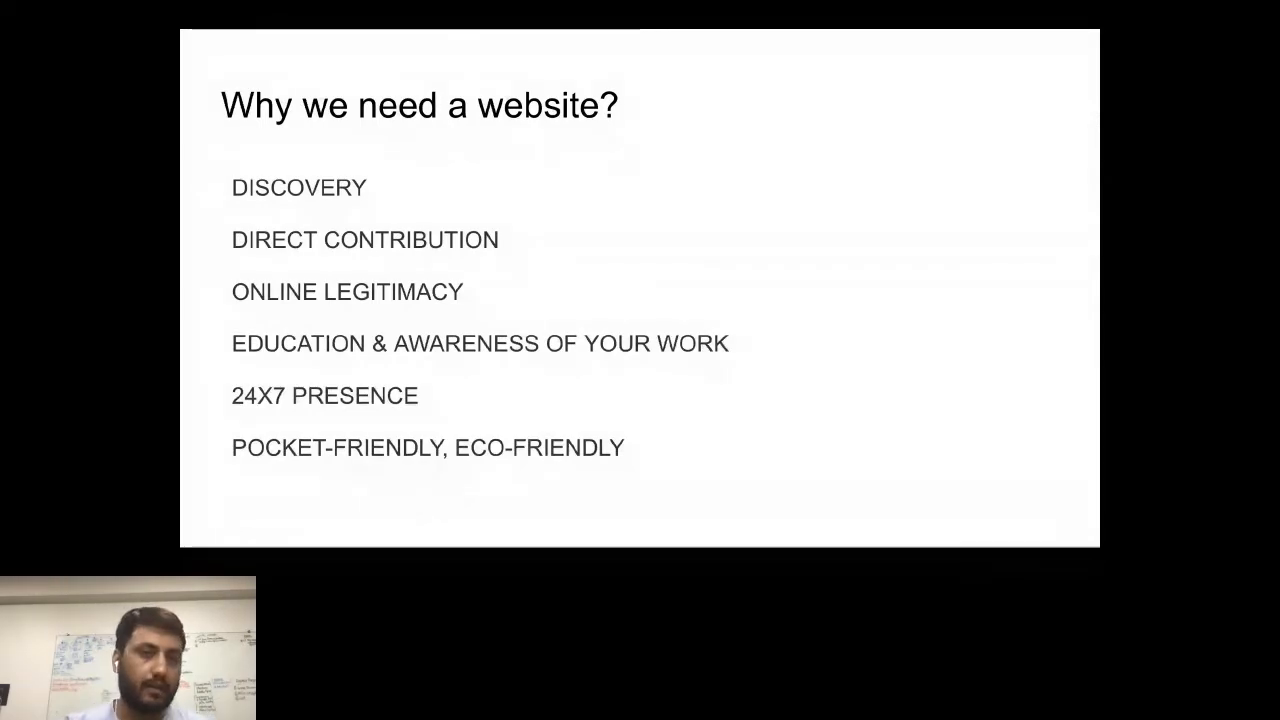
{"action": "mouse_move", "coordinate": [536, 390]}
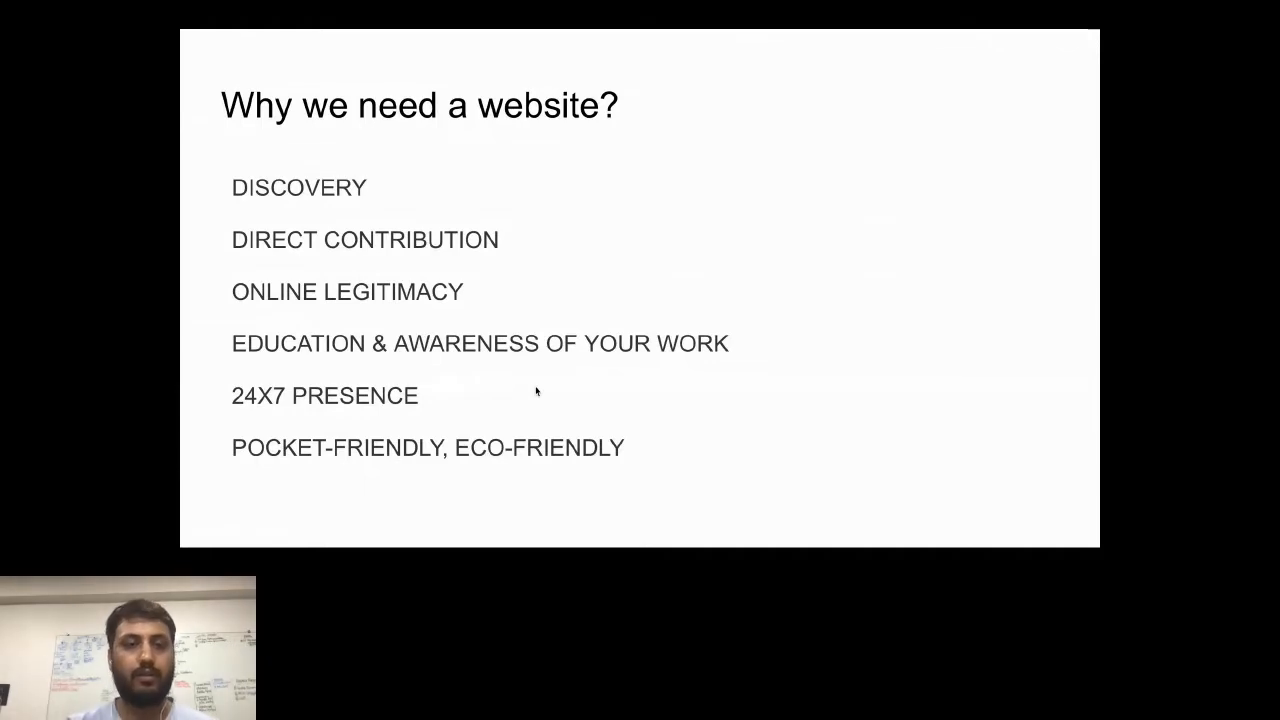
{"action": "mouse_move", "coordinate": [536, 392]}
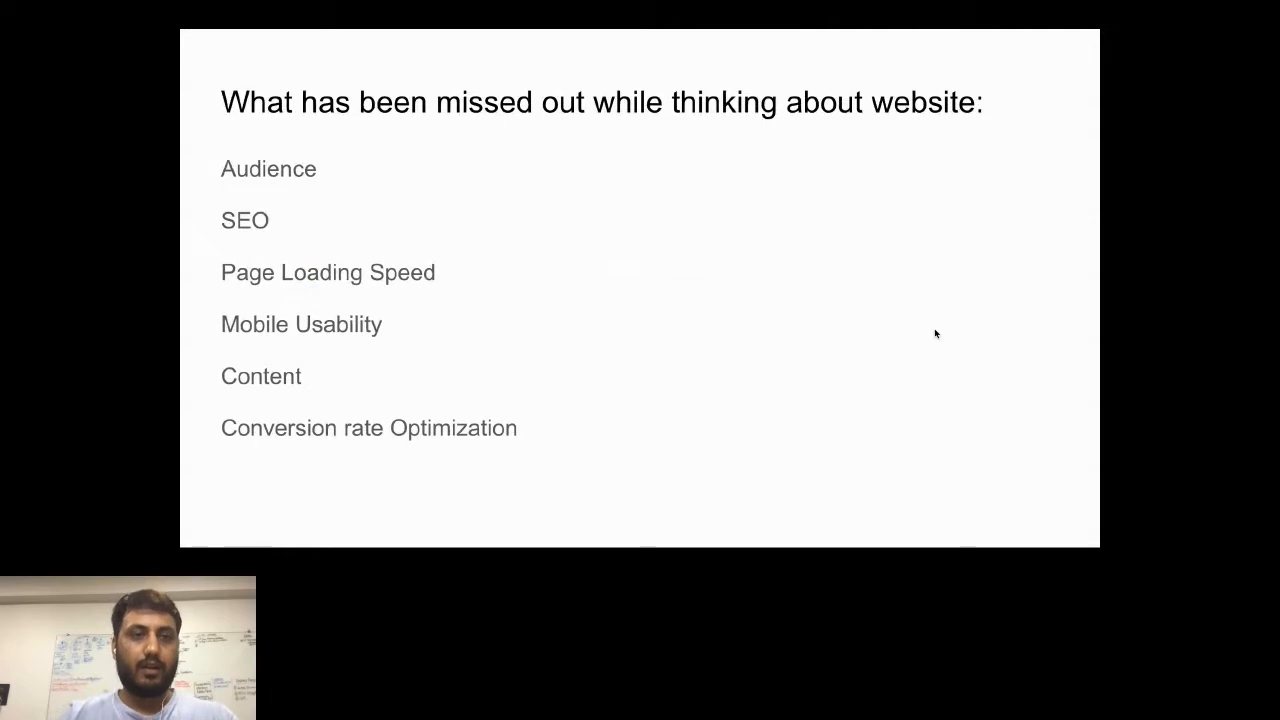
{"action": "mouse_move", "coordinate": [352, 124]}
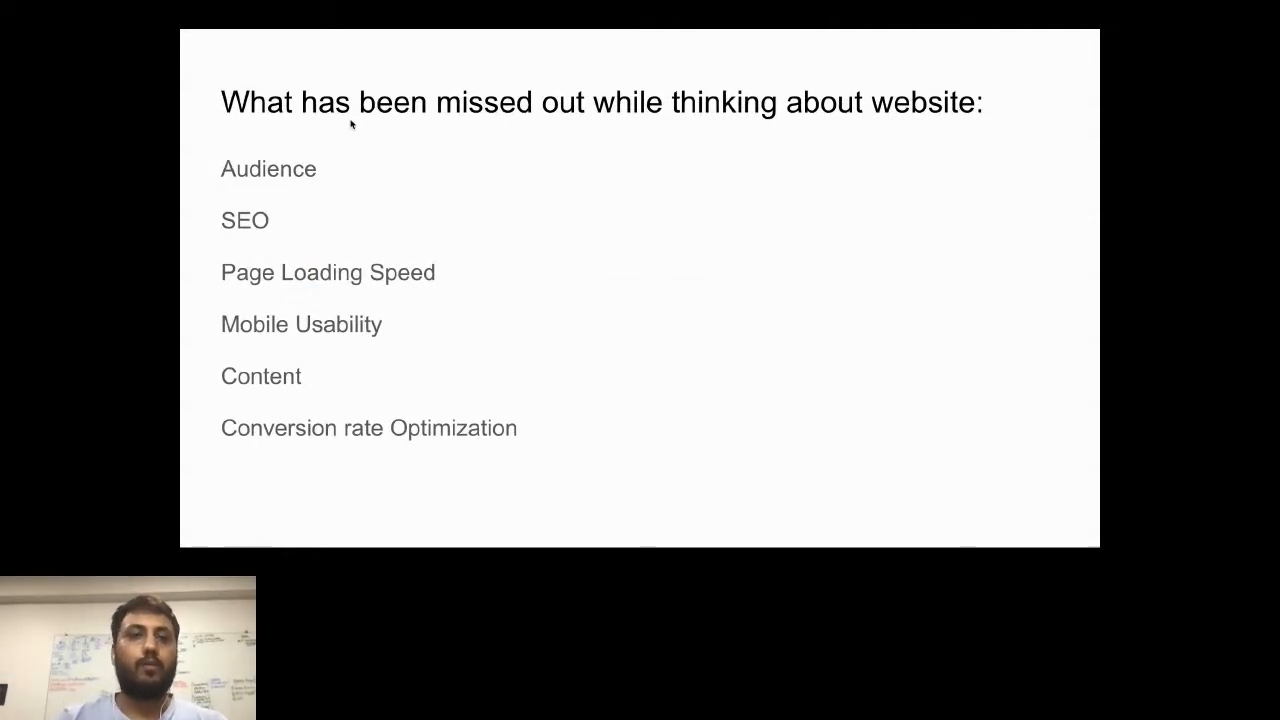
{"action": "mouse_move", "coordinate": [460, 144]}
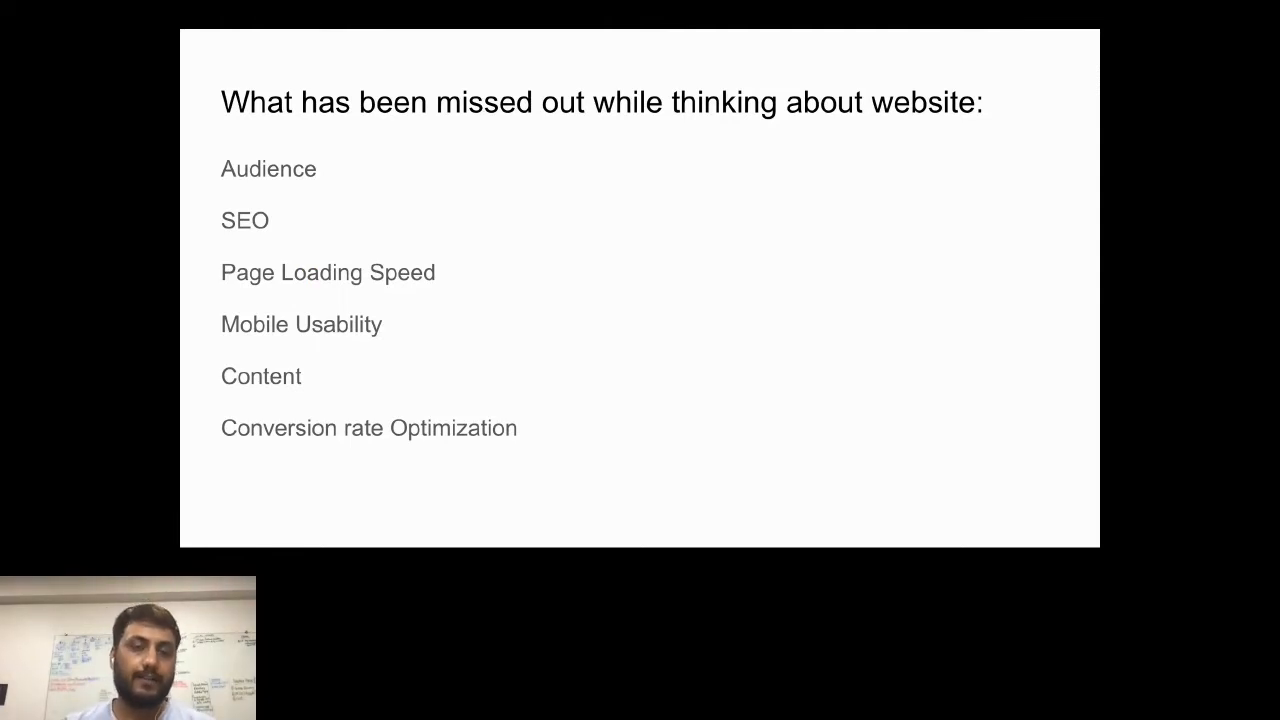
{"action": "mouse_move", "coordinate": [350, 144]}
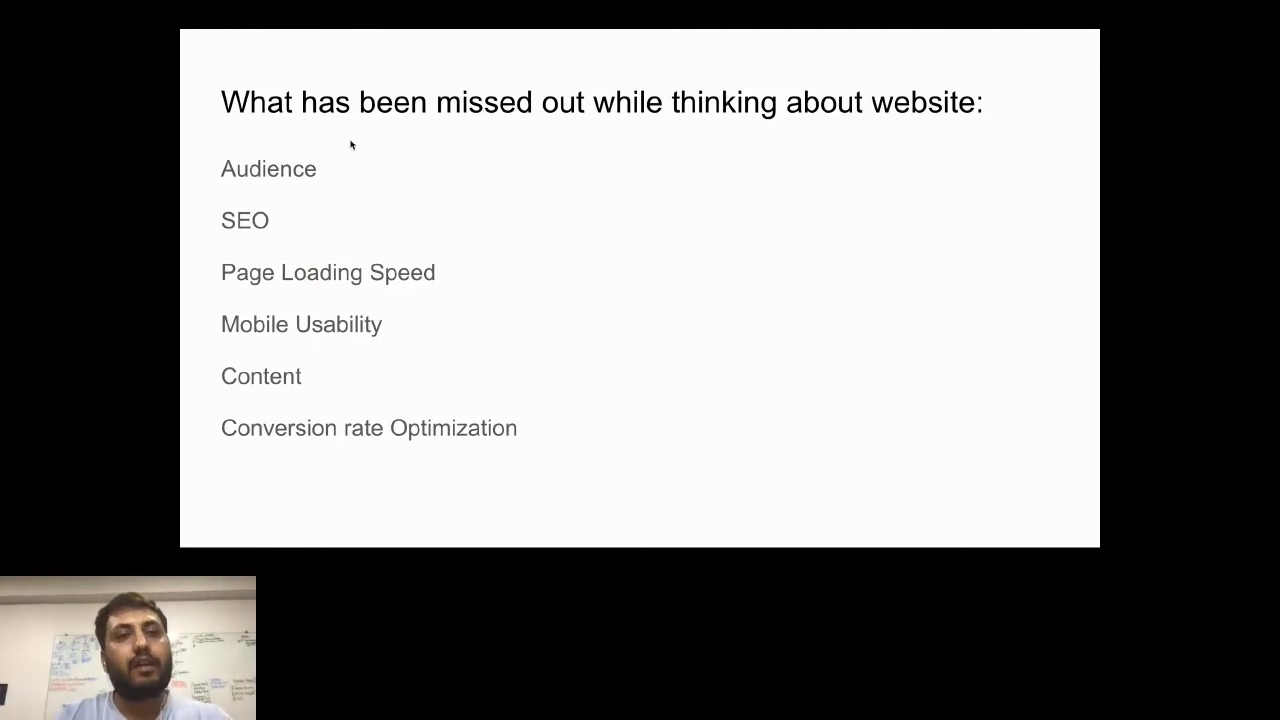
{"action": "mouse_move", "coordinate": [348, 204]}
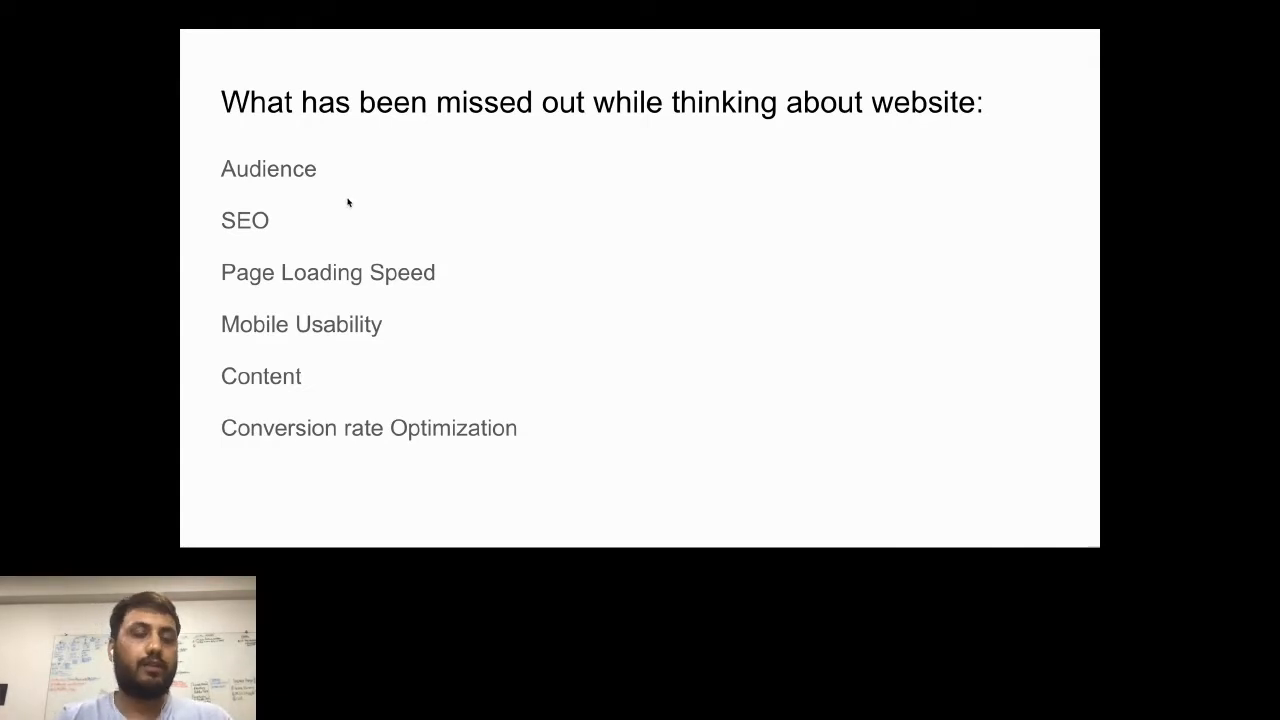
{"action": "mouse_move", "coordinate": [310, 178]}
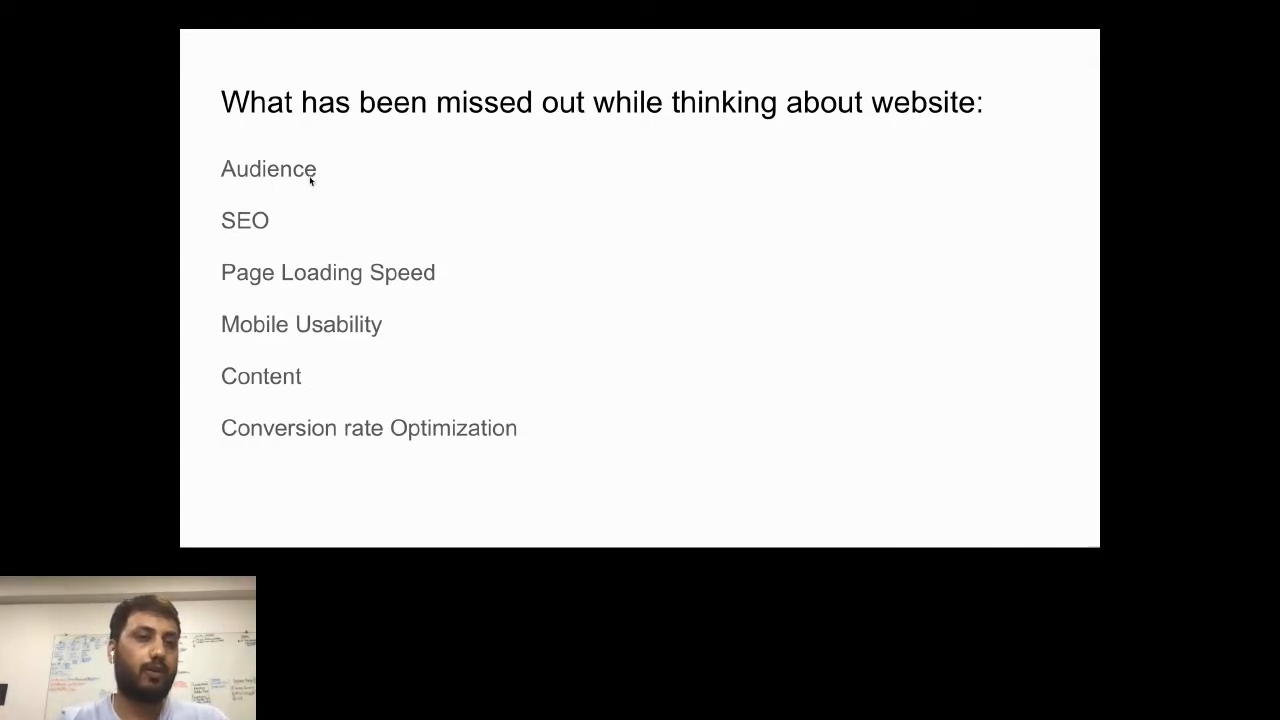
{"action": "mouse_move", "coordinate": [402, 288]}
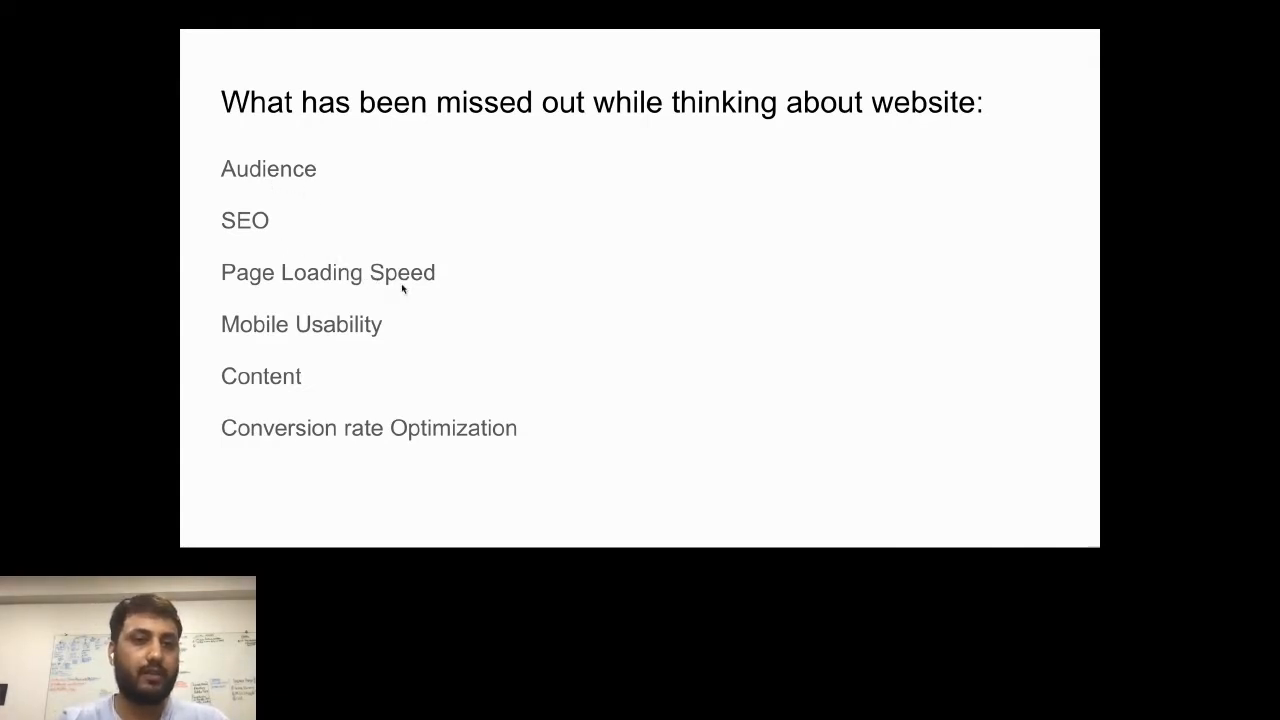
{"action": "mouse_move", "coordinate": [376, 372]}
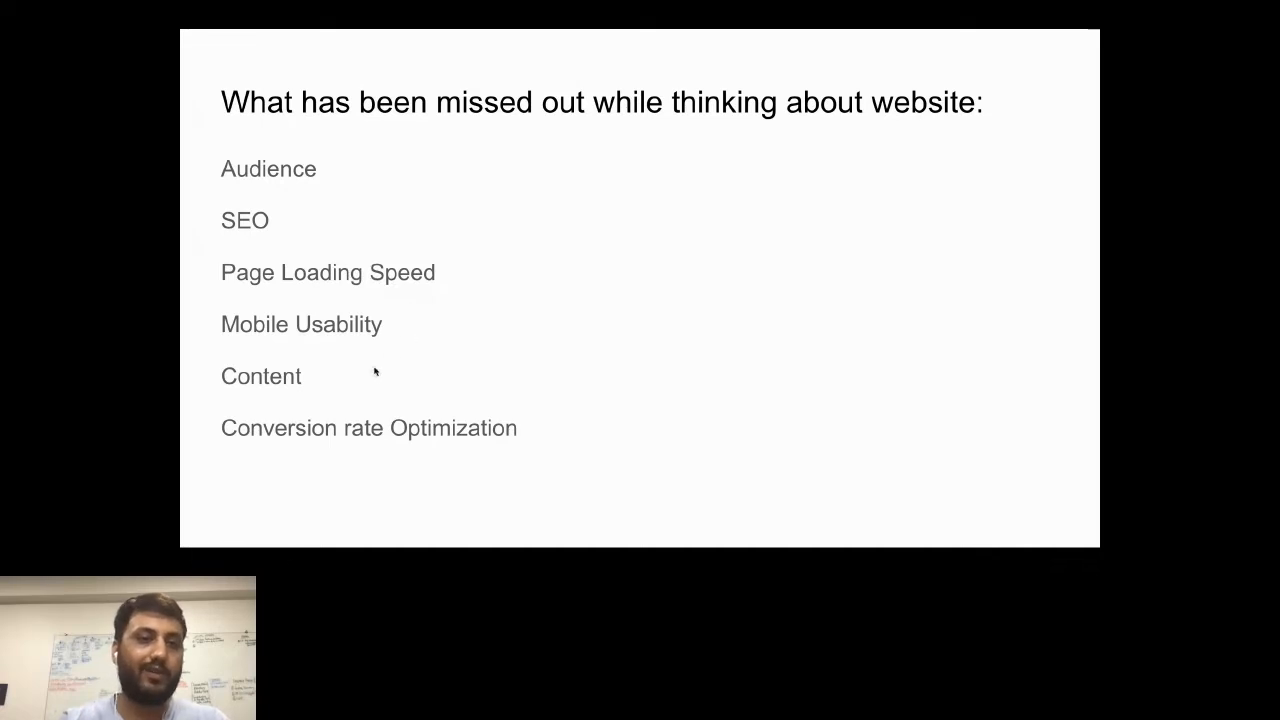
{"action": "mouse_move", "coordinate": [596, 396]}
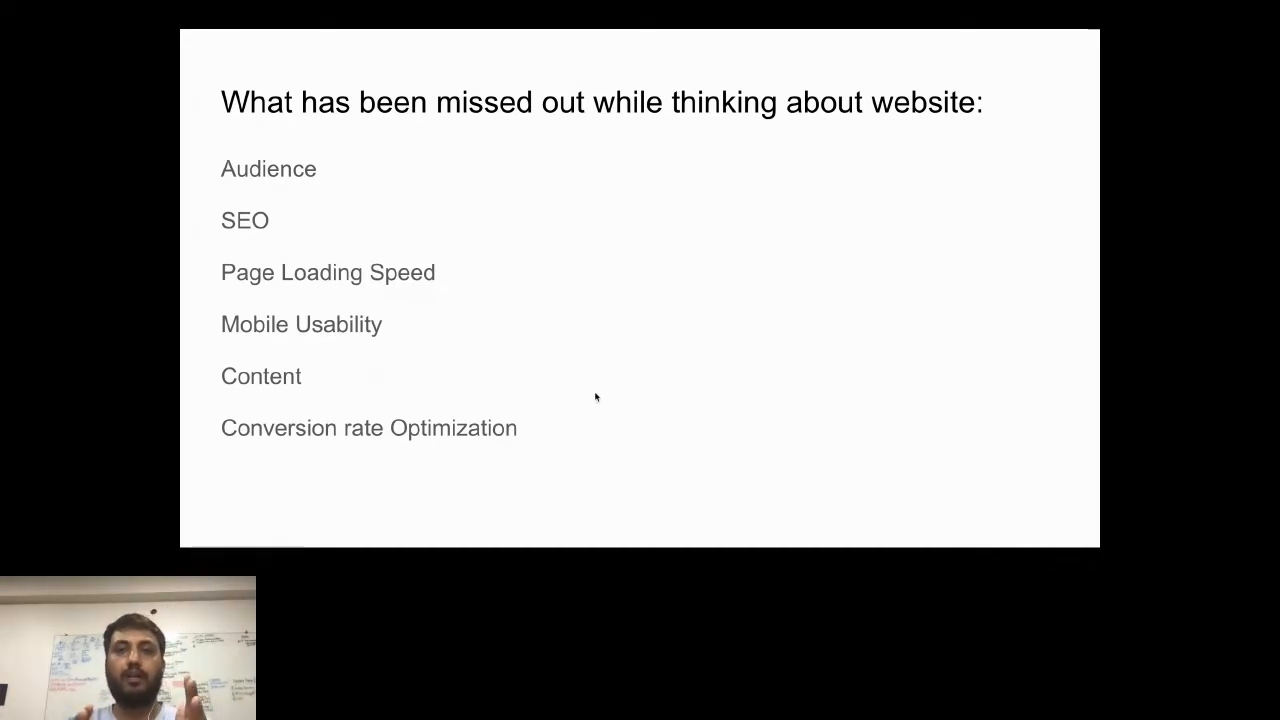
{"action": "mouse_move", "coordinate": [716, 376]}
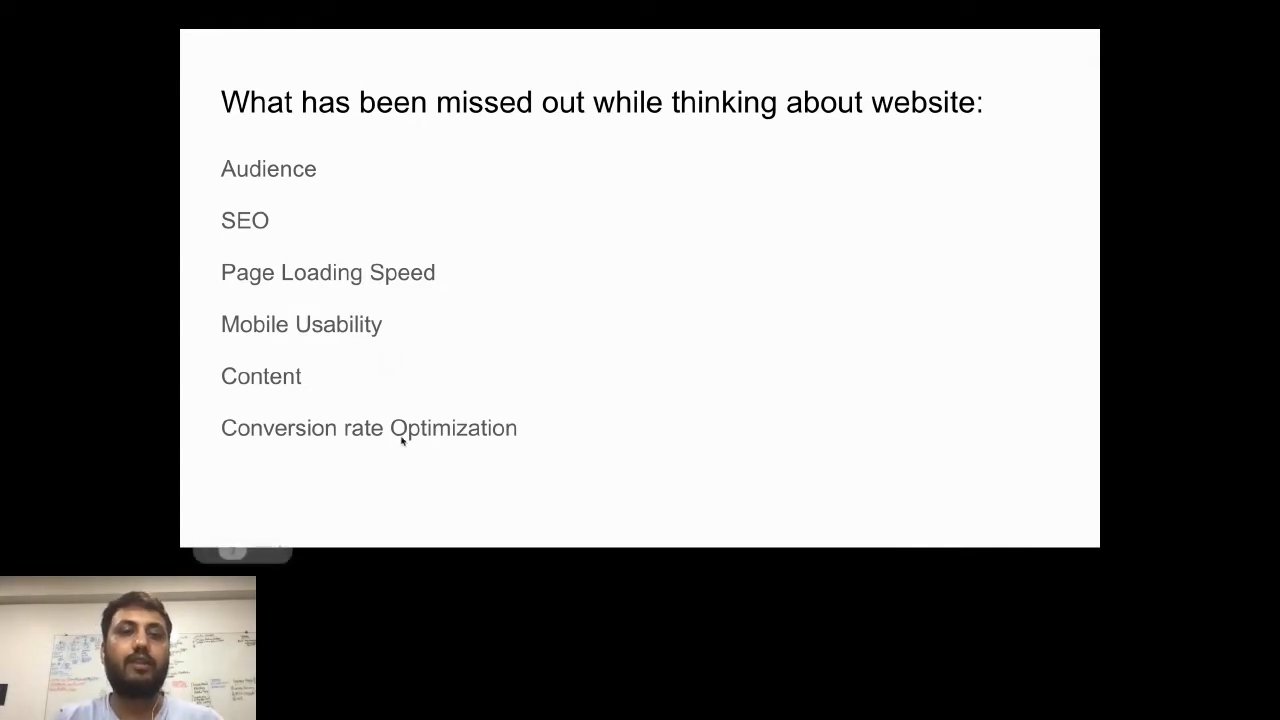
{"action": "mouse_move", "coordinate": [658, 302]}
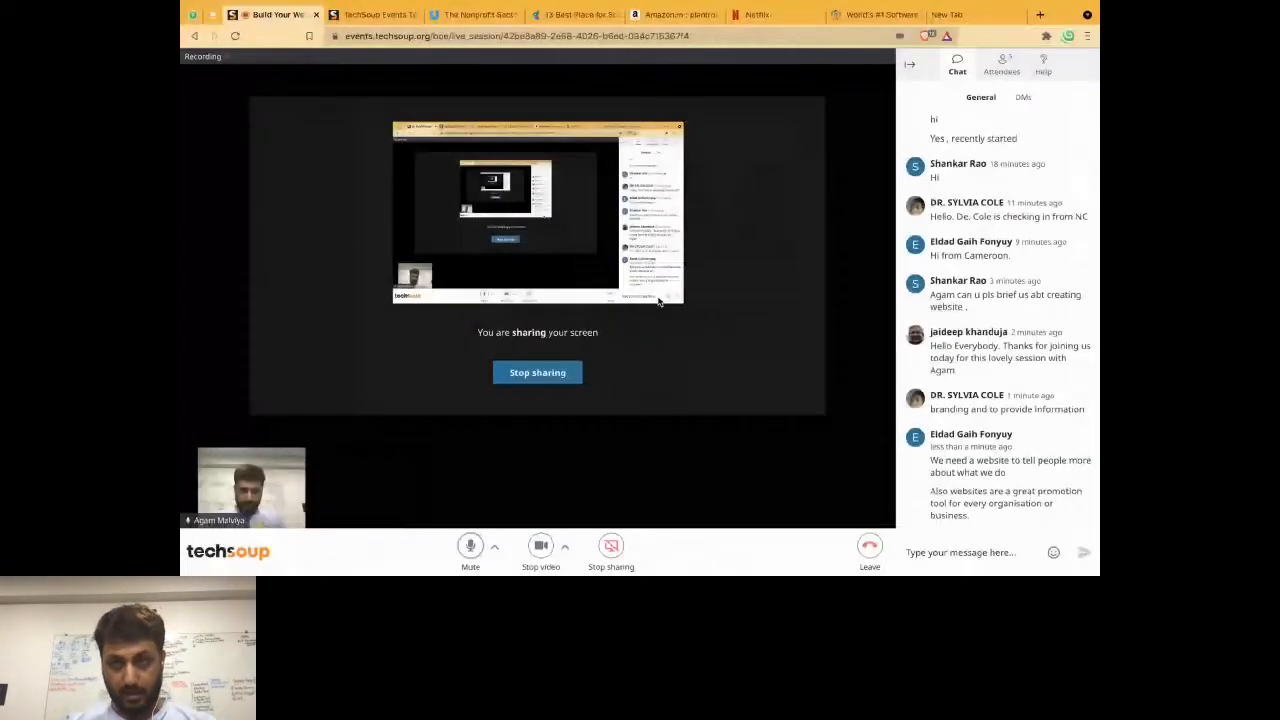
{"action": "mouse_move", "coordinate": [732, 276]}
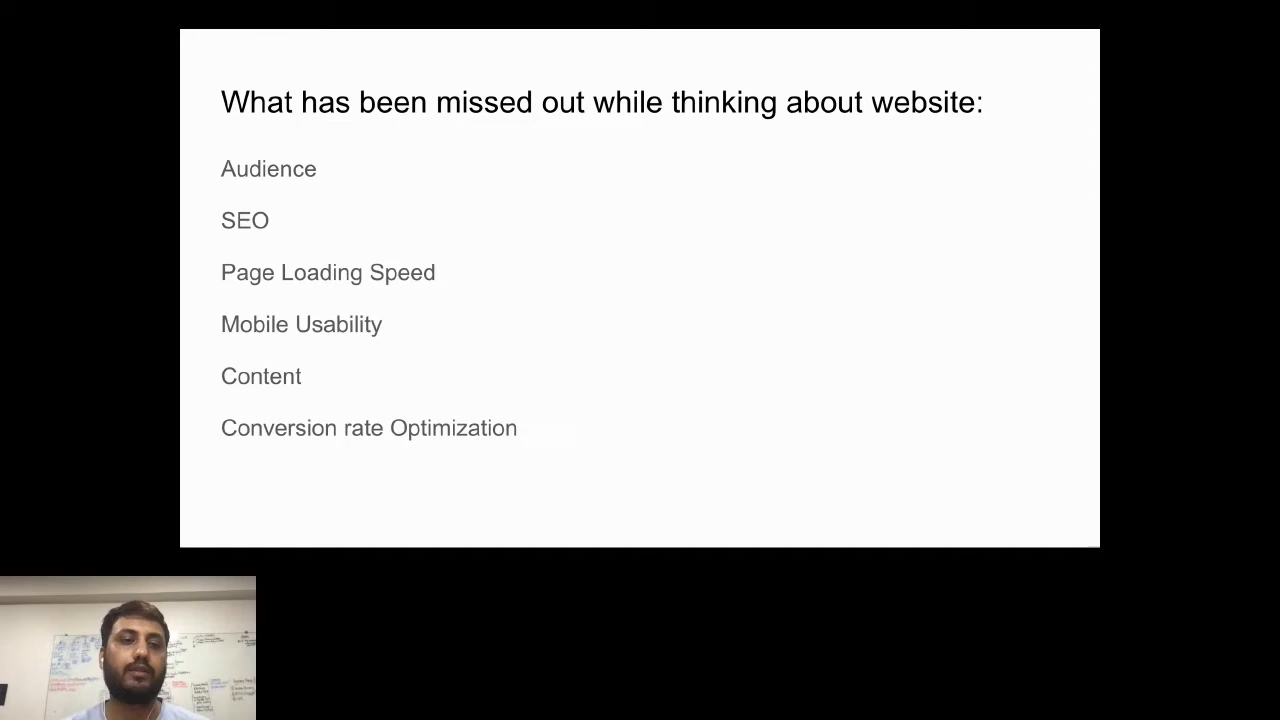
{"action": "mouse_move", "coordinate": [472, 376]}
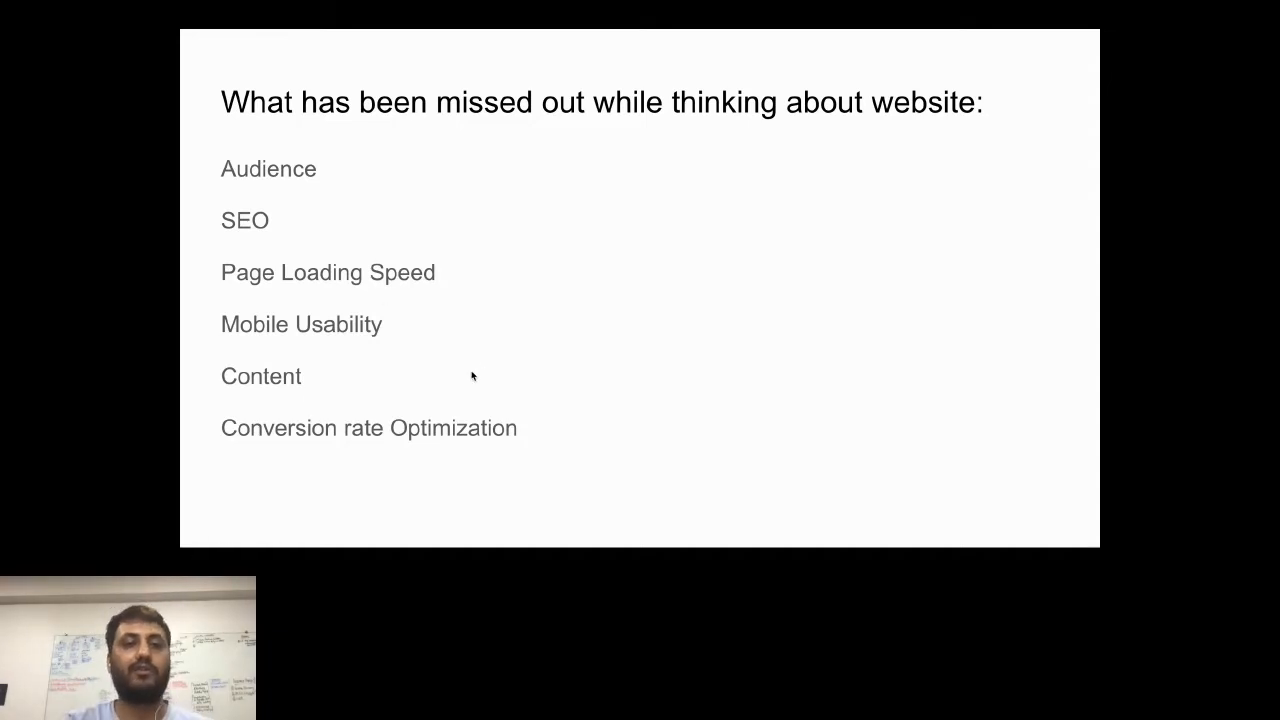
{"action": "mouse_move", "coordinate": [338, 162]}
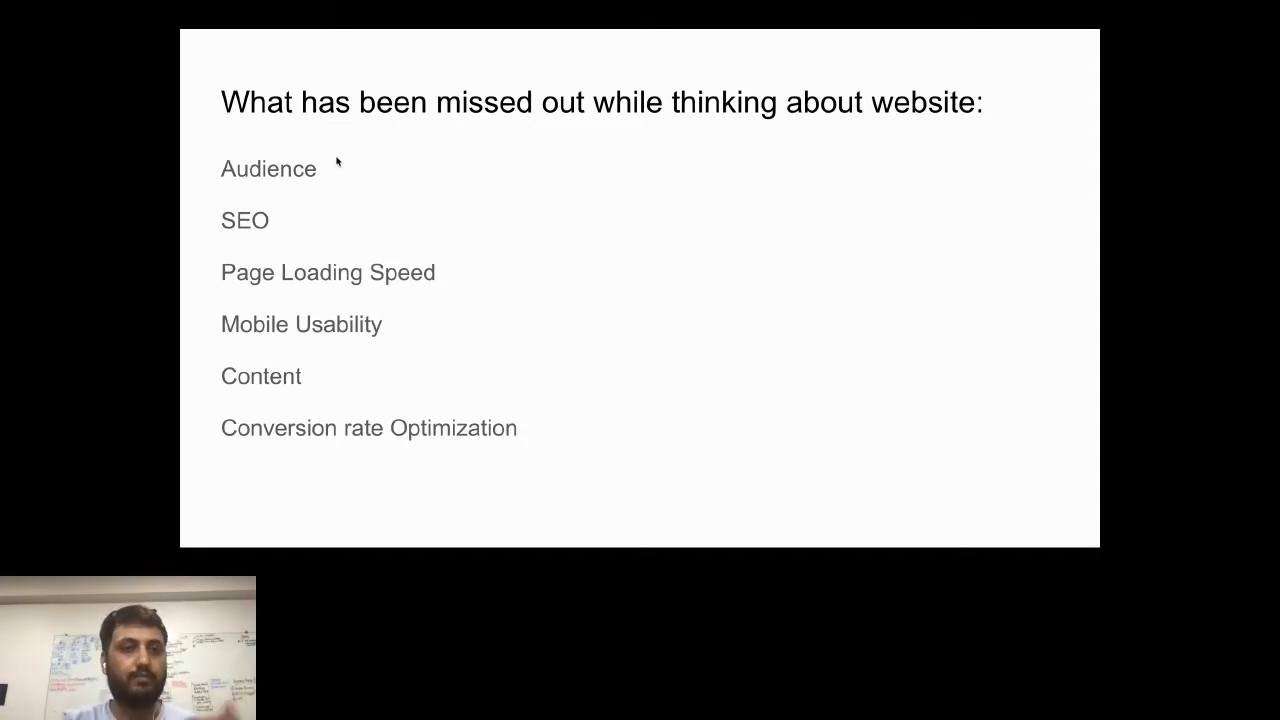
{"action": "mouse_move", "coordinate": [612, 210]}
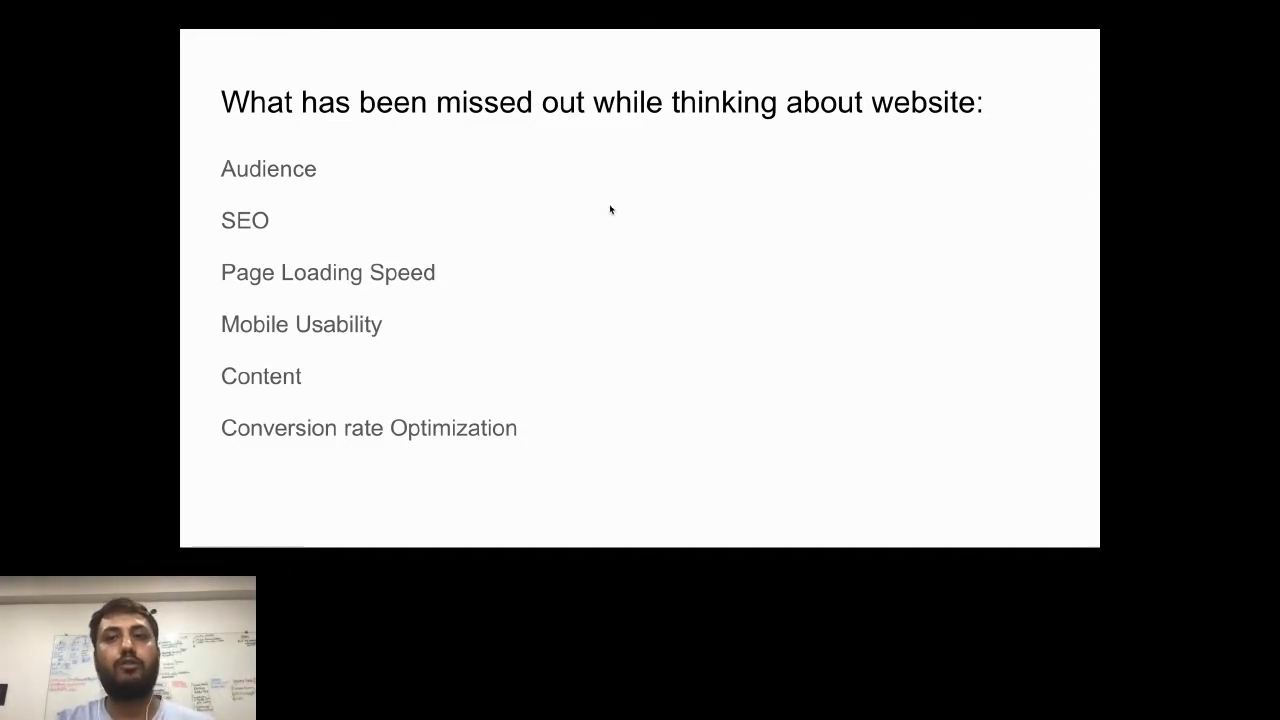
{"action": "mouse_move", "coordinate": [668, 196]}
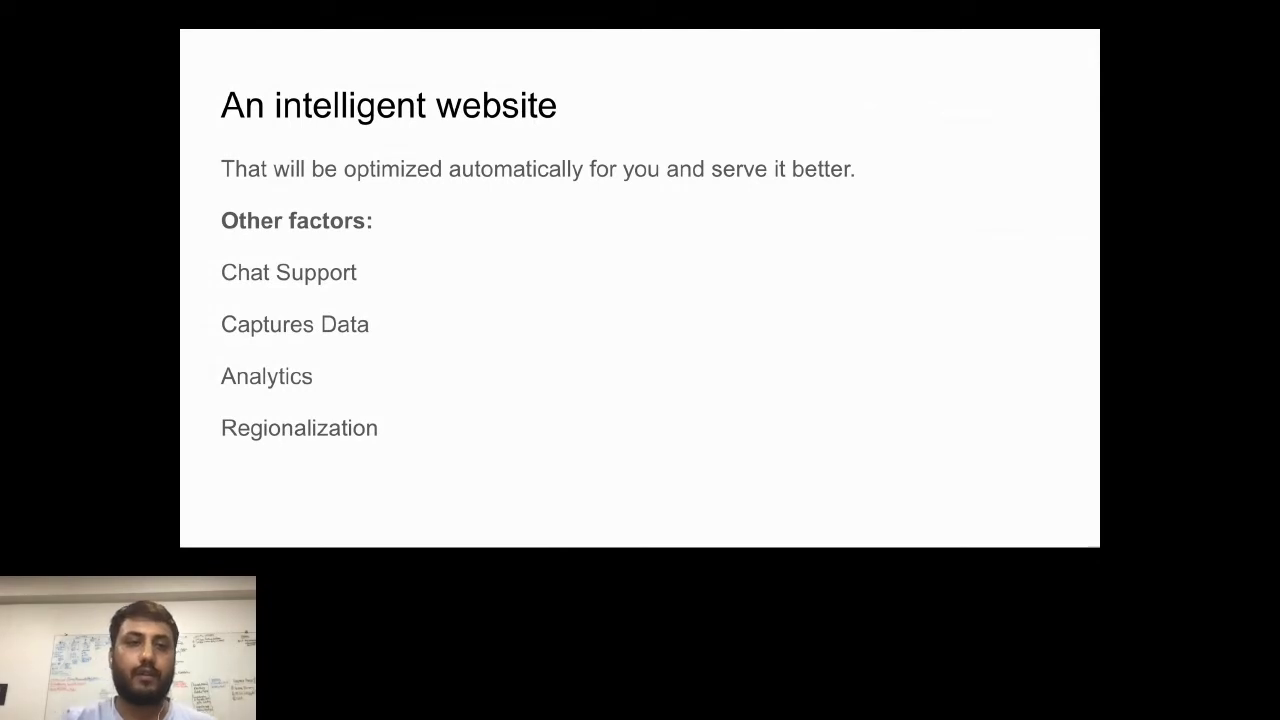
{"action": "mouse_move", "coordinate": [560, 212]}
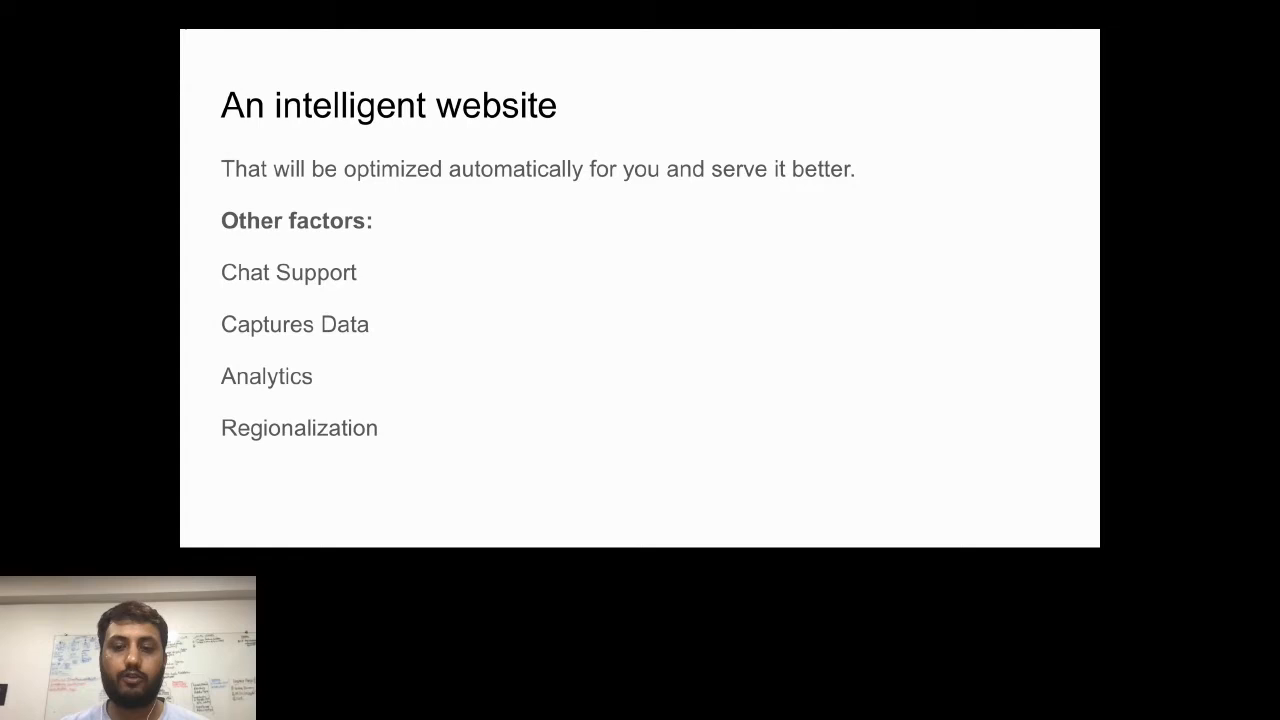
{"action": "mouse_move", "coordinate": [502, 236]}
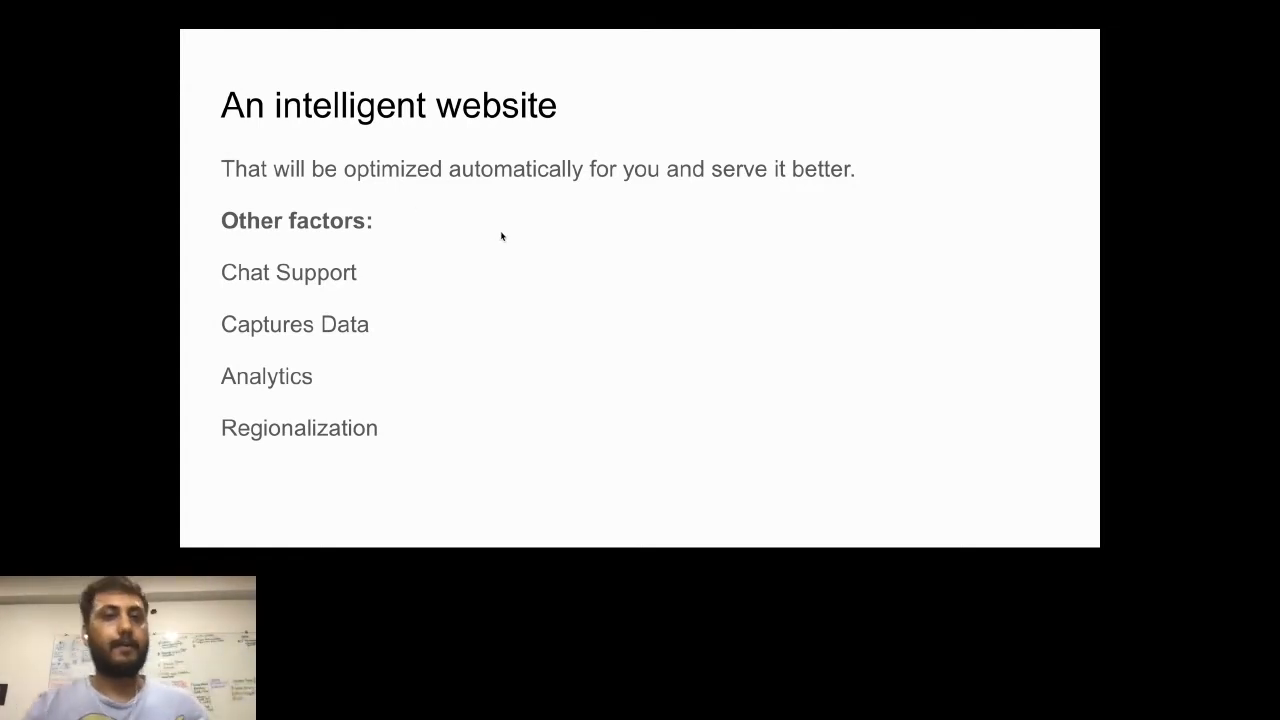
{"action": "mouse_move", "coordinate": [372, 312]}
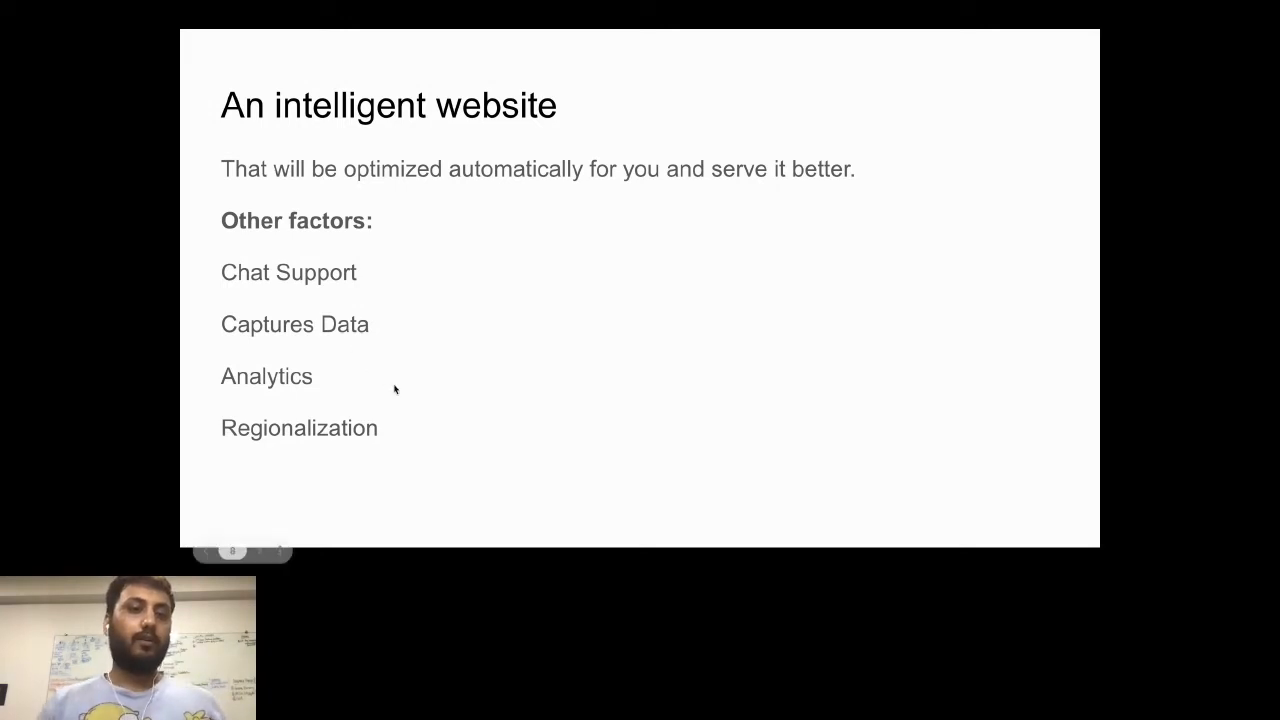
{"action": "mouse_move", "coordinate": [352, 312]}
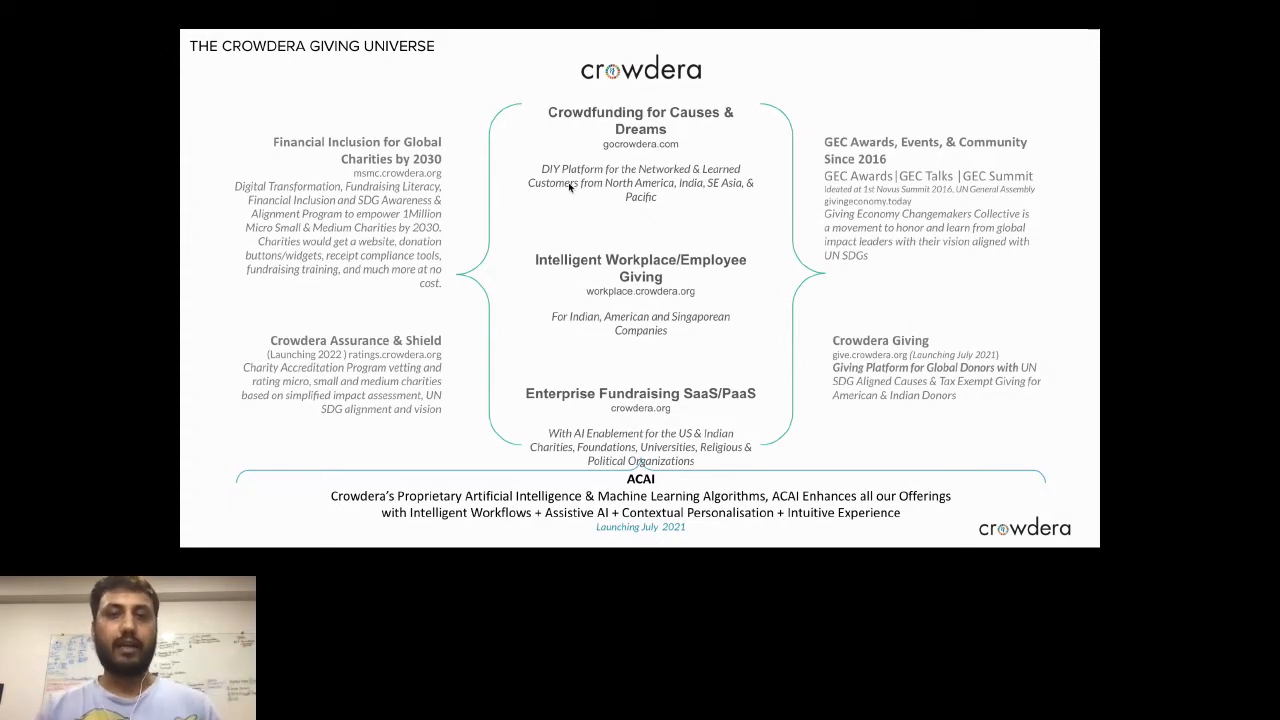
{"action": "mouse_move", "coordinate": [724, 198]}
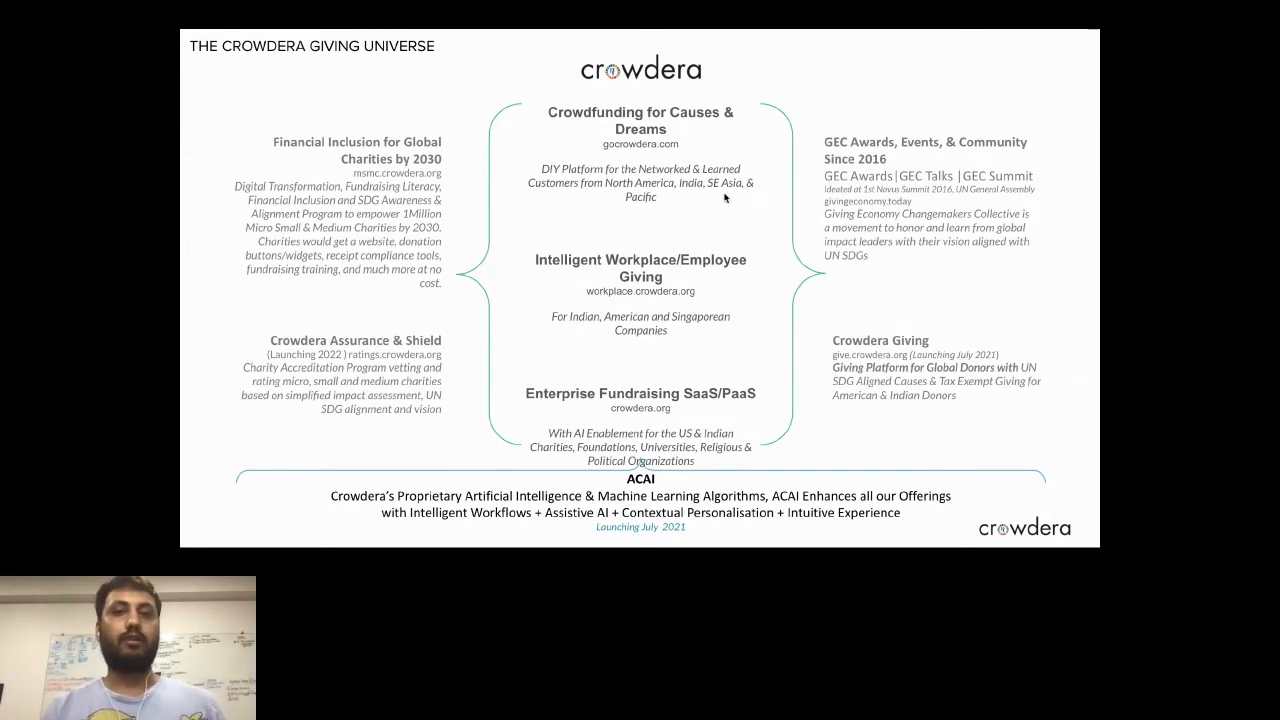
{"action": "mouse_move", "coordinate": [540, 422]}
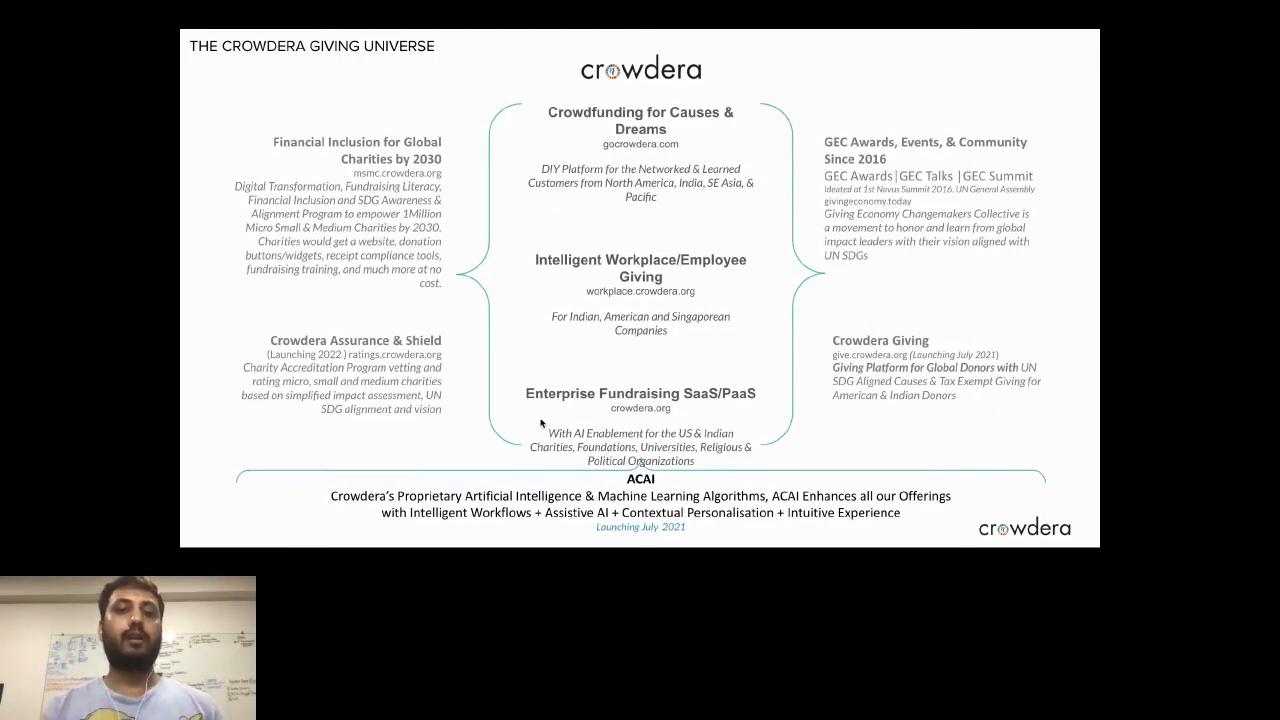
{"action": "mouse_move", "coordinate": [652, 436]}
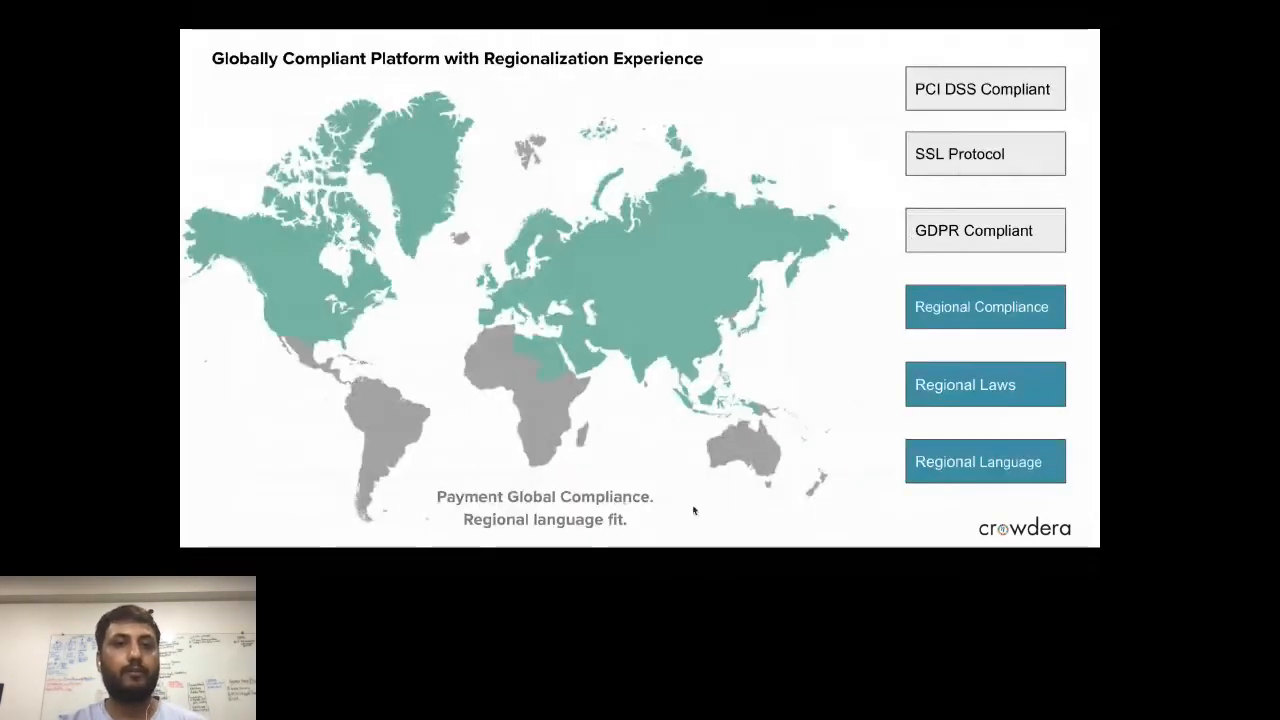
{"action": "mouse_move", "coordinate": [448, 78]}
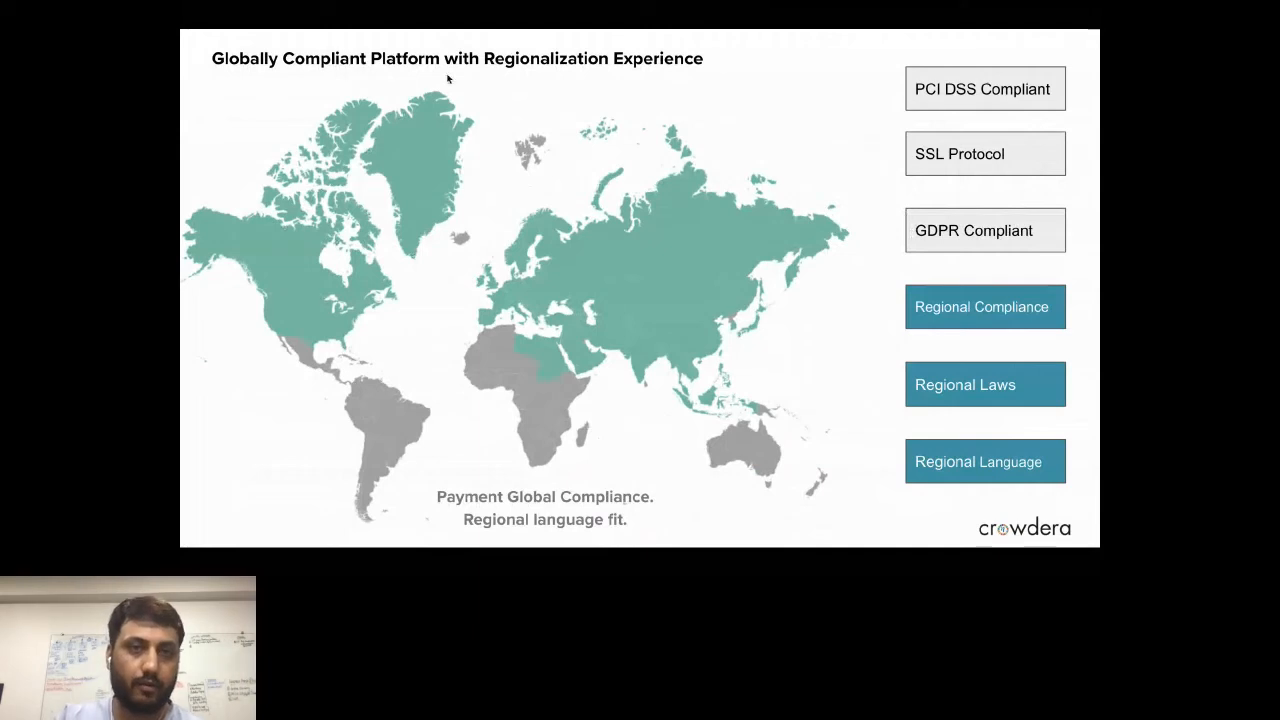
{"action": "mouse_move", "coordinate": [480, 84]}
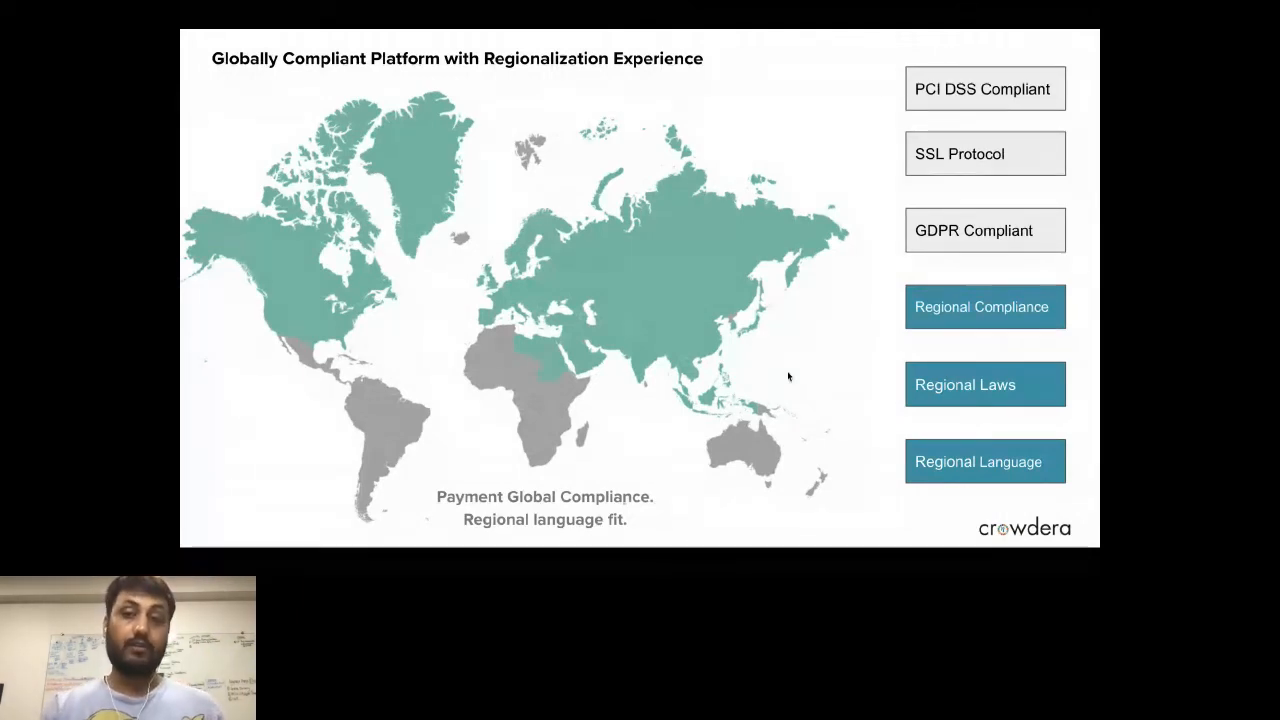
{"action": "mouse_move", "coordinate": [992, 348]}
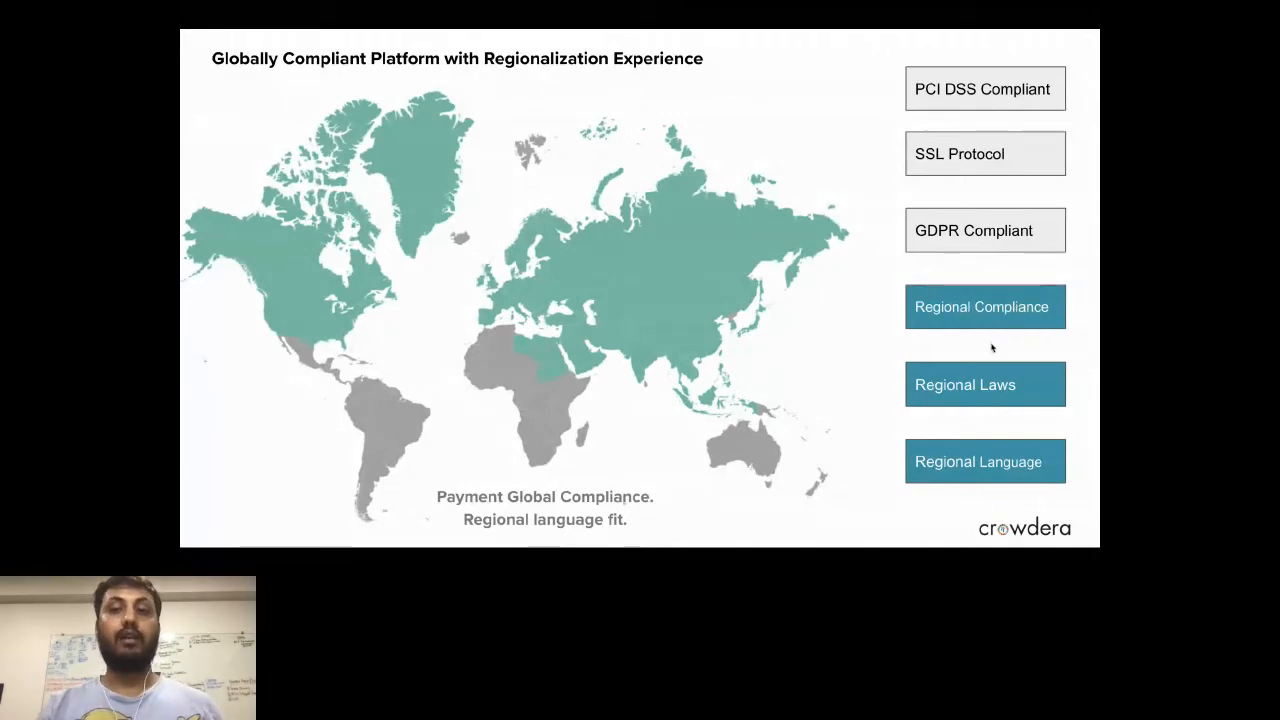
{"action": "mouse_move", "coordinate": [792, 490]}
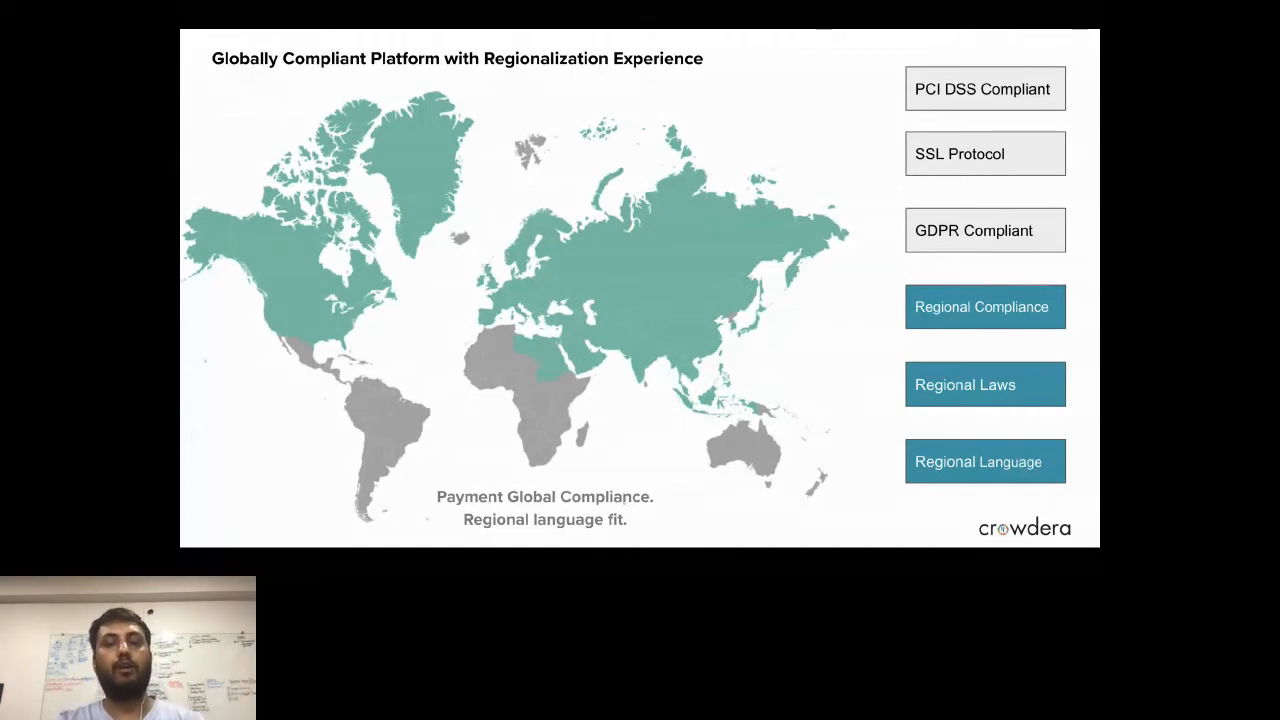
{"action": "mouse_move", "coordinate": [872, 240]}
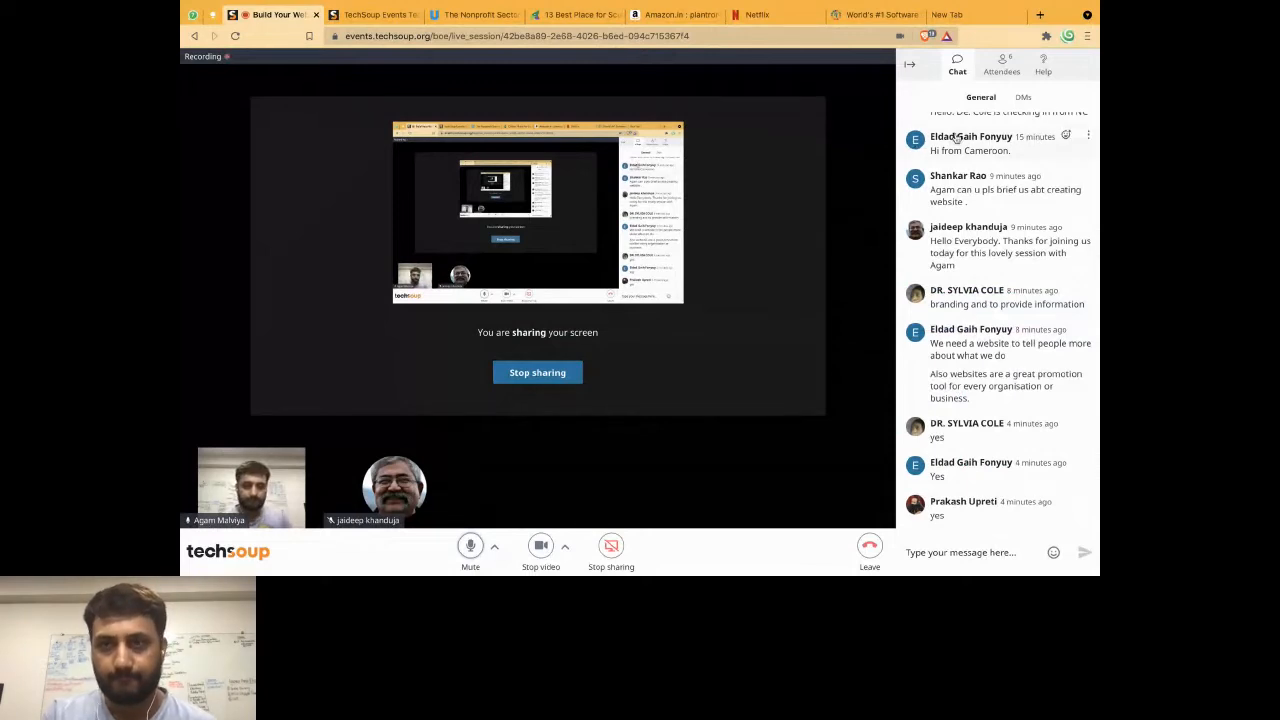
- Switch the shared screen to the gocrowdera crowdfunding homepage
{"action": "left_click", "coordinate": [948, 14]}
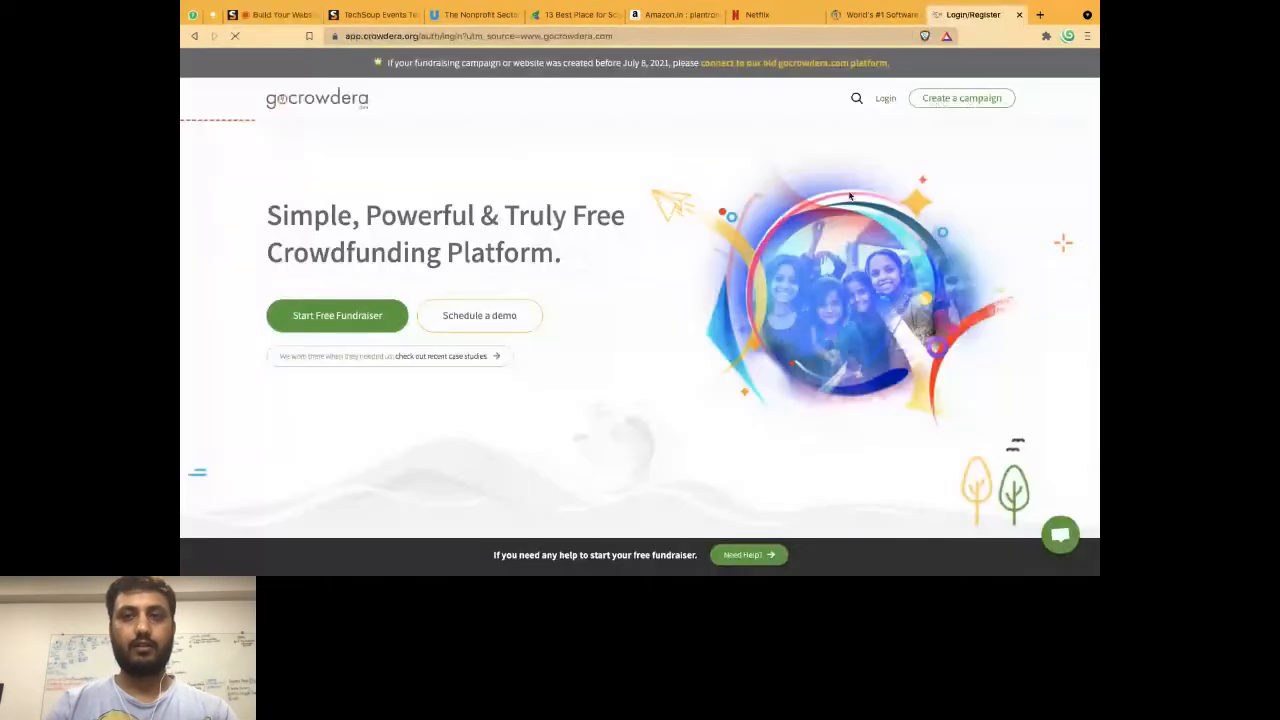
- Sign in to the Crowdera account to reach the Organizations dashboard
{"action": "left_click", "coordinate": [884, 98]}
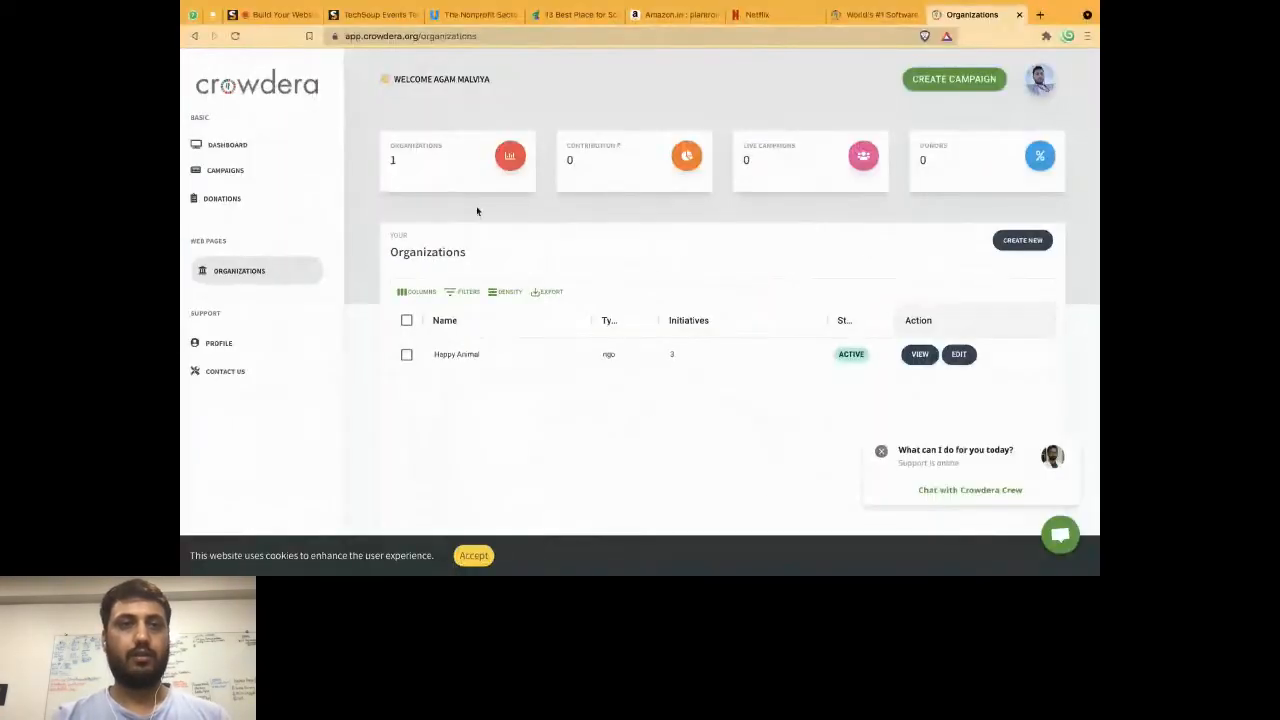
{"action": "mouse_move", "coordinate": [830, 260]}
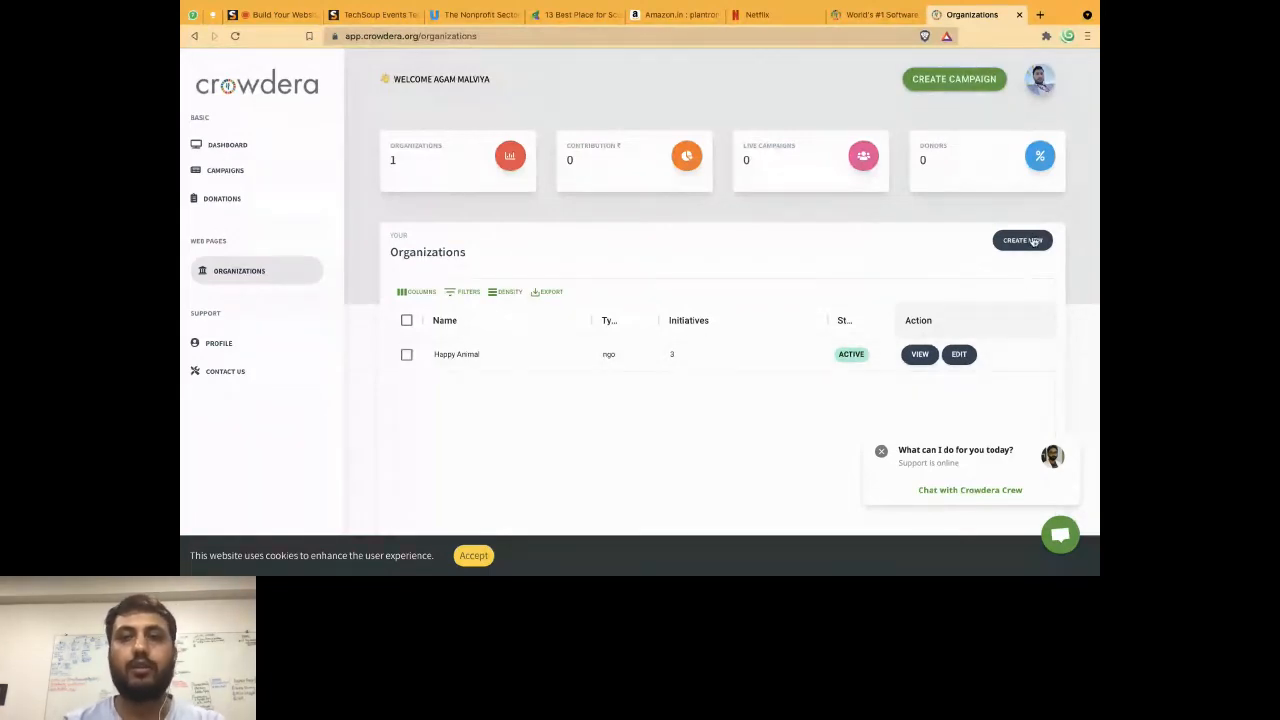
- Start a new organization named XYZ.org with two categories including Clean Water and begin the logo upload
{"action": "left_click", "coordinate": [1022, 240]}
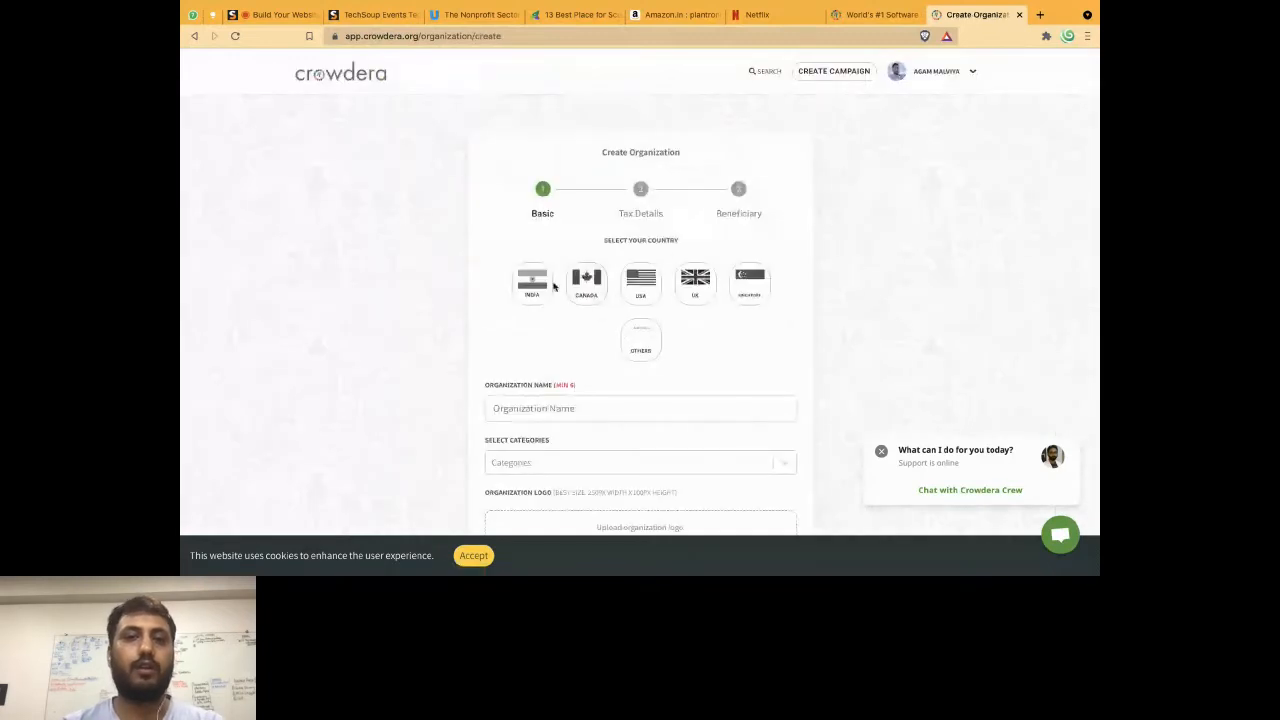
{"action": "scroll", "scroll_direction": "down", "scroll_amount": 3}
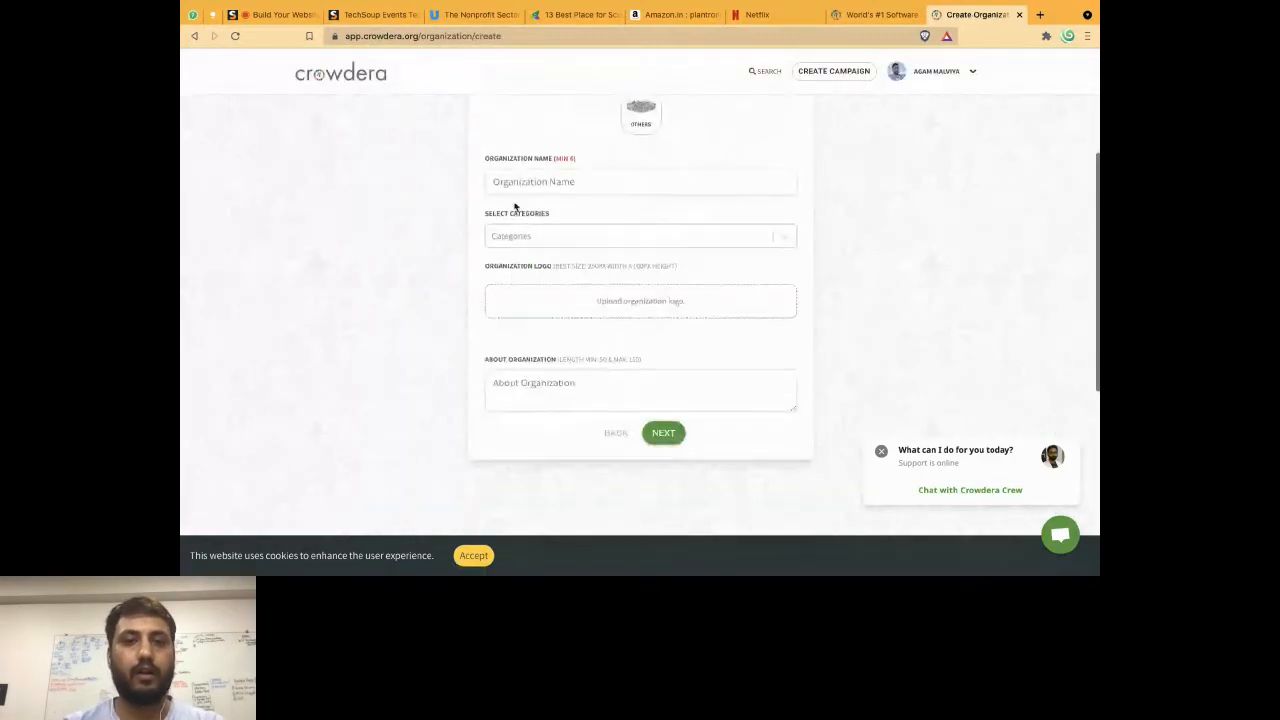
{"action": "left_click", "coordinate": [640, 180]}
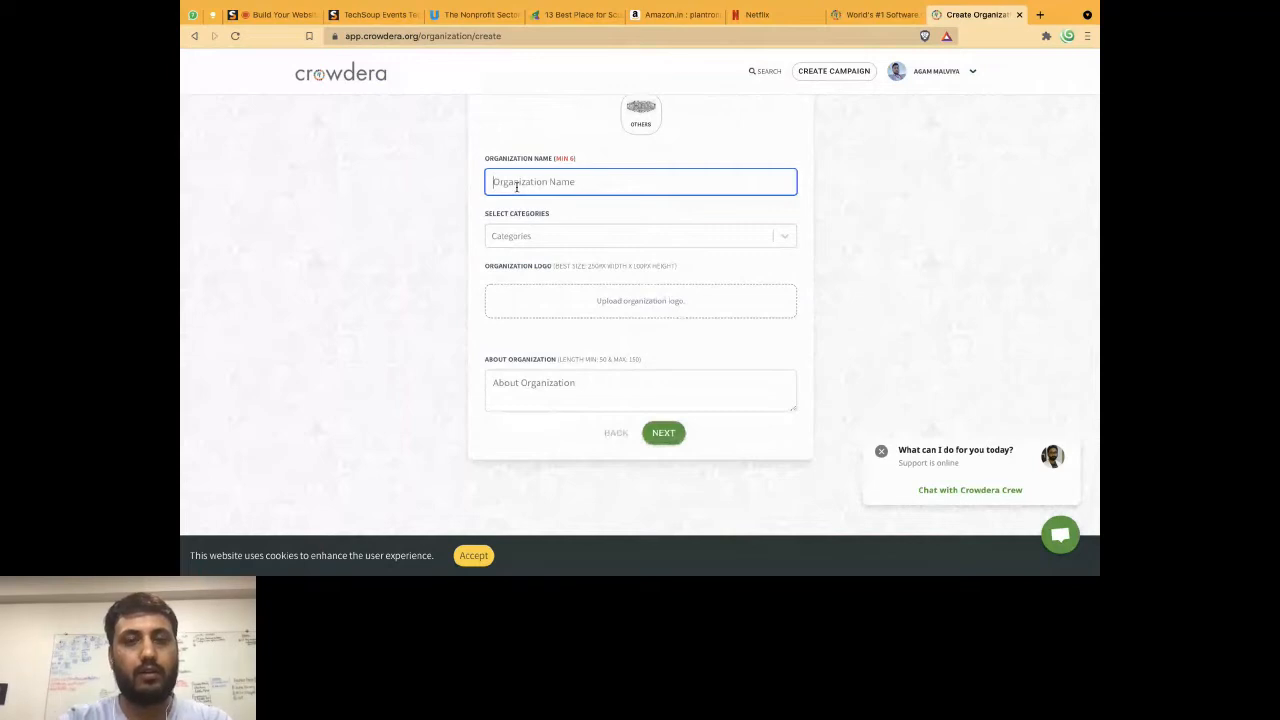
{"action": "left_click", "coordinate": [640, 246]}
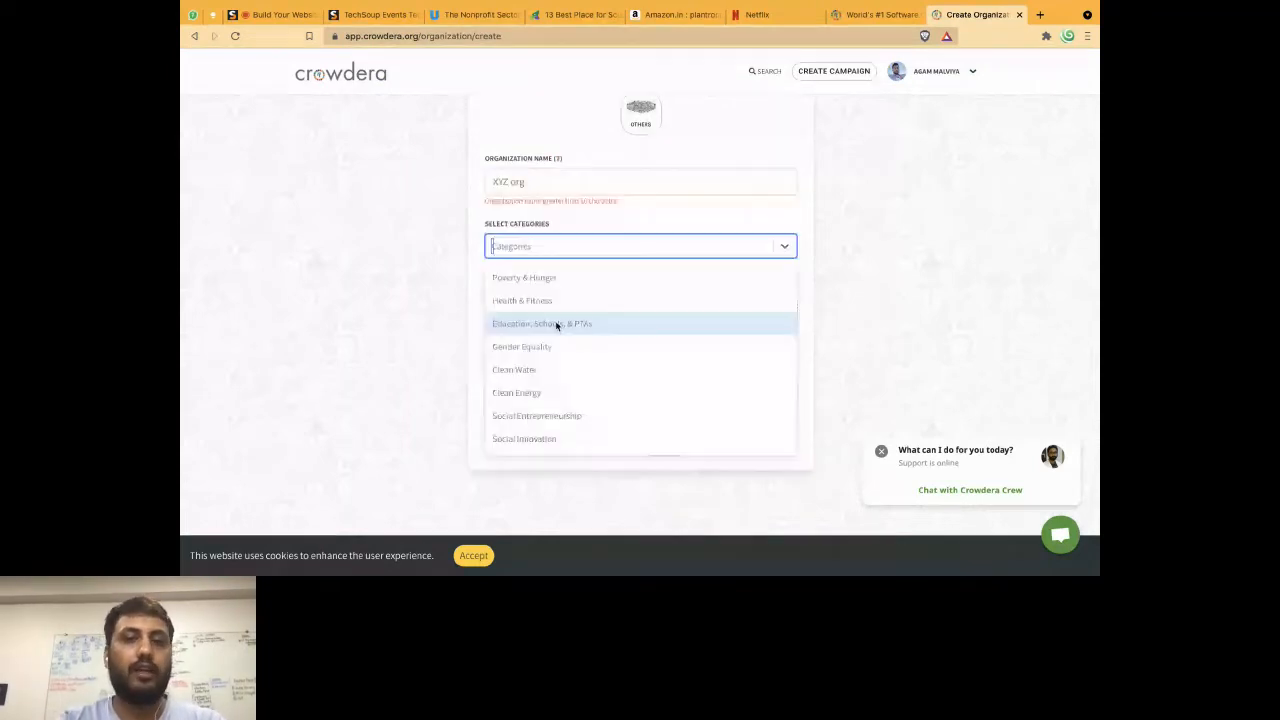
{"action": "scroll", "scroll_direction": "down", "scroll_amount": 3}
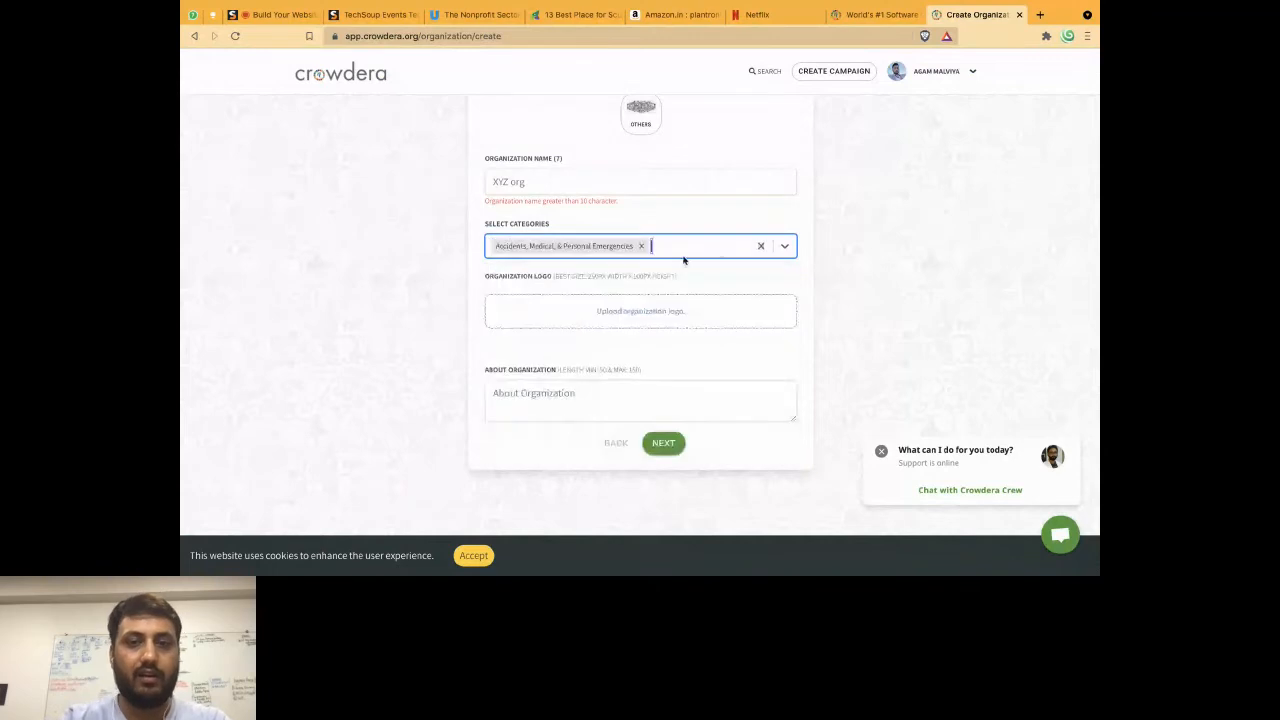
{"action": "mouse_move", "coordinate": [718, 250]}
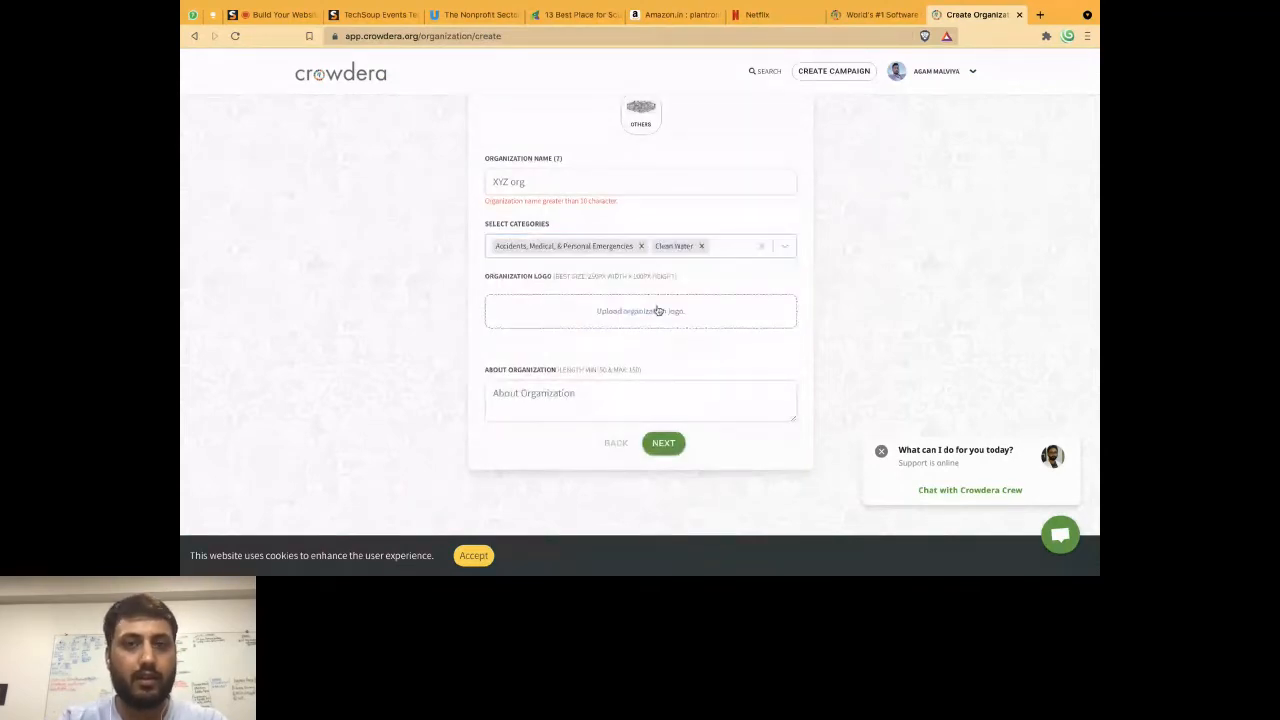
{"action": "left_click", "coordinate": [640, 312]}
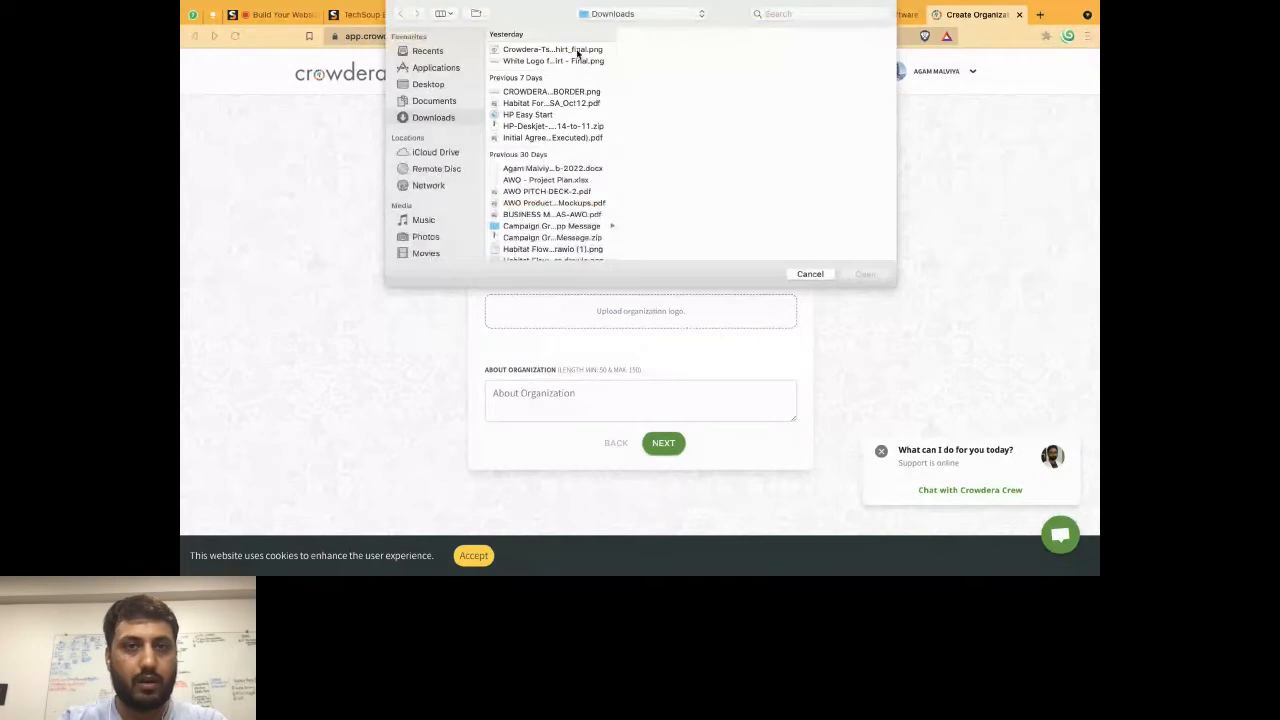
- Upload the Crowdera T-shirt PNG as logo and write the about text 'We are happy to help. We are'
{"action": "left_click", "coordinate": [552, 48]}
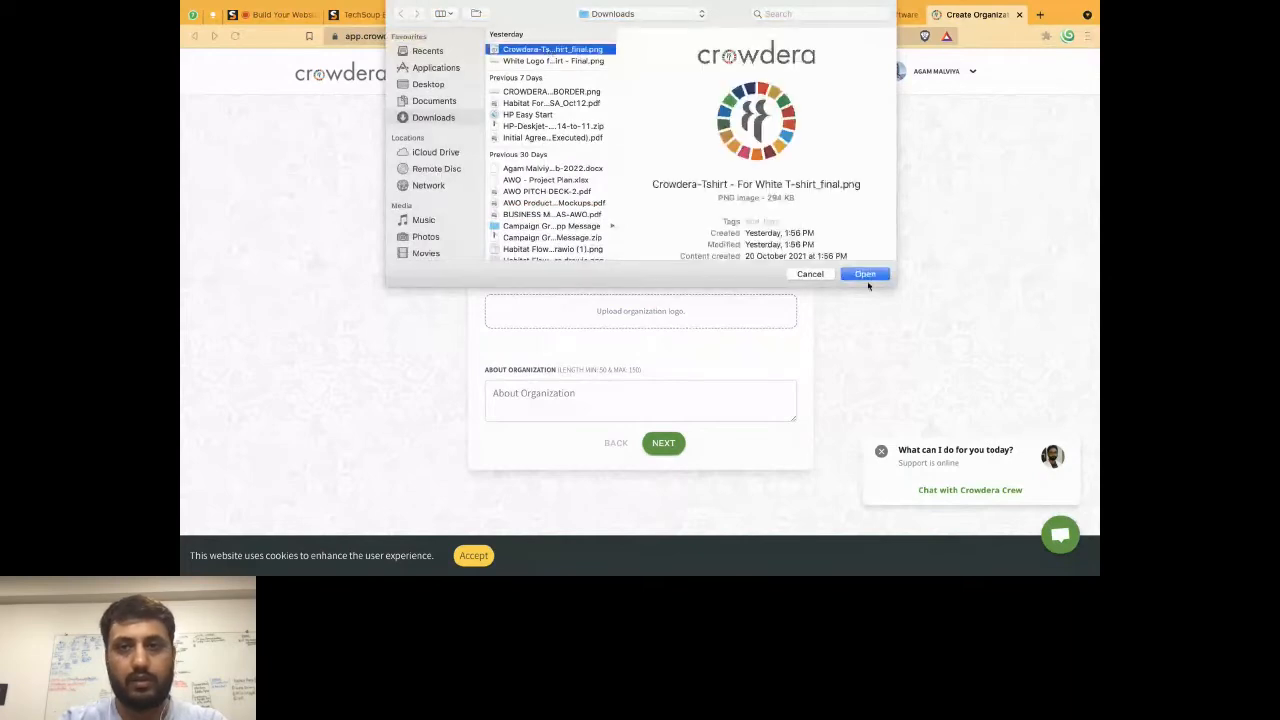
{"action": "left_click", "coordinate": [864, 272]}
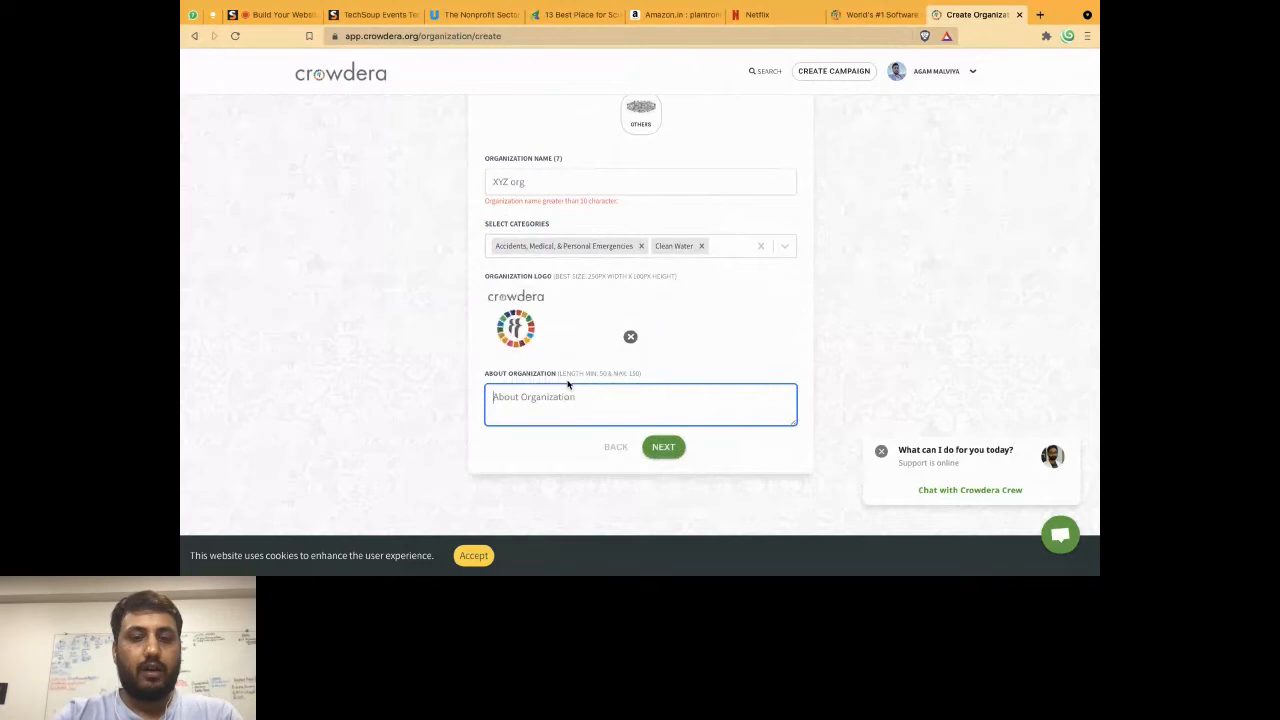
{"action": "type", "text": "We are happy to help"}
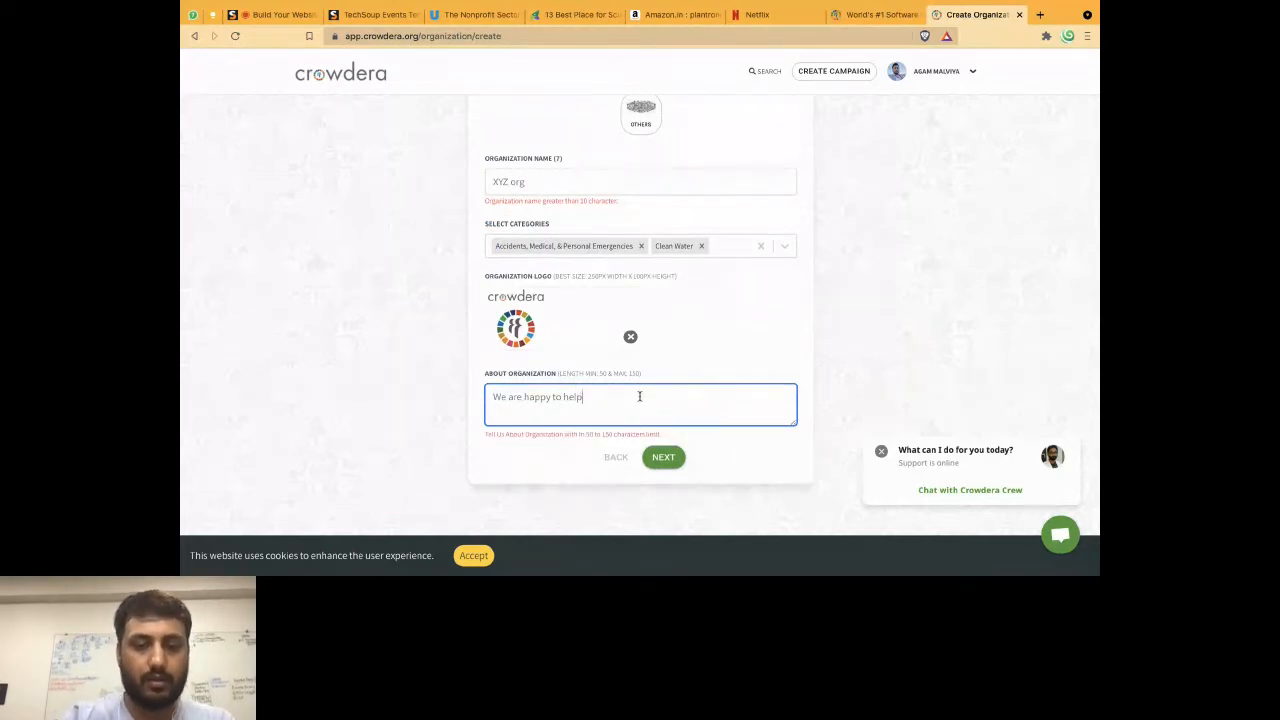
{"action": "type", "text": ". We a"}
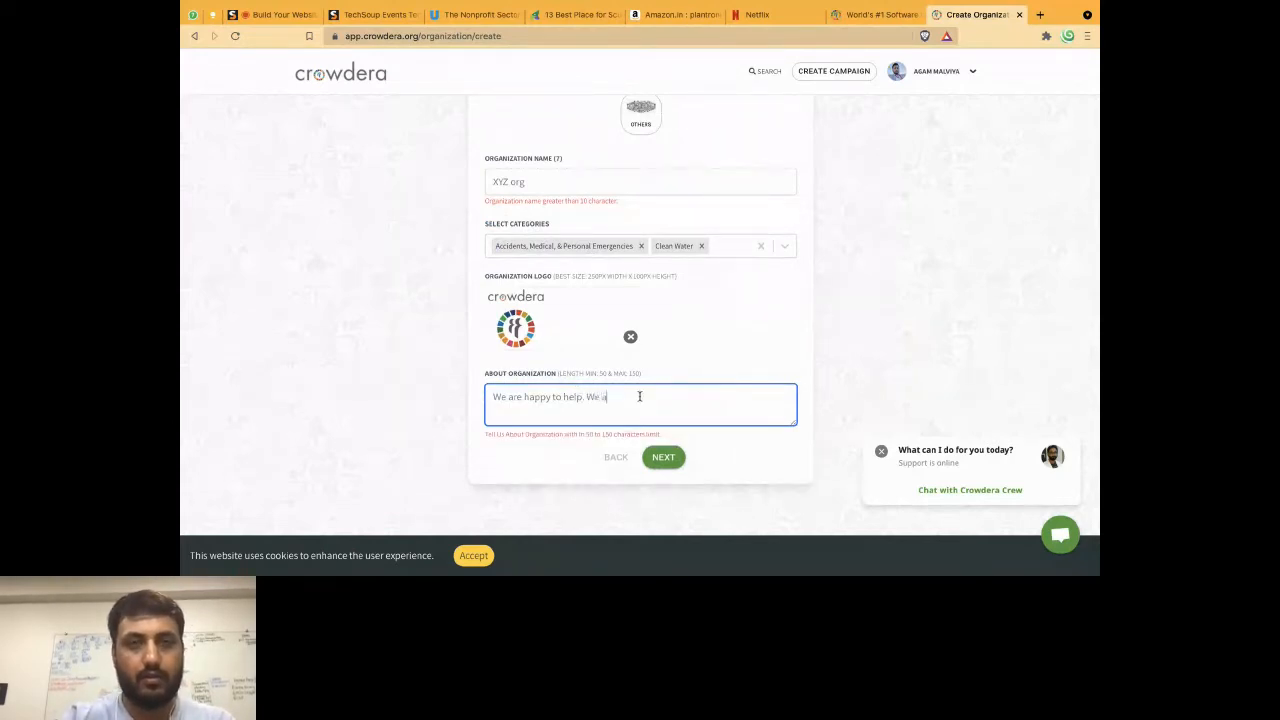
{"action": "type", "text": "are"}
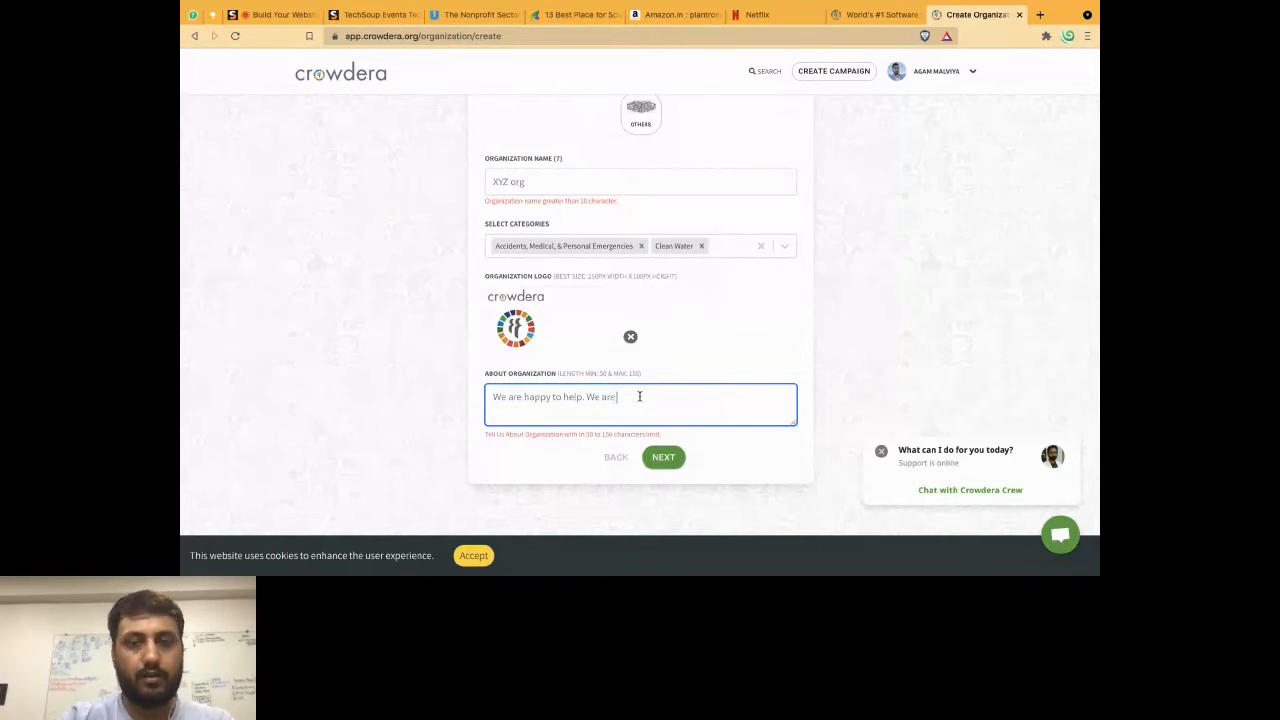
- Glance at the TechSoup Nepal page, return and advance the form to Tax Details
{"action": "left_click", "coordinate": [376, 14]}
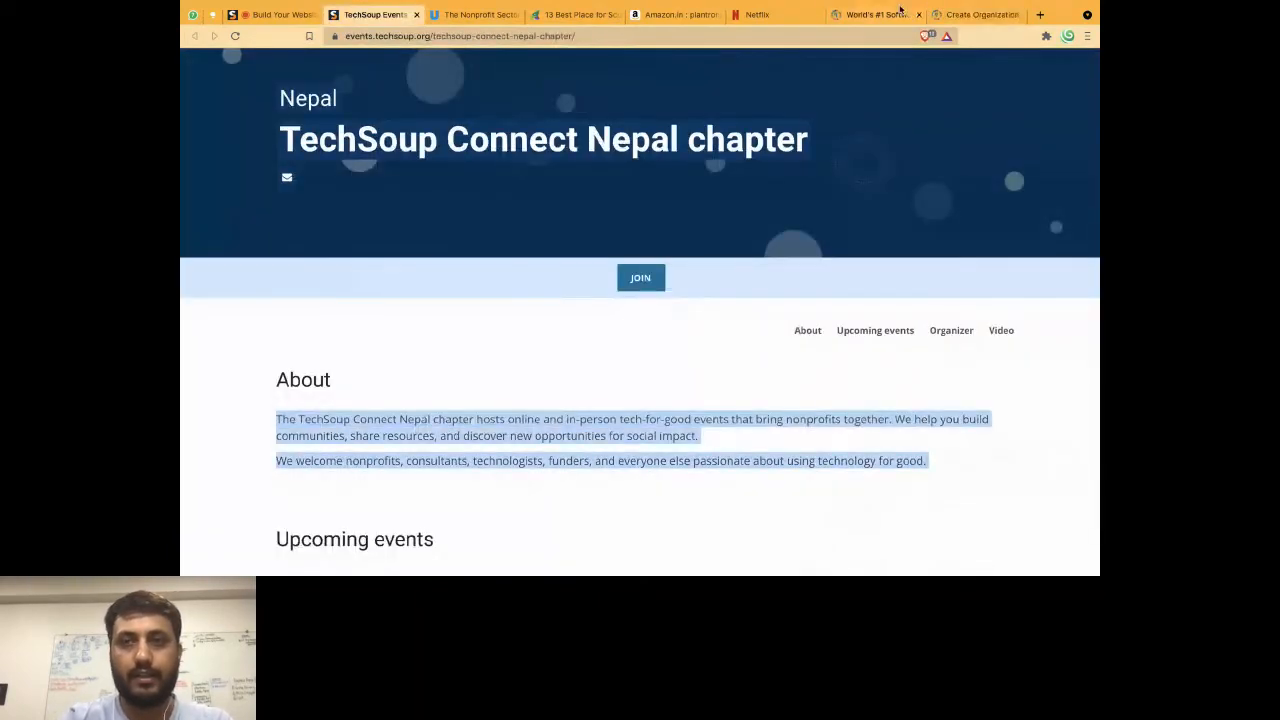
{"action": "left_click", "coordinate": [976, 14]}
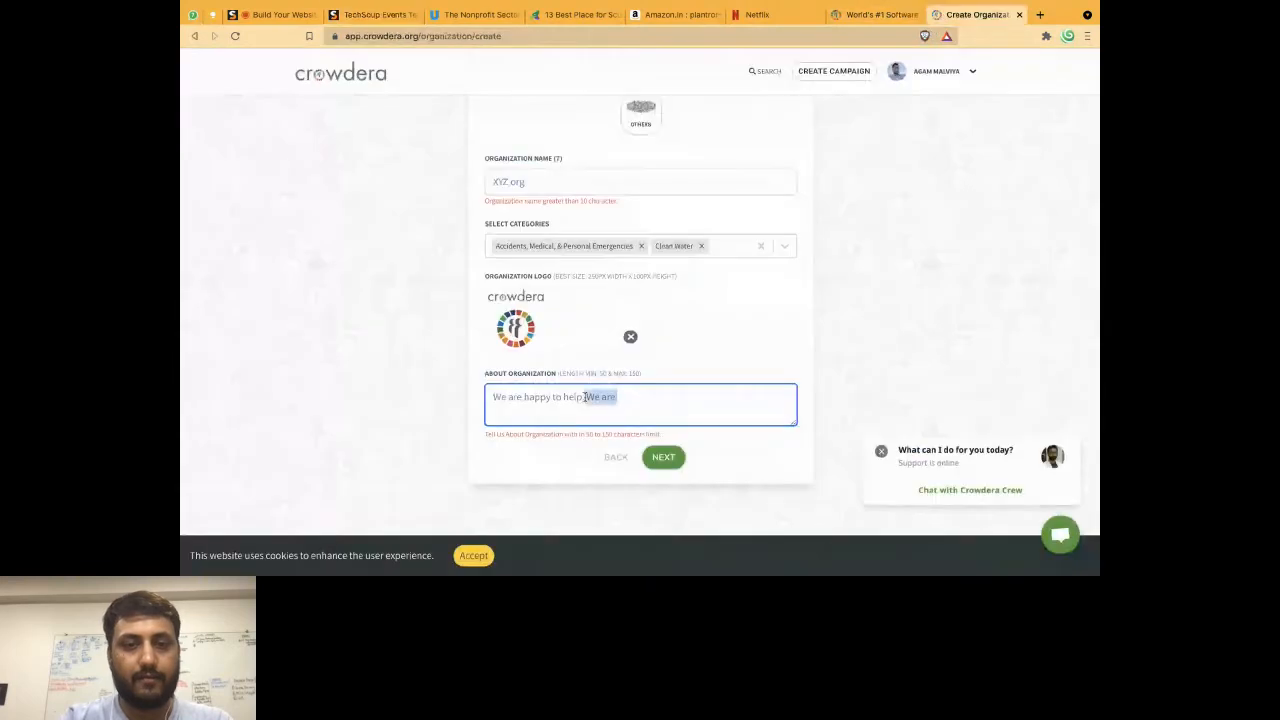
{"action": "left_click", "coordinate": [664, 456]}
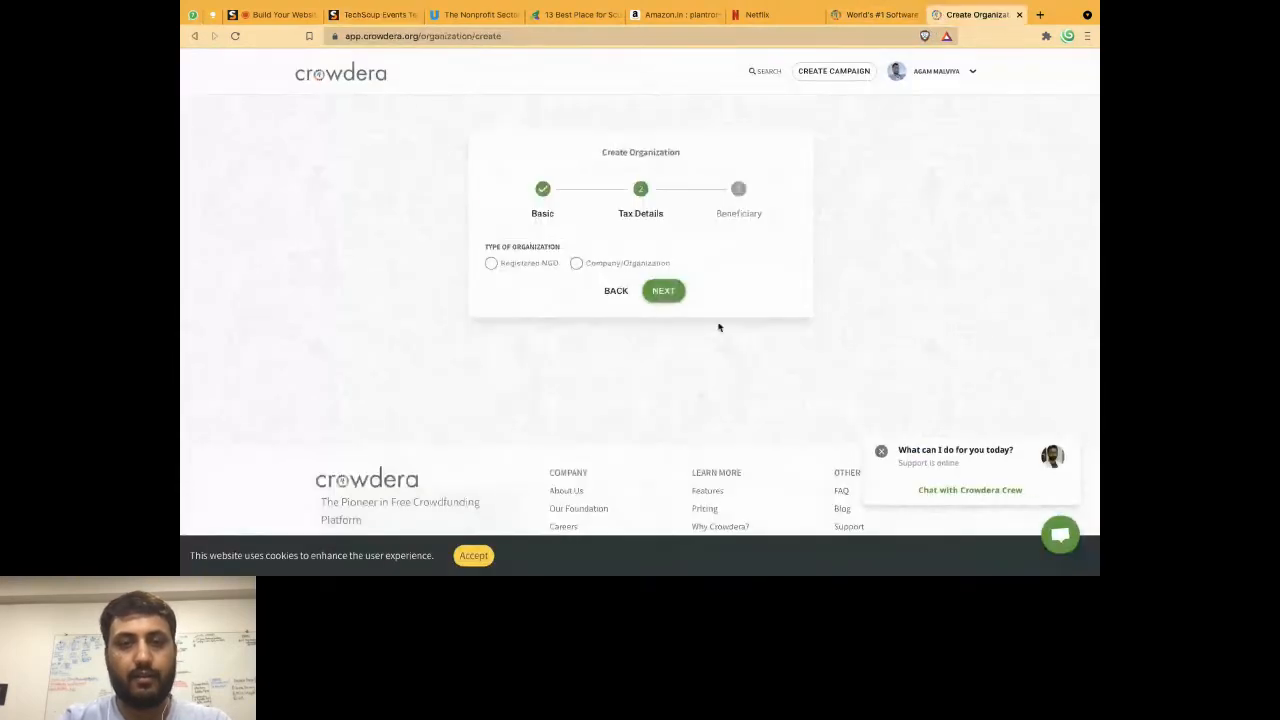
- Mark a Company Organization of type Limited Liability Partnership with registration number 'ahsjndsbnd' and start the PAN card upload
{"action": "left_click", "coordinate": [492, 264]}
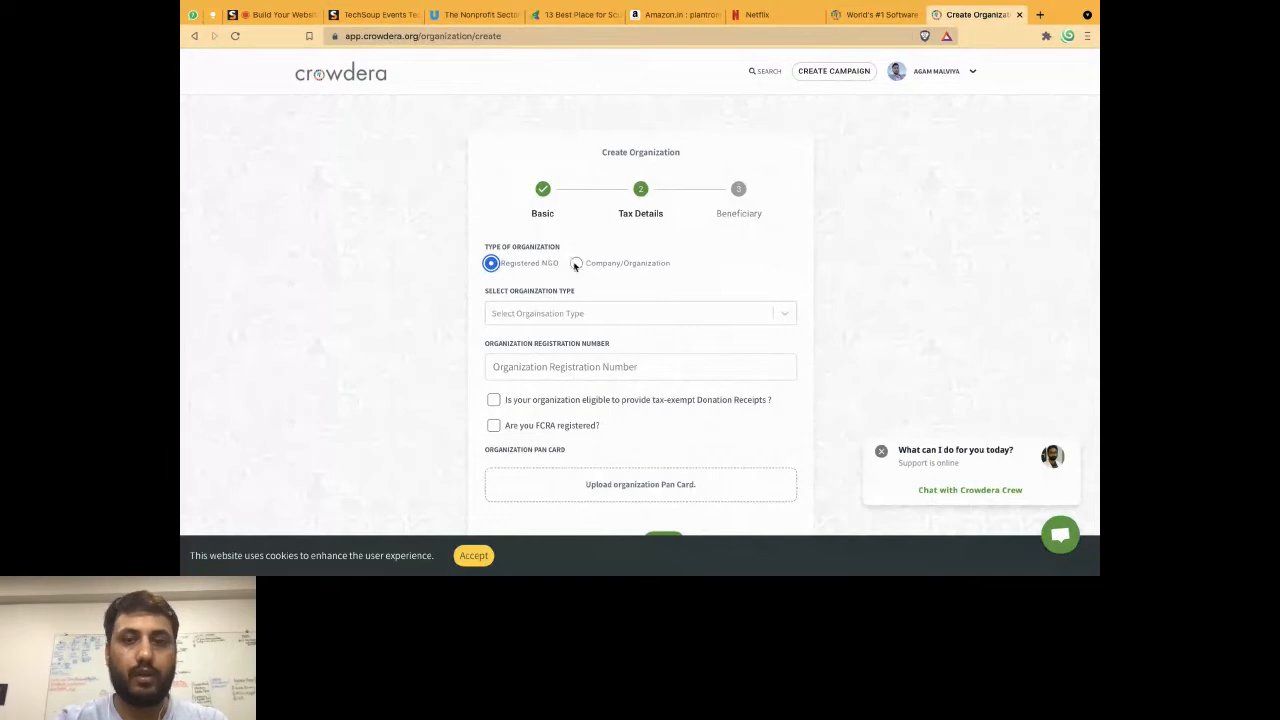
{"action": "left_click", "coordinate": [576, 264]}
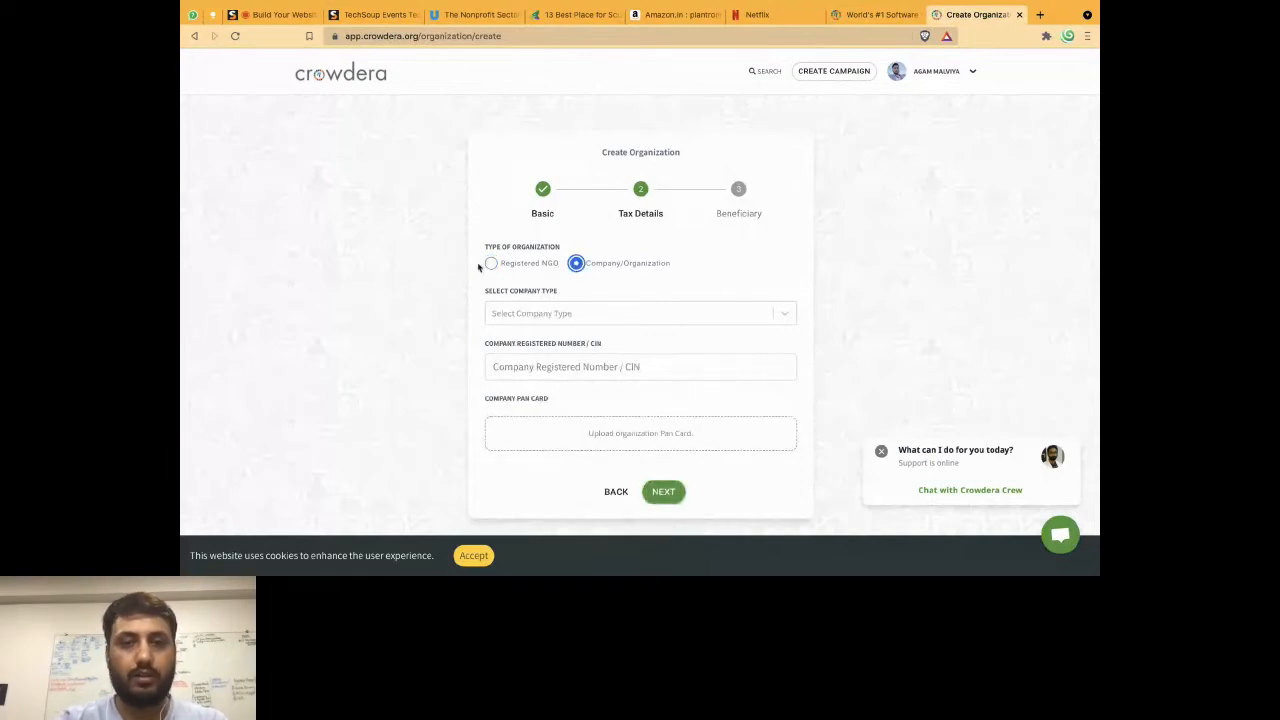
{"action": "left_click", "coordinate": [640, 312]}
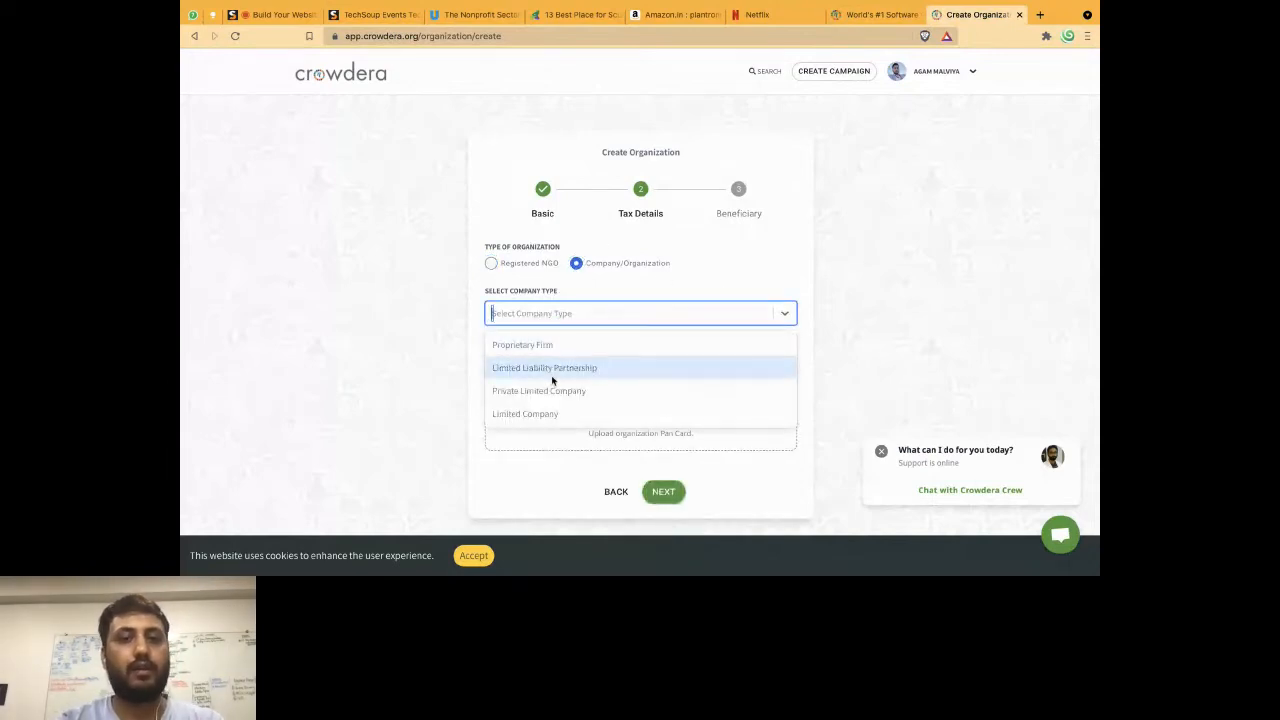
{"action": "left_click", "coordinate": [544, 368]}
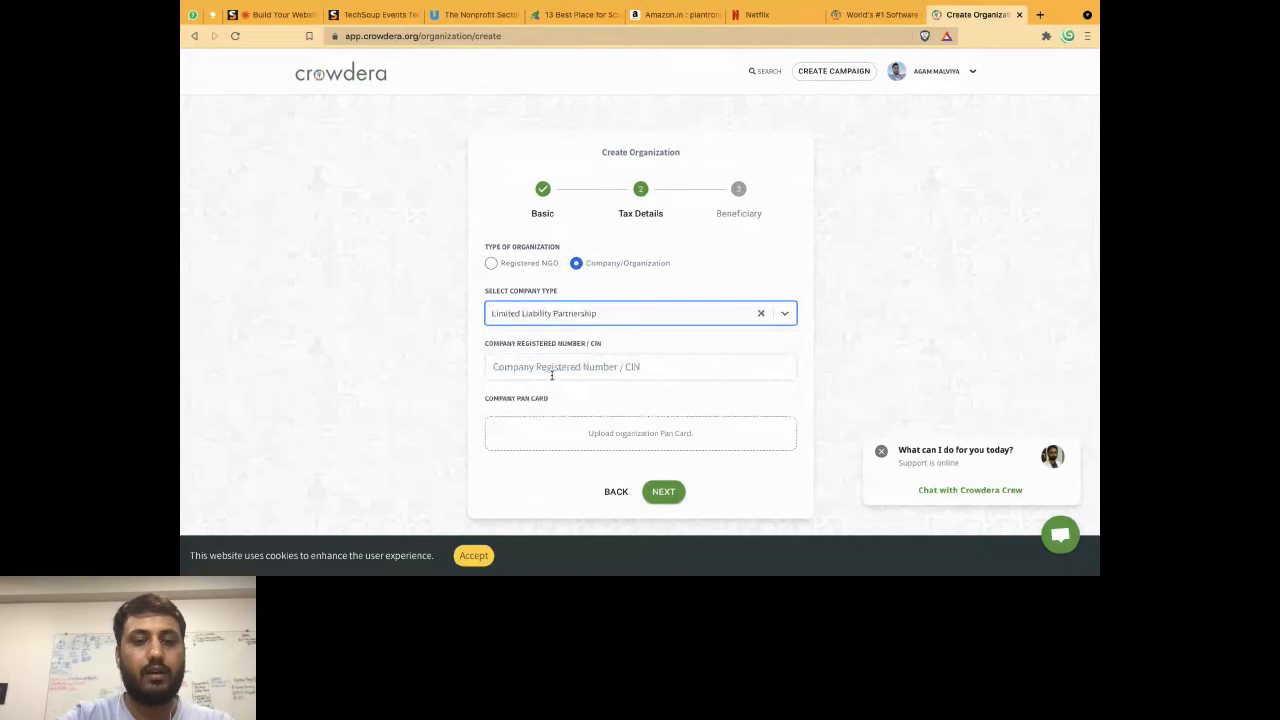
{"action": "type", "text": "ahsjndsbnd"}
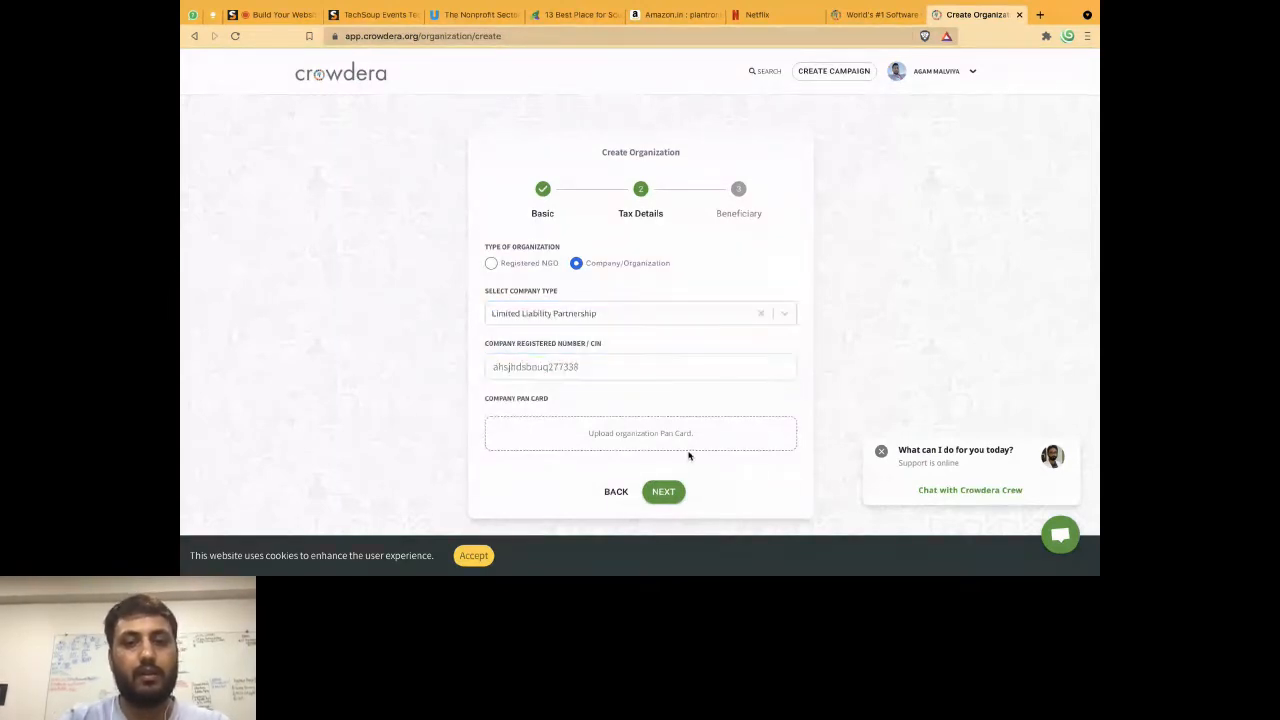
{"action": "left_click", "coordinate": [640, 432]}
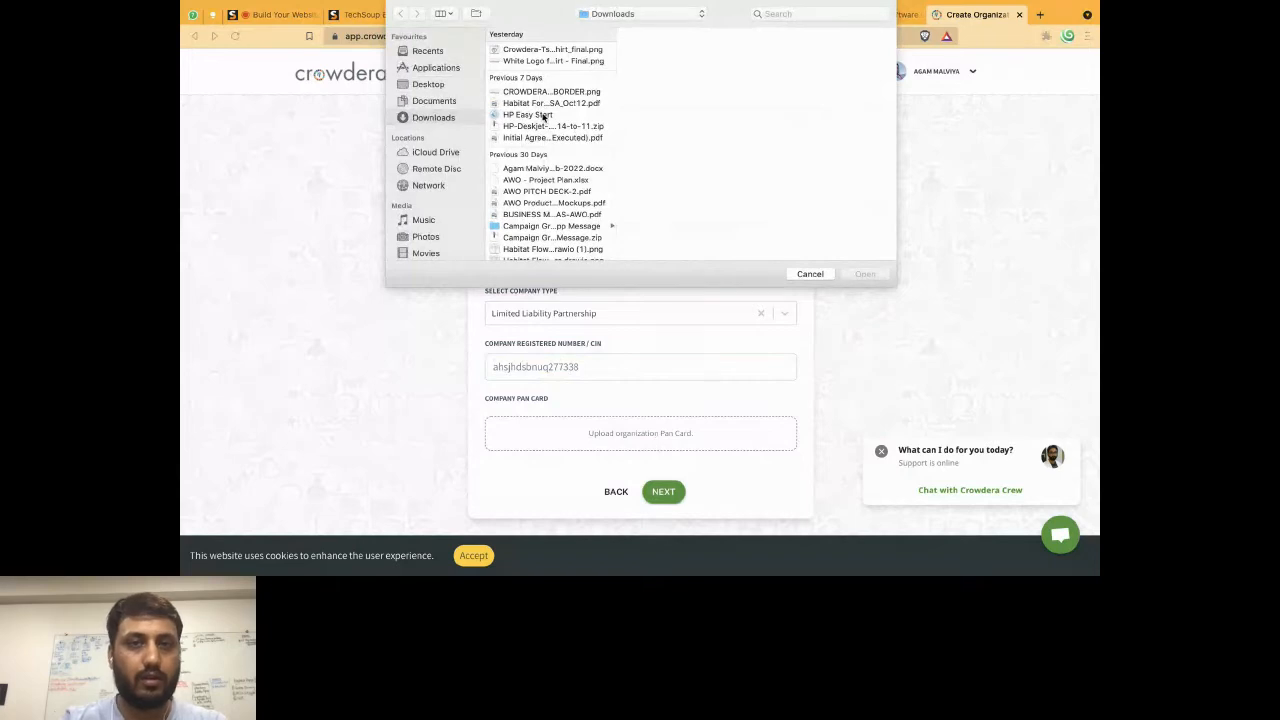
- Try uploading the HFH logo EPS as the PAN card, which is rejected as an unsupported format
{"action": "left_click", "coordinate": [528, 114]}
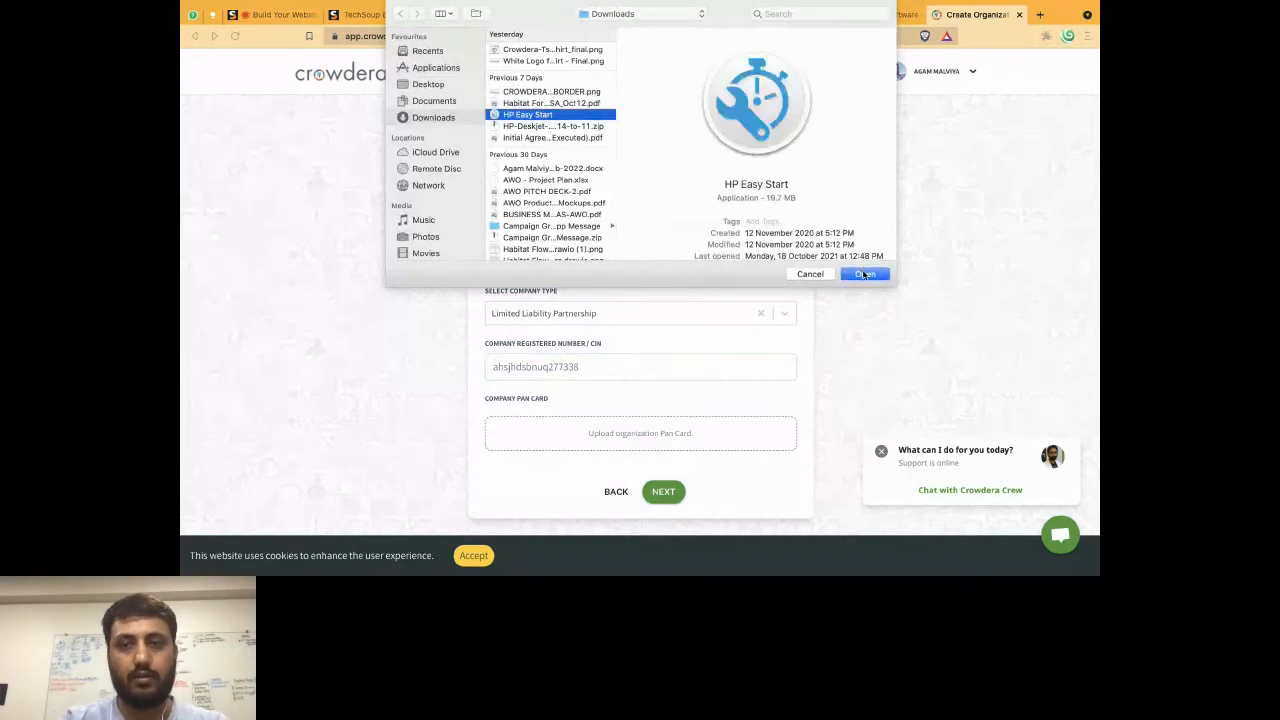
{"action": "left_click", "coordinate": [862, 272]}
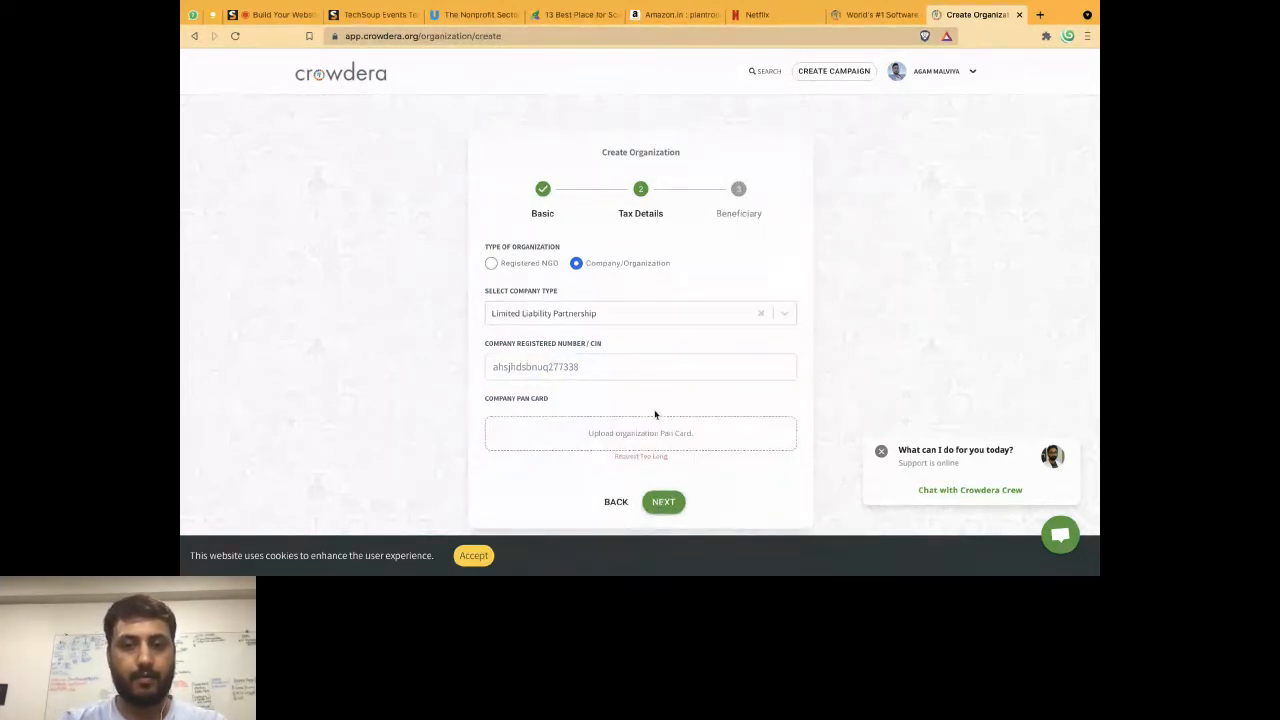
{"action": "left_click", "coordinate": [640, 432]}
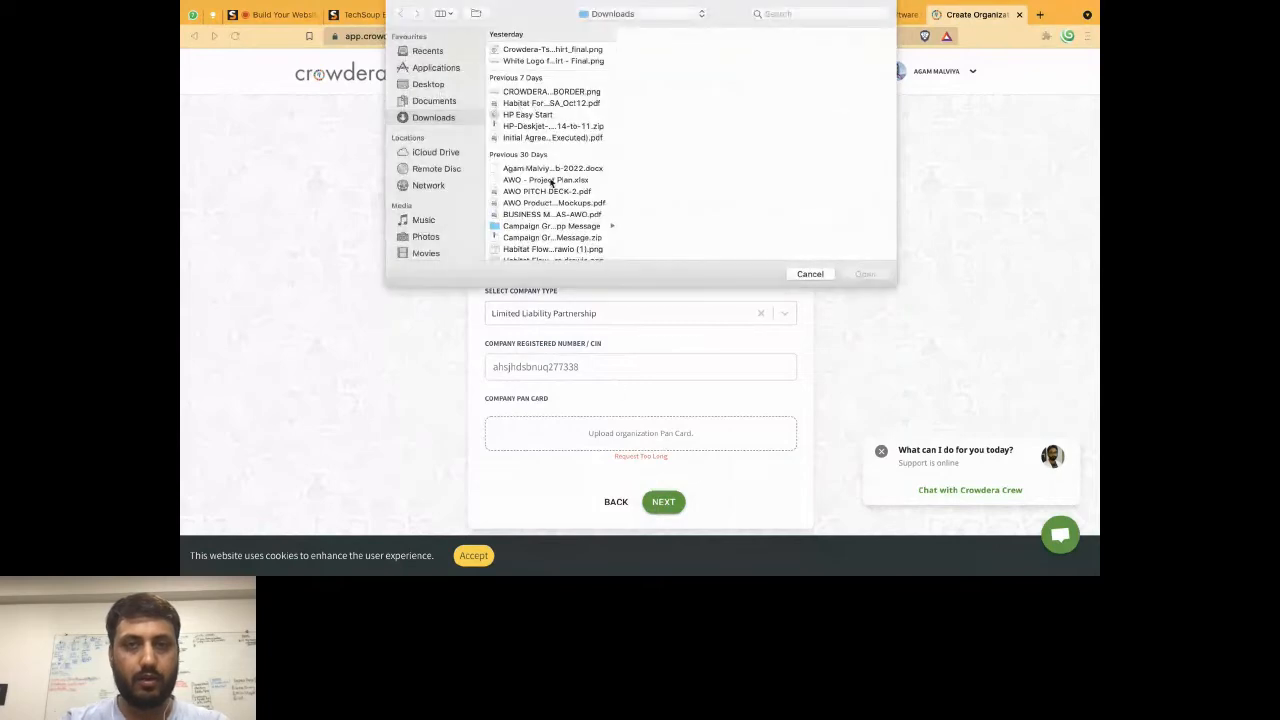
{"action": "scroll", "scroll_direction": "down", "scroll_amount": 3}
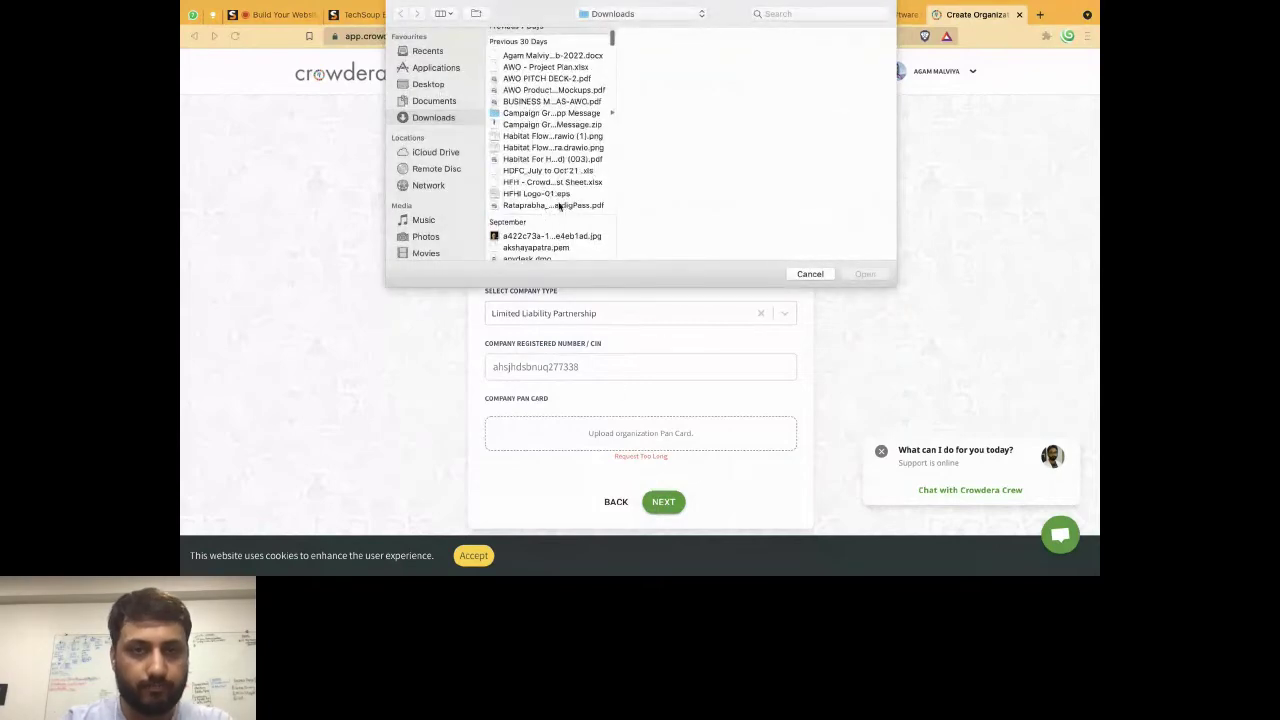
{"action": "left_click", "coordinate": [536, 192]}
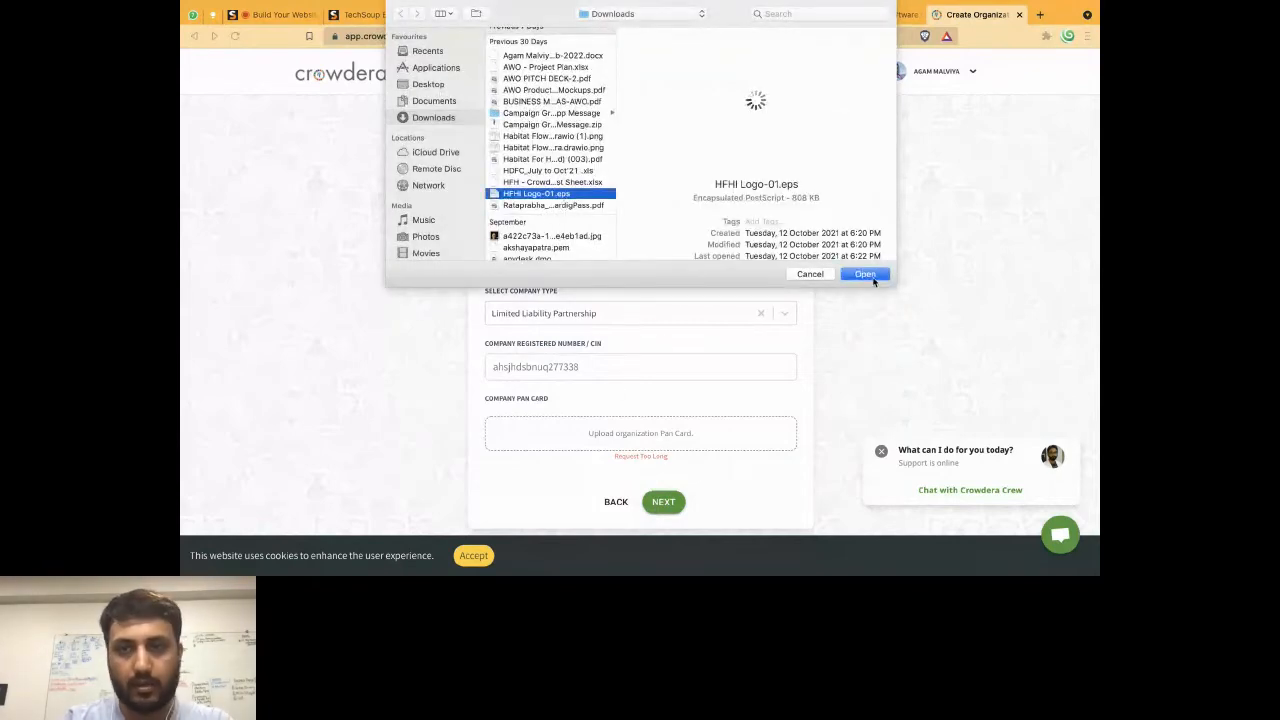
{"action": "left_click", "coordinate": [864, 274]}
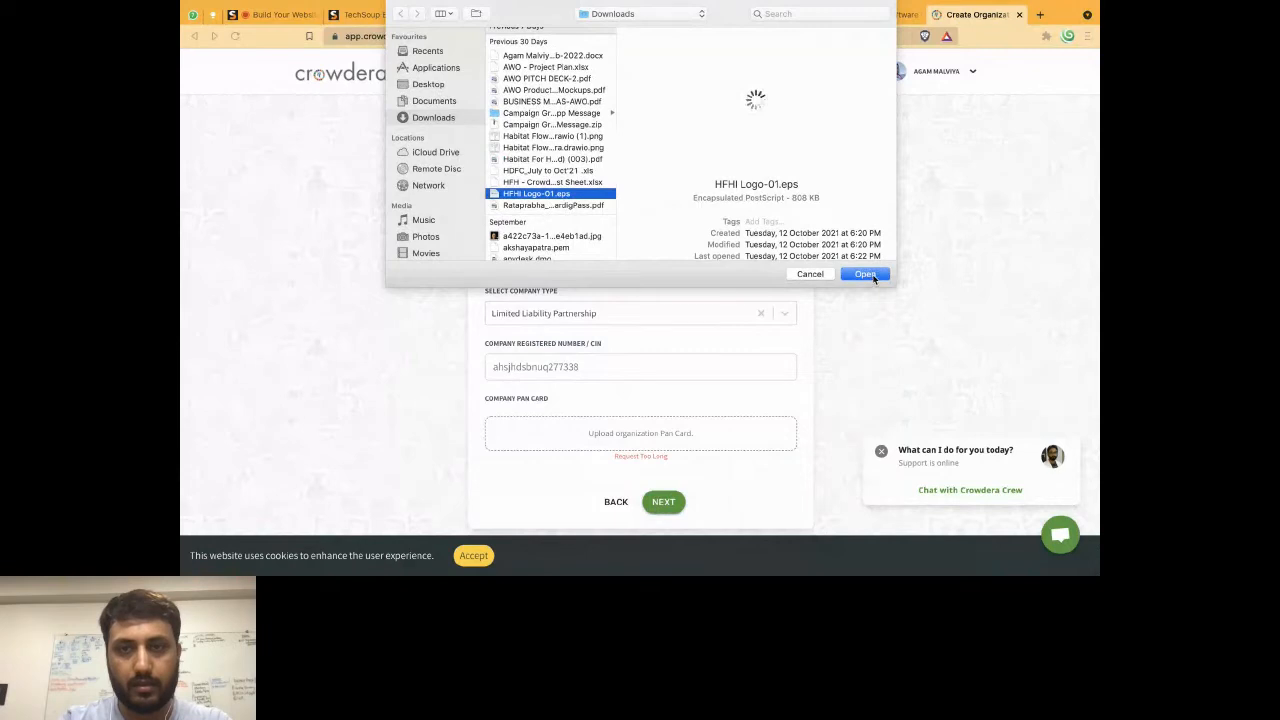
{"action": "left_click", "coordinate": [864, 274]}
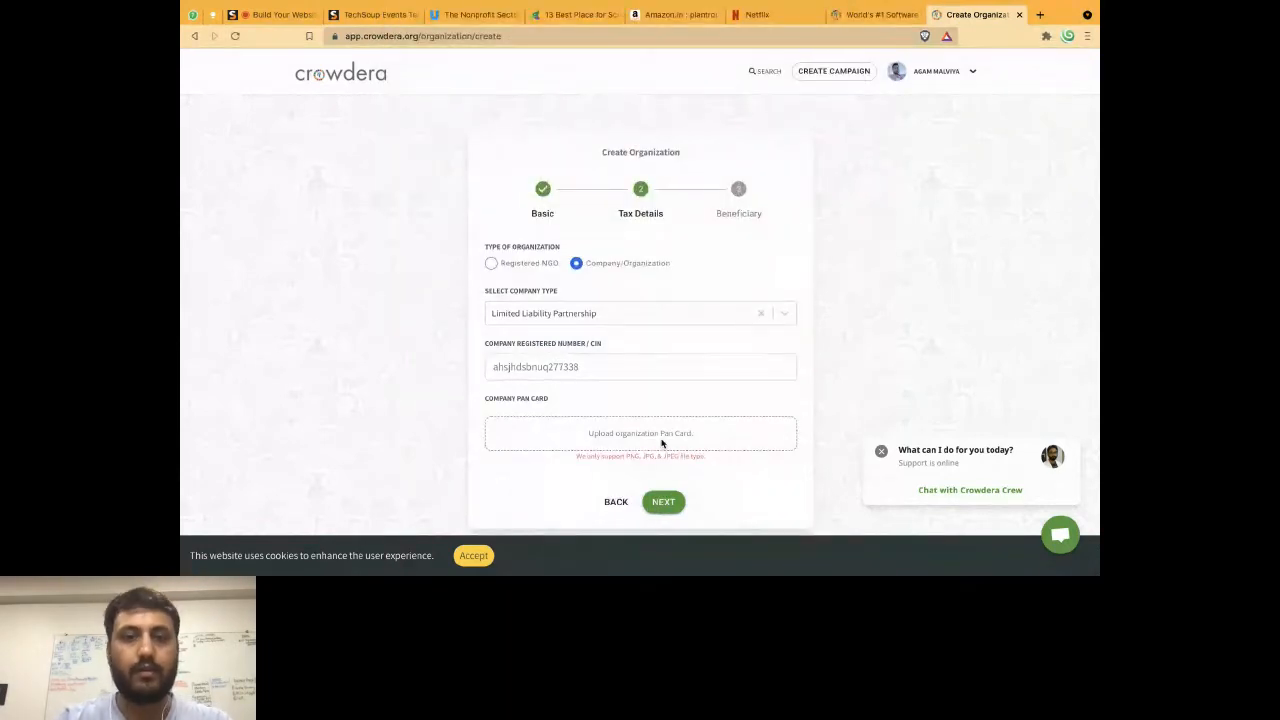
- Attach the portrait JPEG as the PAN card and advance to the Beneficiary domestic account step
{"action": "left_click", "coordinate": [640, 432]}
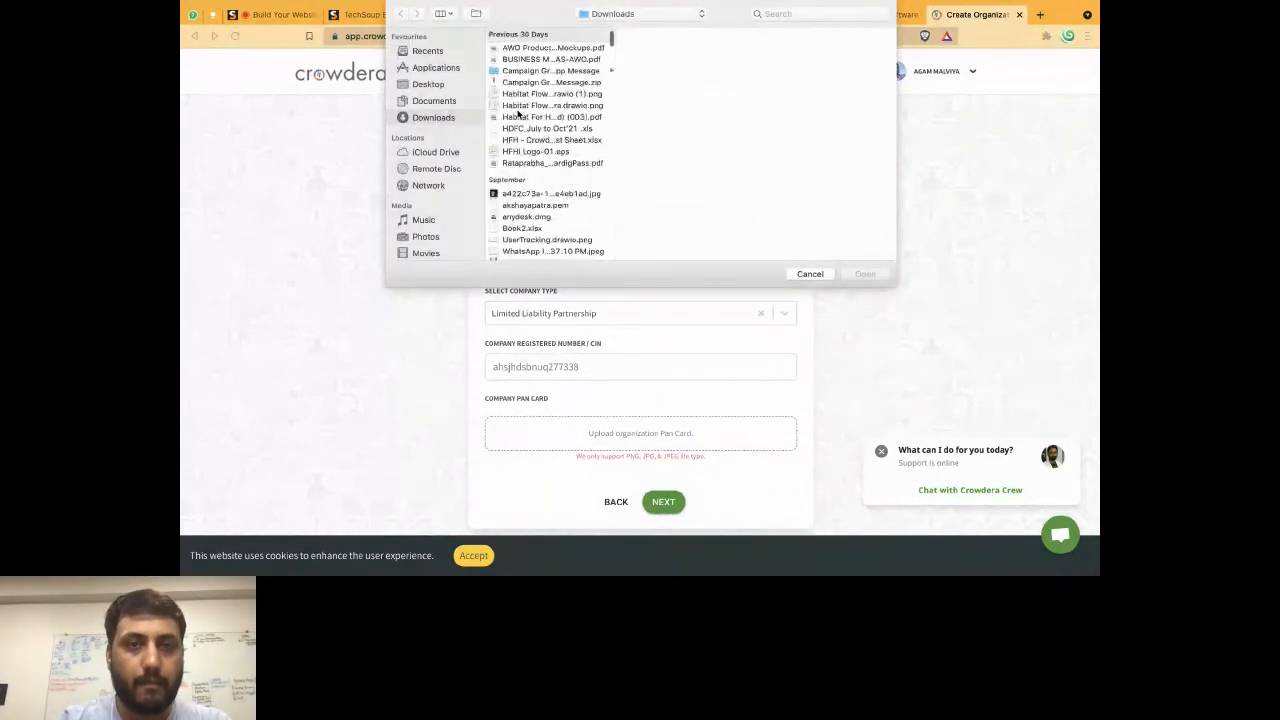
{"action": "left_click", "coordinate": [550, 82]}
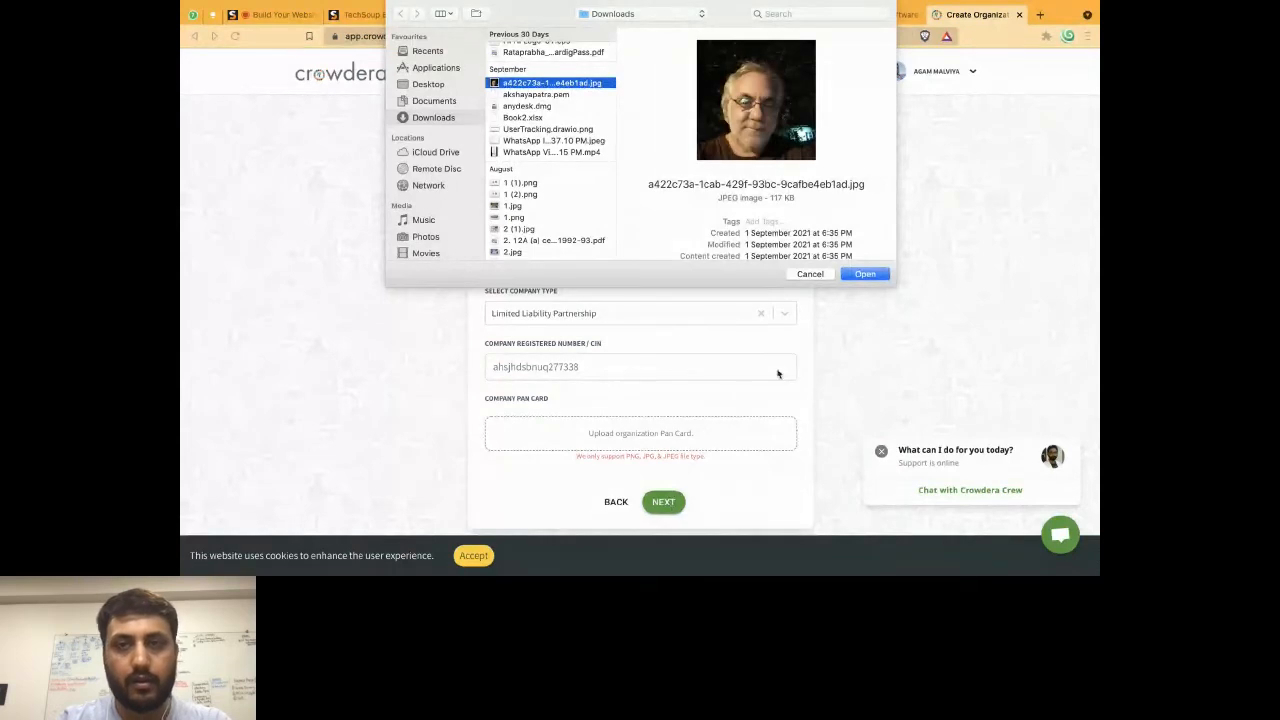
{"action": "left_click", "coordinate": [864, 272]}
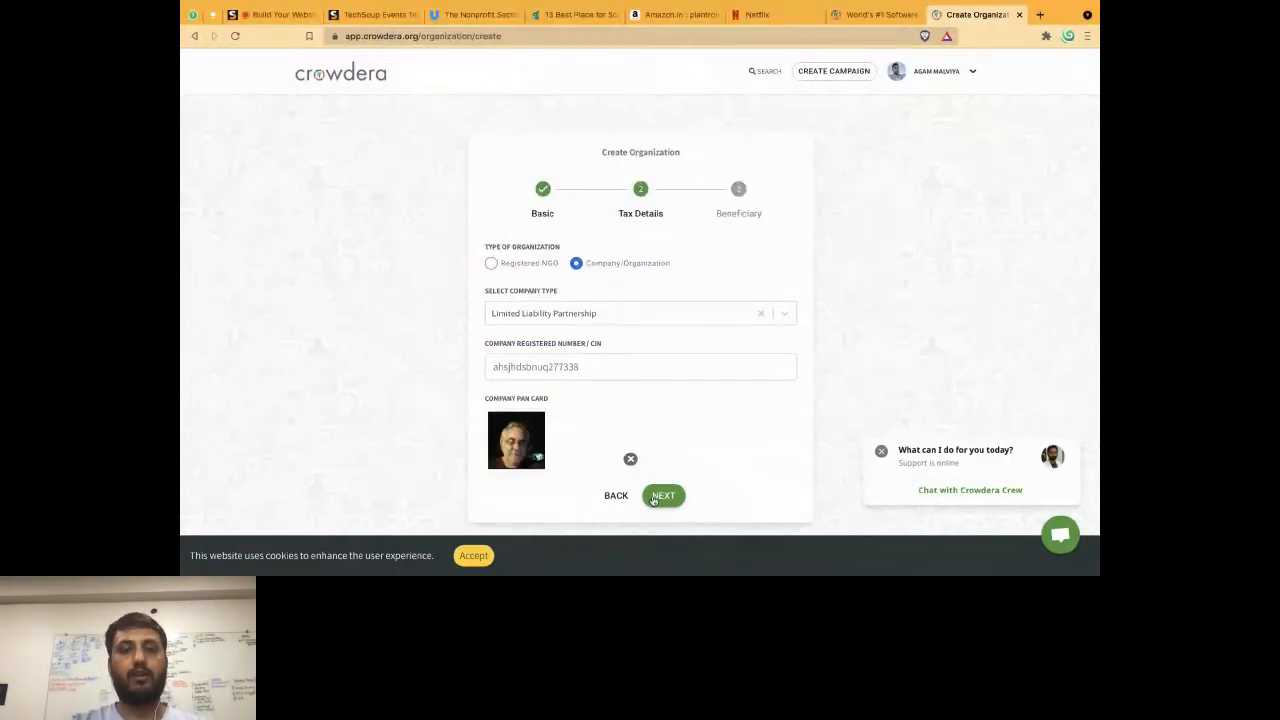
{"action": "left_click", "coordinate": [664, 496]}
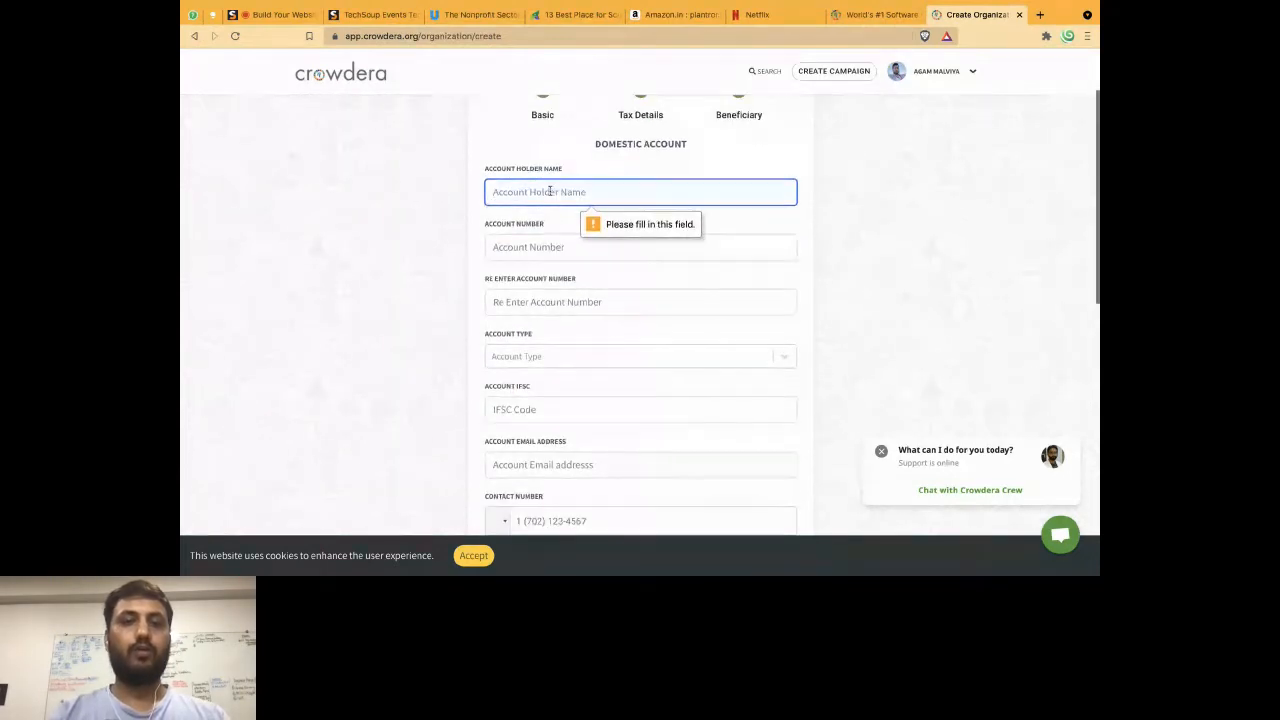
- Leave the bank details blank and return via the account menu to the Organizations page
{"action": "scroll", "scroll_direction": "up", "scroll_amount": 3}
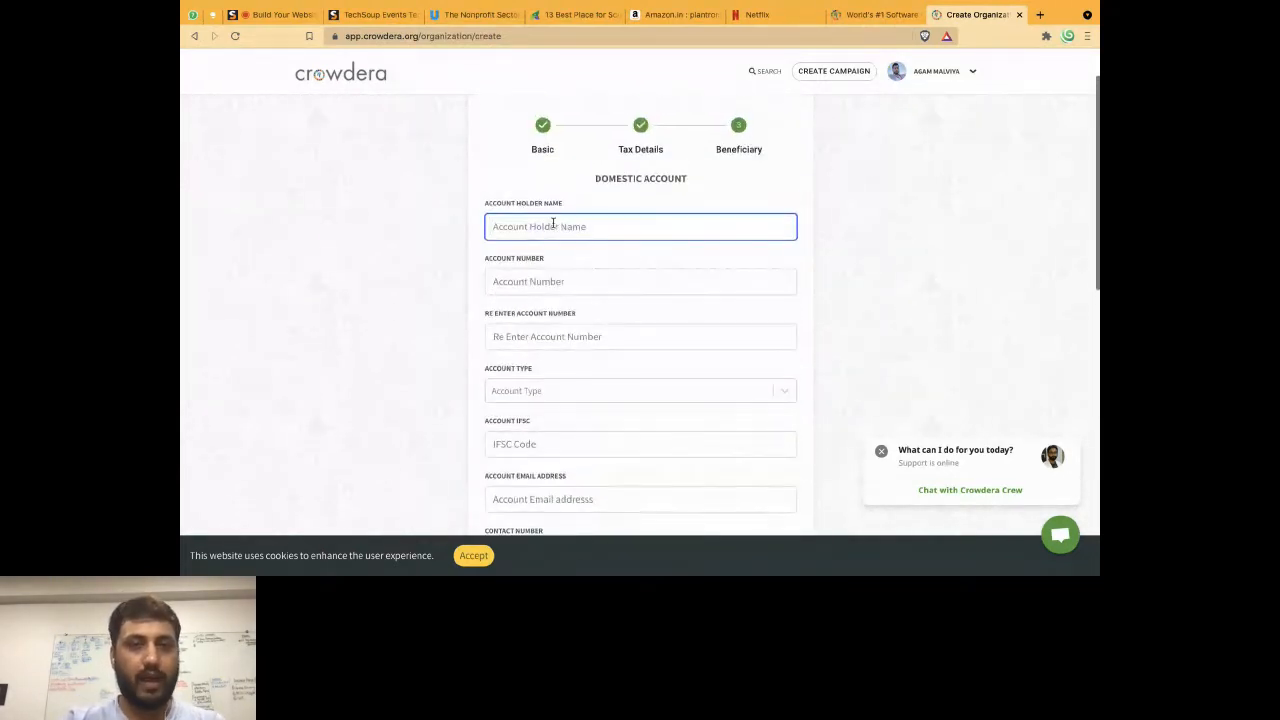
{"action": "scroll", "scroll_direction": "down", "scroll_amount": 3}
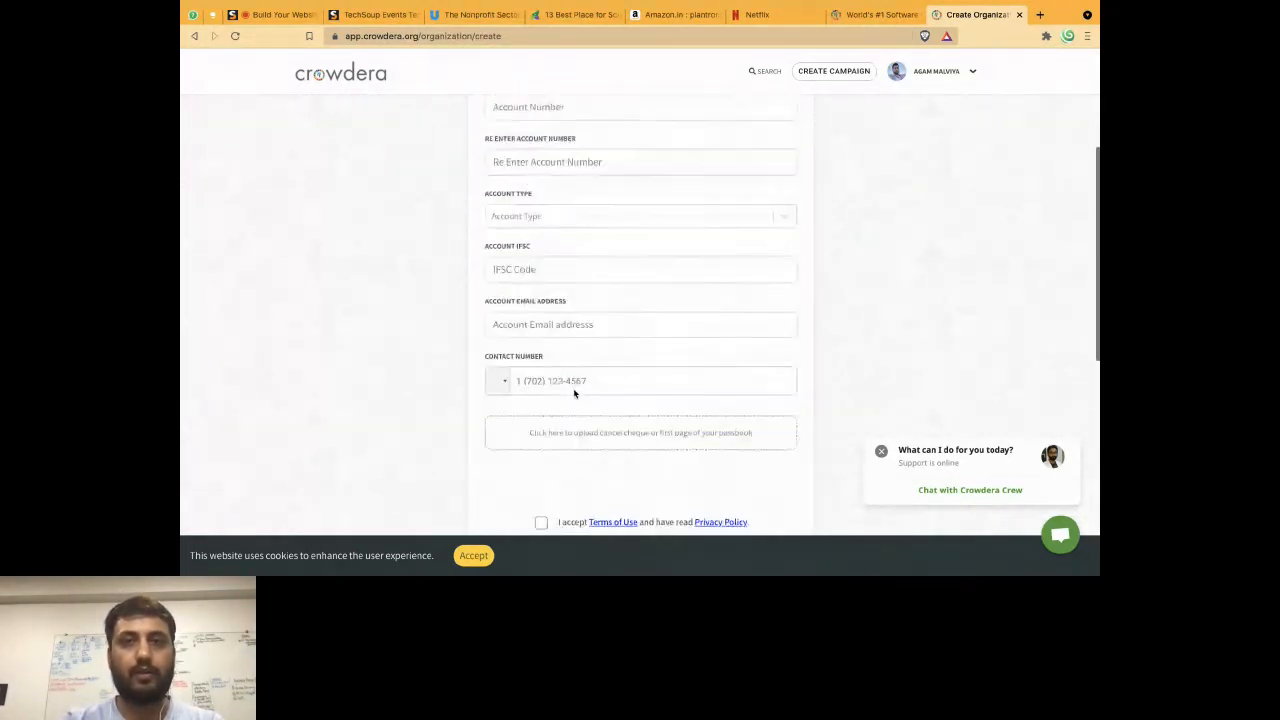
{"action": "left_click", "coordinate": [876, 14]}
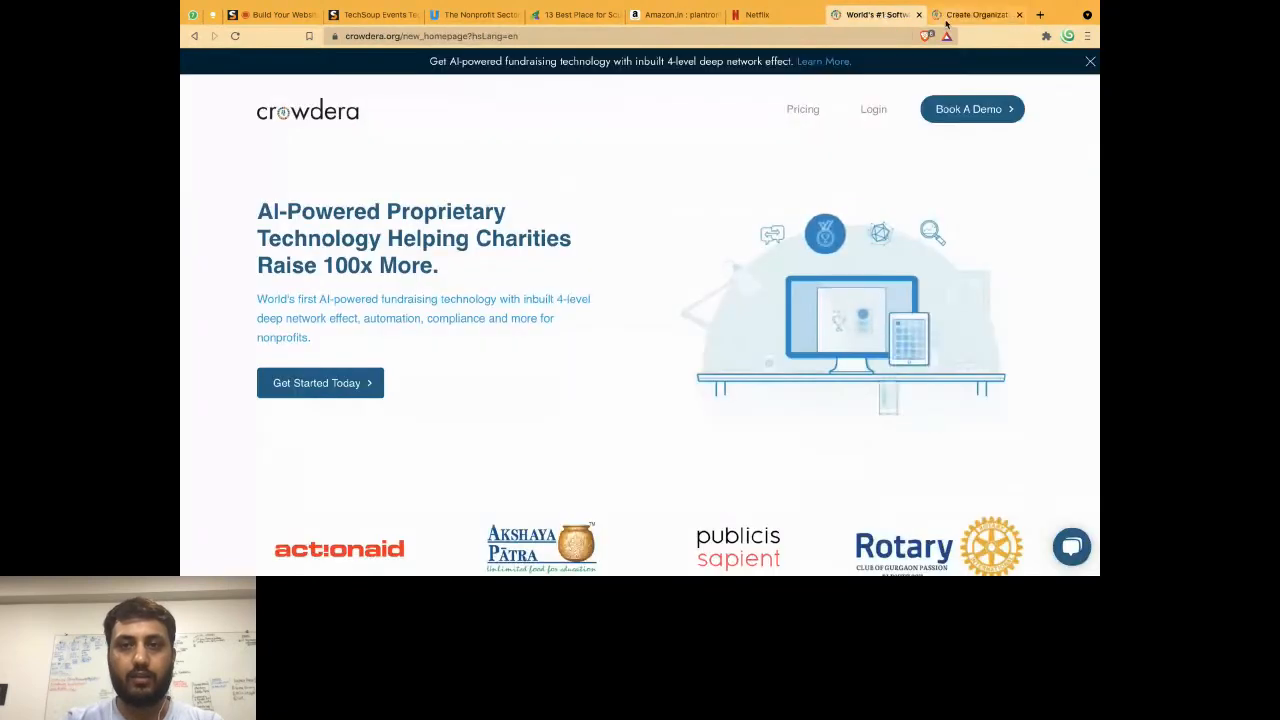
{"action": "left_click", "coordinate": [976, 14]}
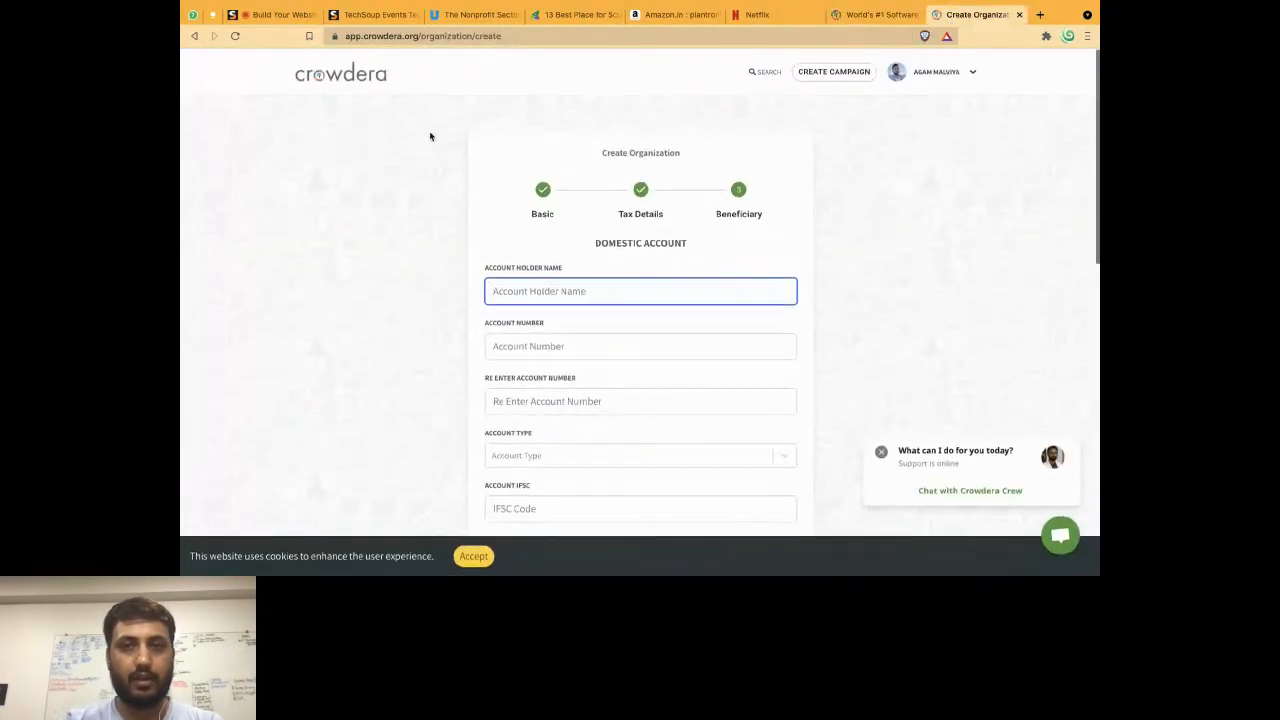
{"action": "scroll", "scroll_direction": "down", "scroll_amount": 3}
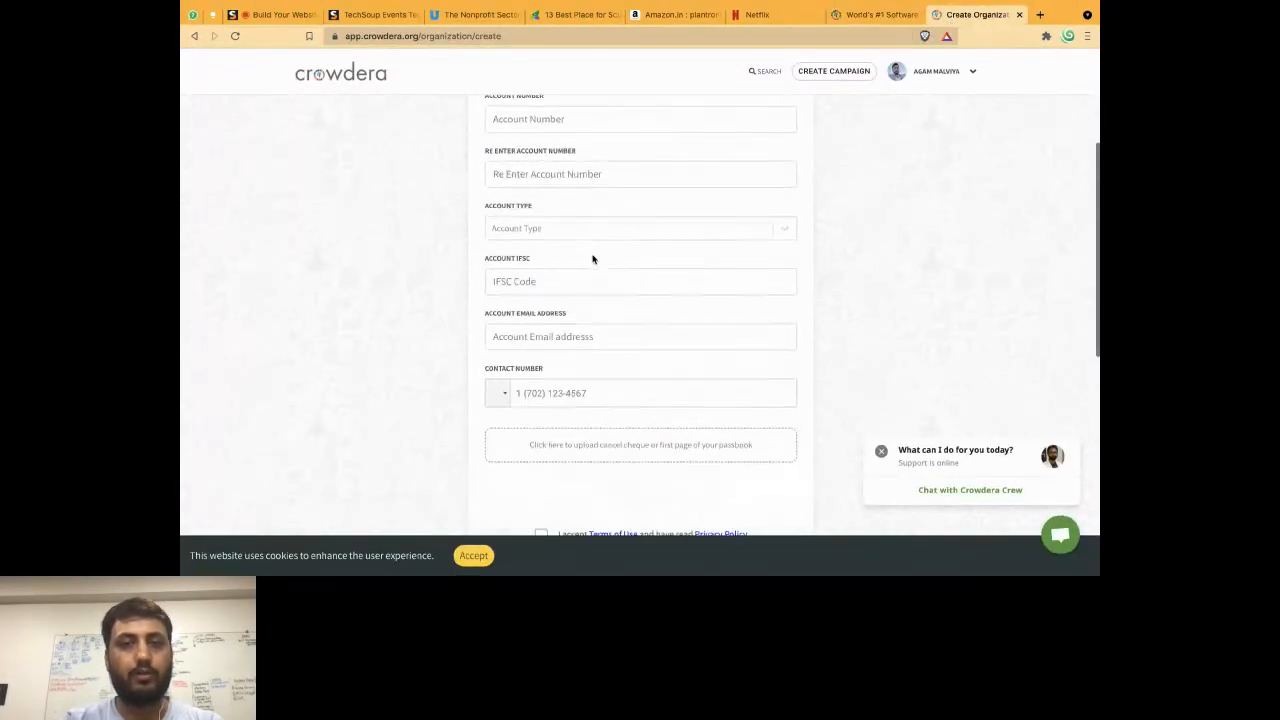
{"action": "scroll", "scroll_direction": "up", "scroll_amount": 3}
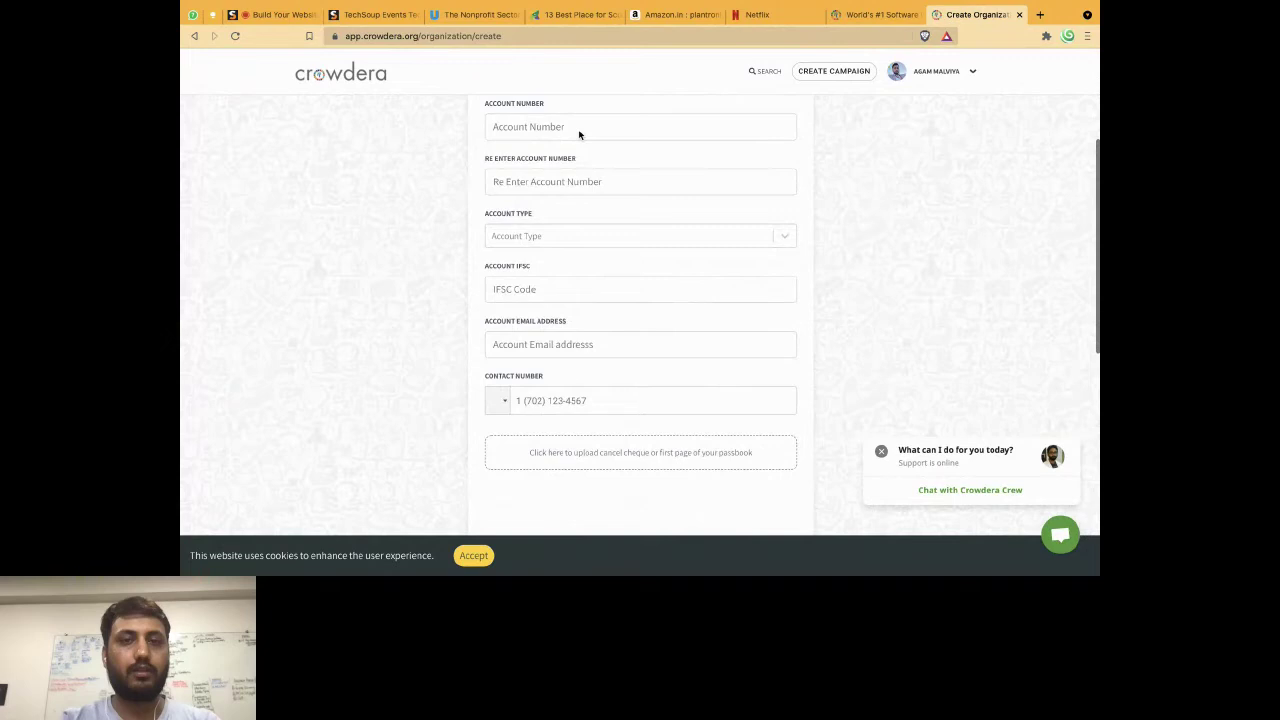
{"action": "left_click", "coordinate": [970, 72]}
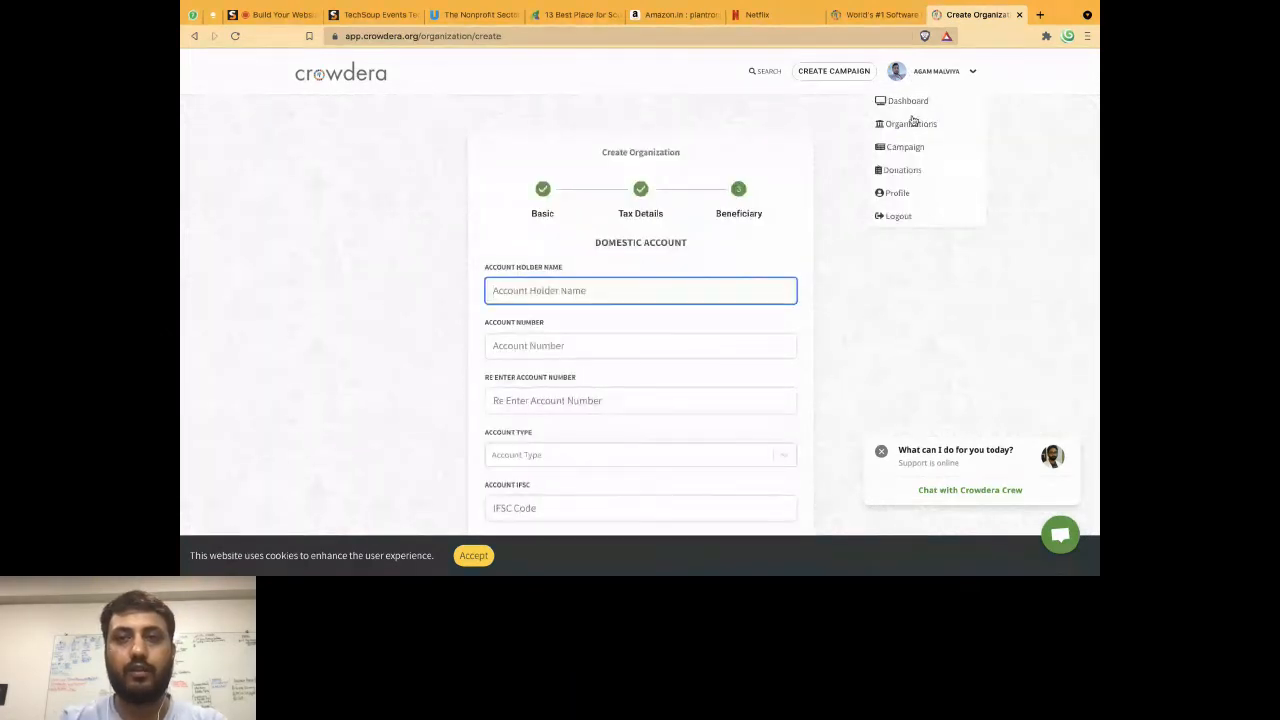
{"action": "left_click", "coordinate": [910, 124]}
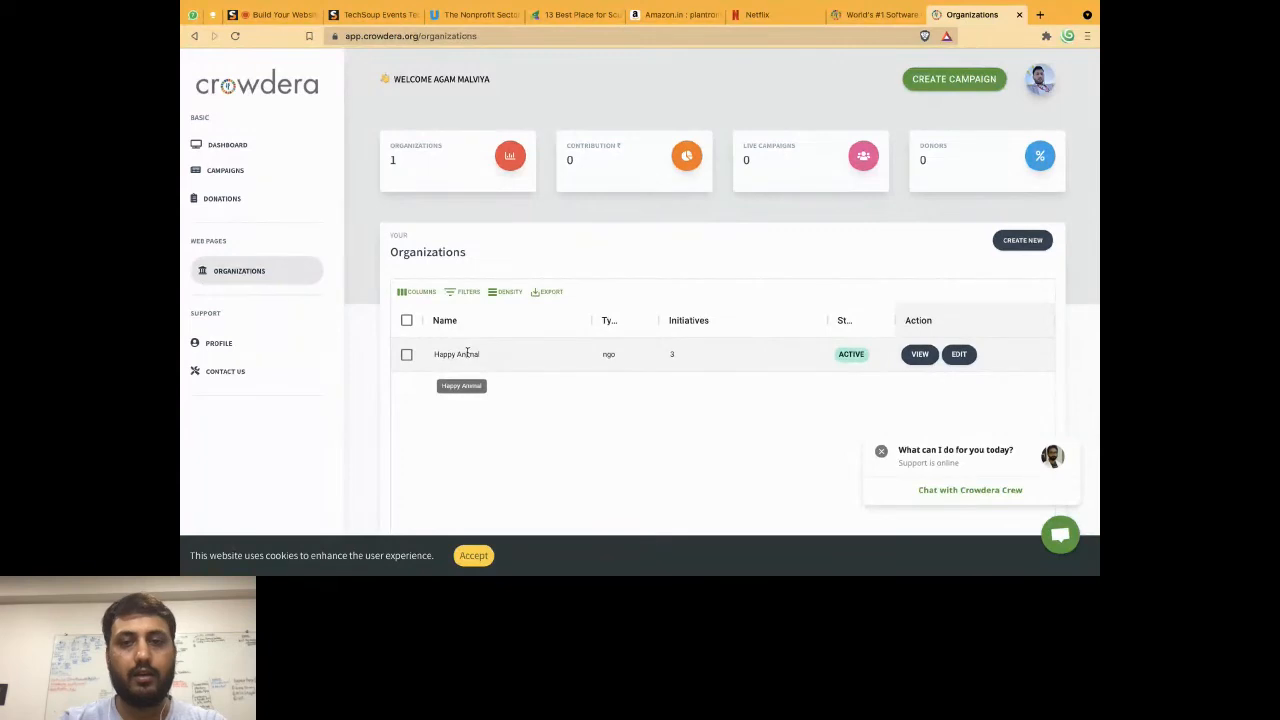
- Browse the Happy Animal public page's initiatives and changemaker sections and select its web address
{"action": "left_click", "coordinate": [918, 354]}
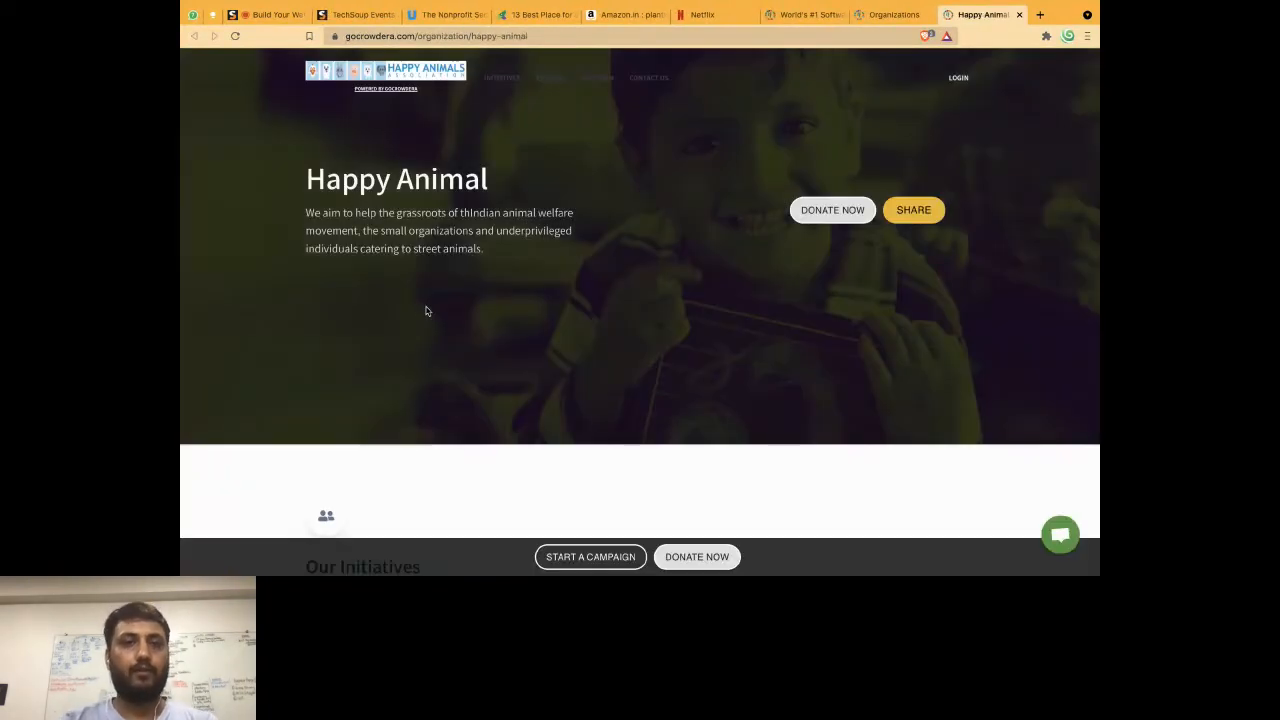
{"action": "scroll", "scroll_direction": "down", "scroll_amount": 3}
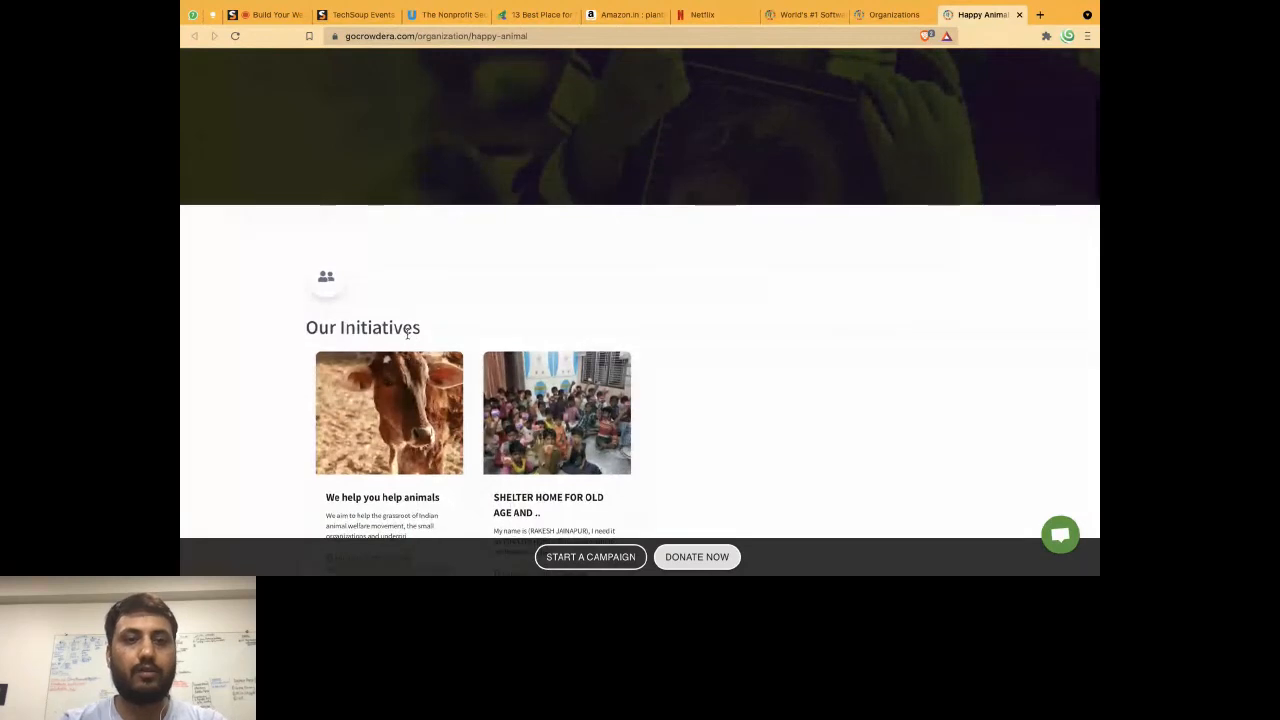
{"action": "scroll", "scroll_direction": "down", "scroll_amount": 3}
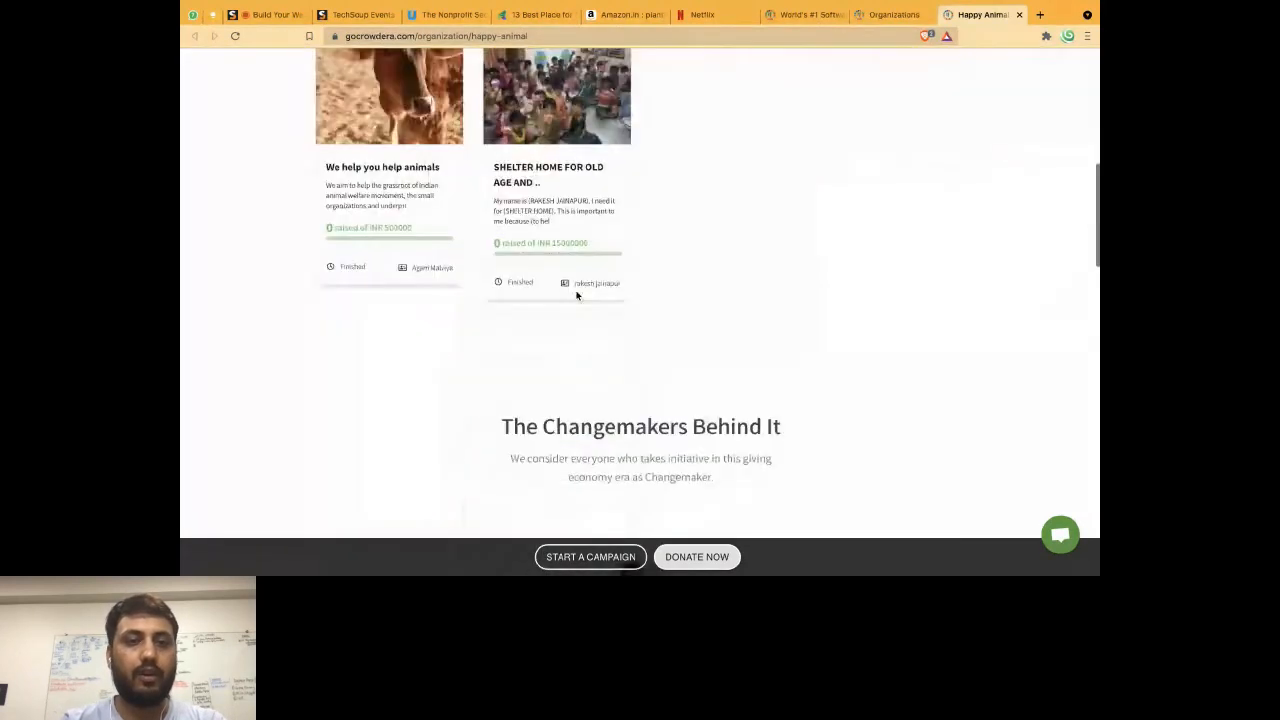
{"action": "scroll", "scroll_direction": "down", "scroll_amount": 3}
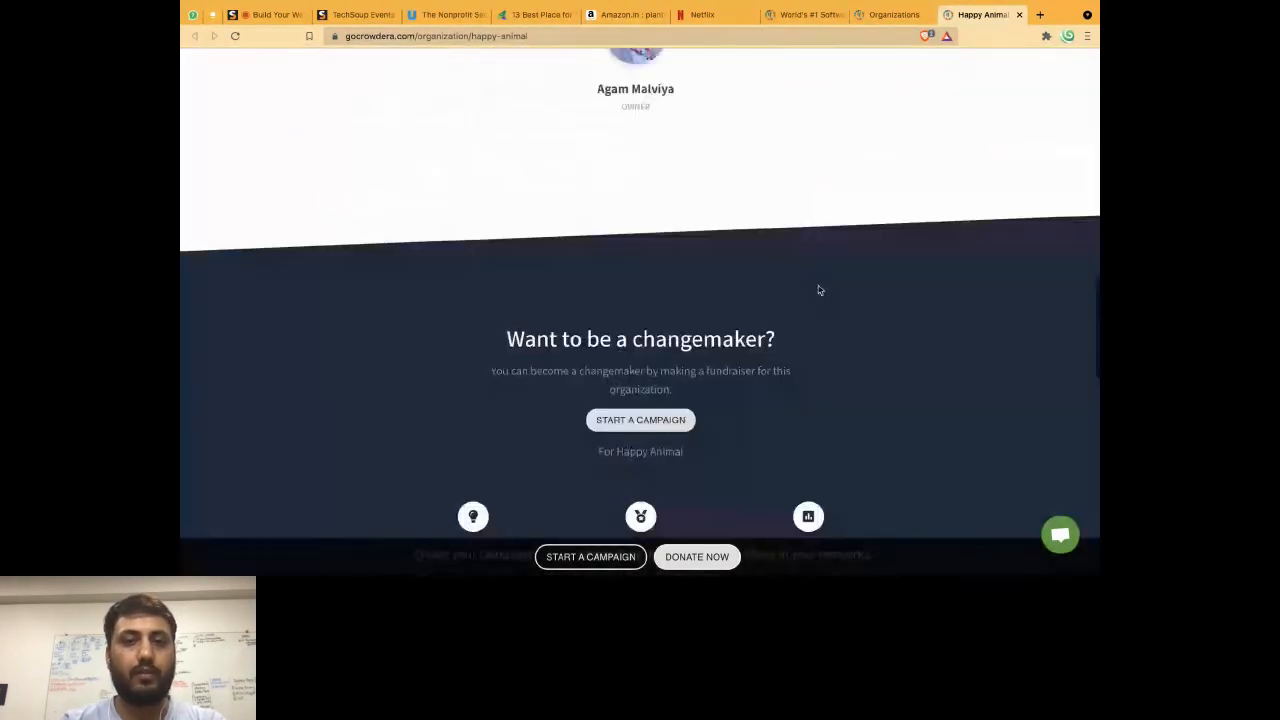
{"action": "scroll", "scroll_direction": "down", "scroll_amount": 3}
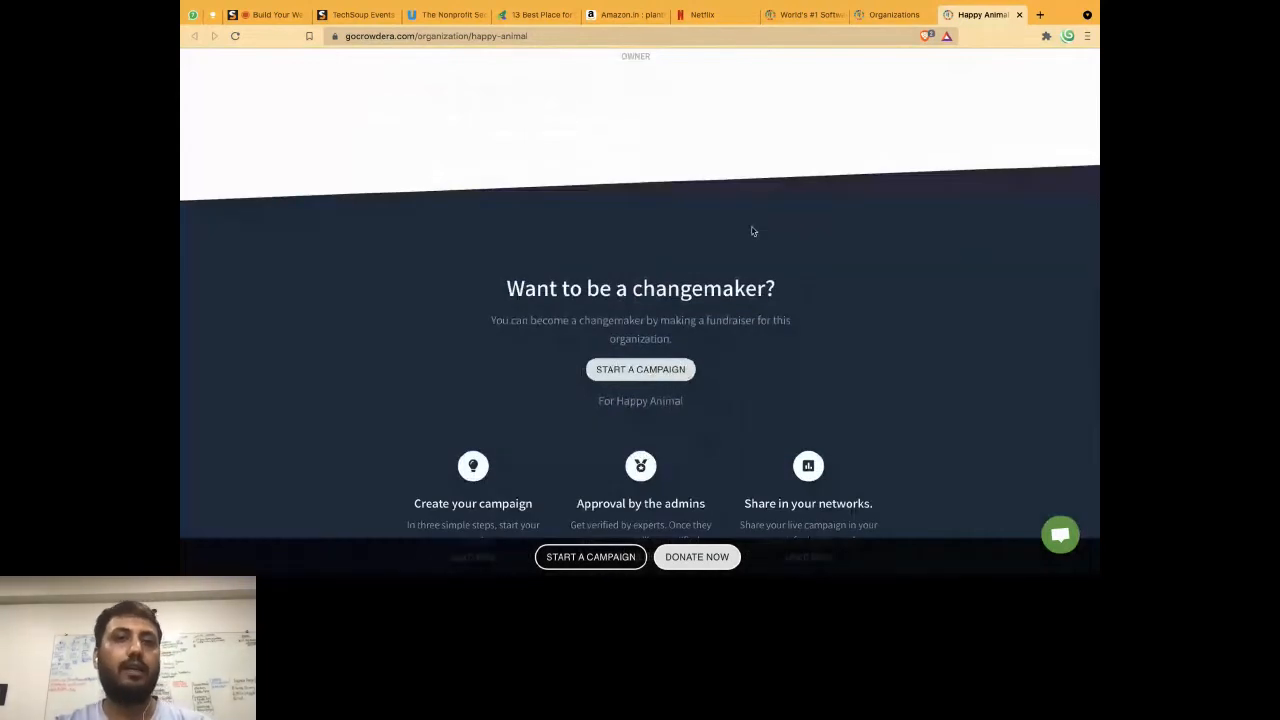
{"action": "scroll", "scroll_direction": "up", "scroll_amount": 3}
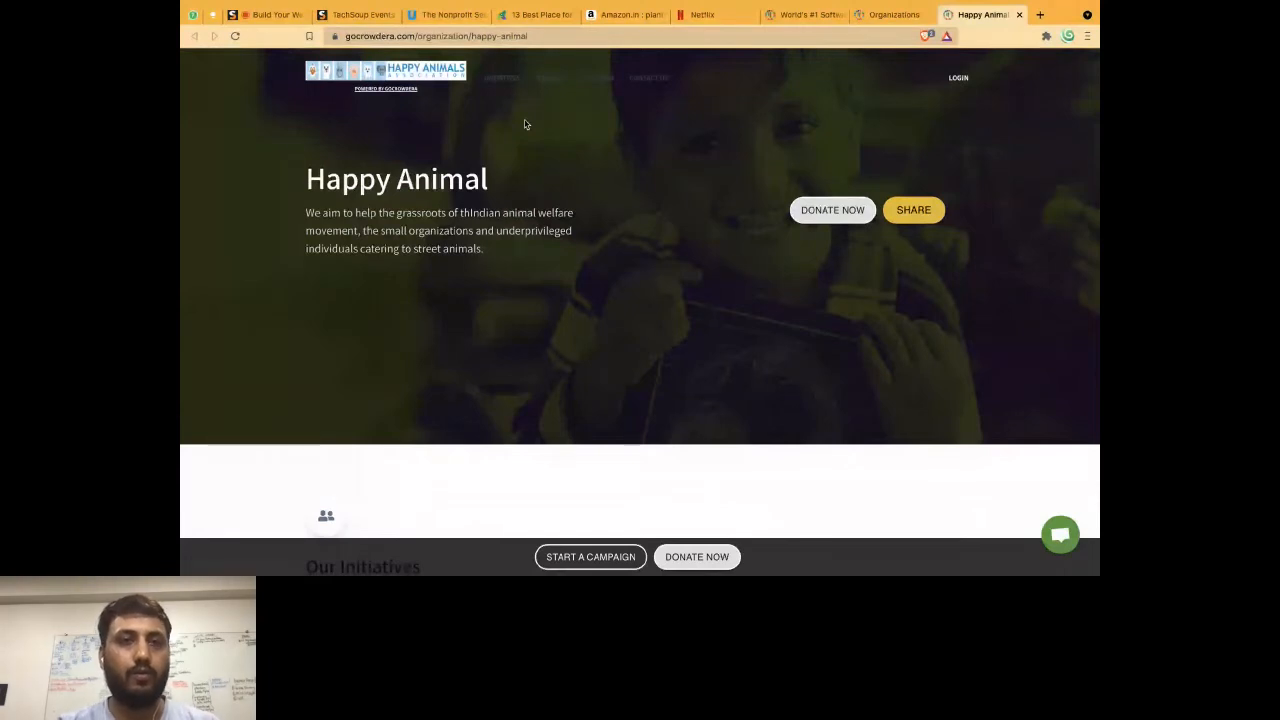
{"action": "mouse_move", "coordinate": [524, 198]}
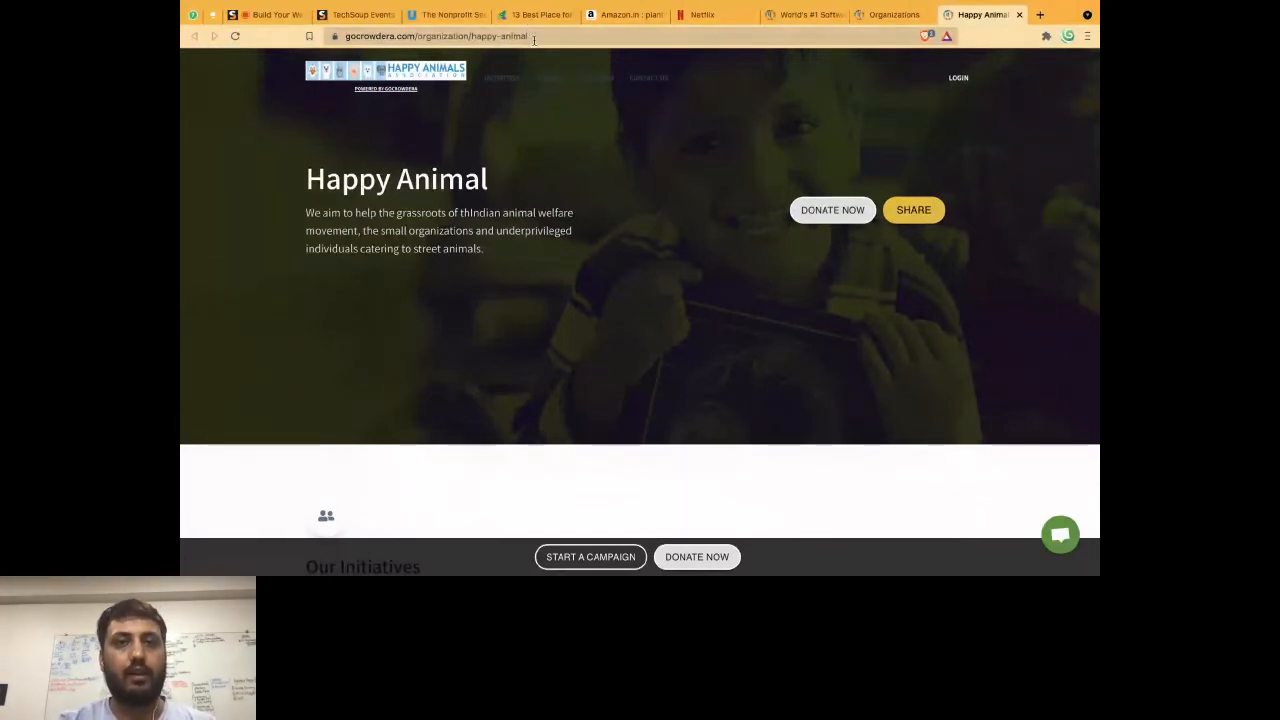
{"action": "left_click", "coordinate": [460, 36]}
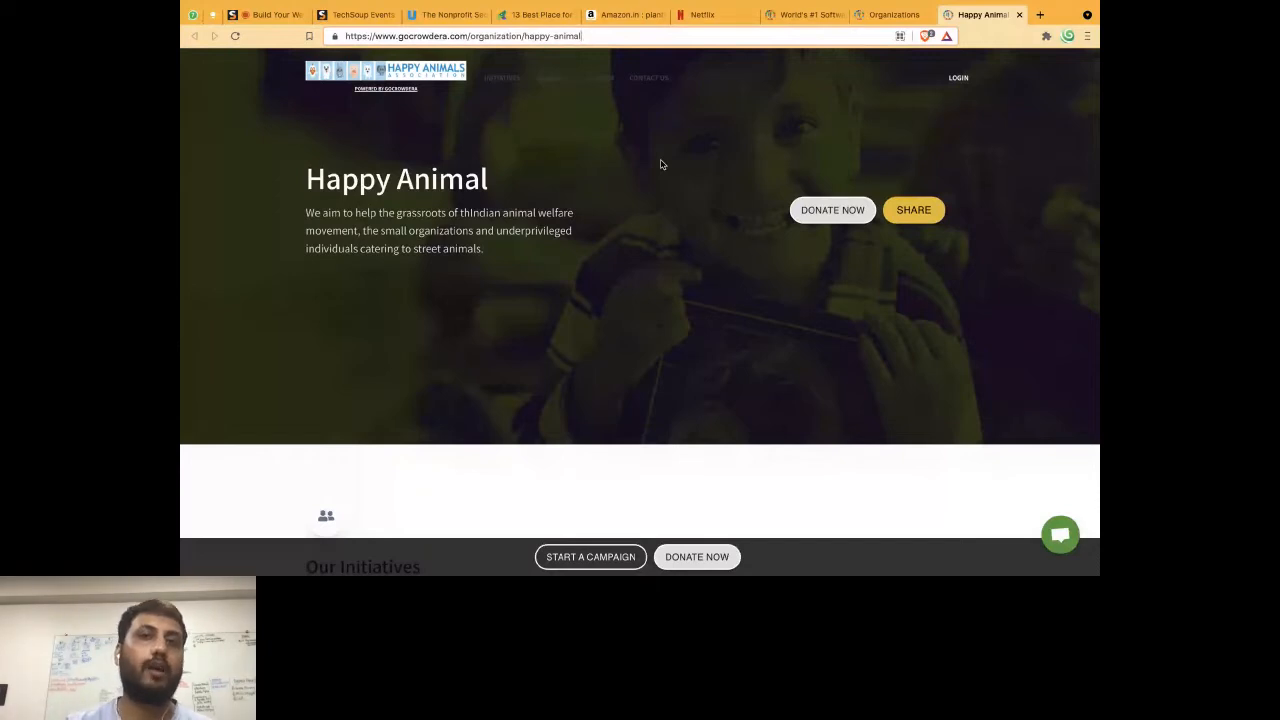
{"action": "mouse_move", "coordinate": [648, 220]}
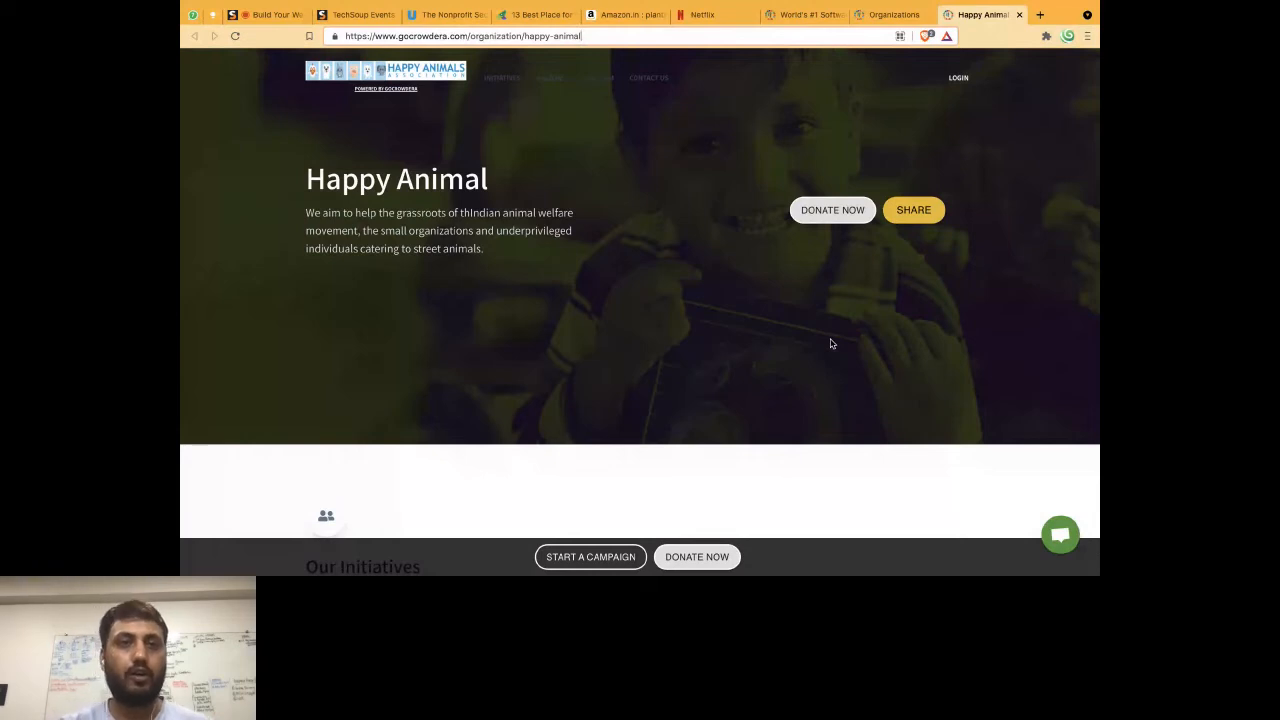
{"action": "mouse_move", "coordinate": [924, 276]}
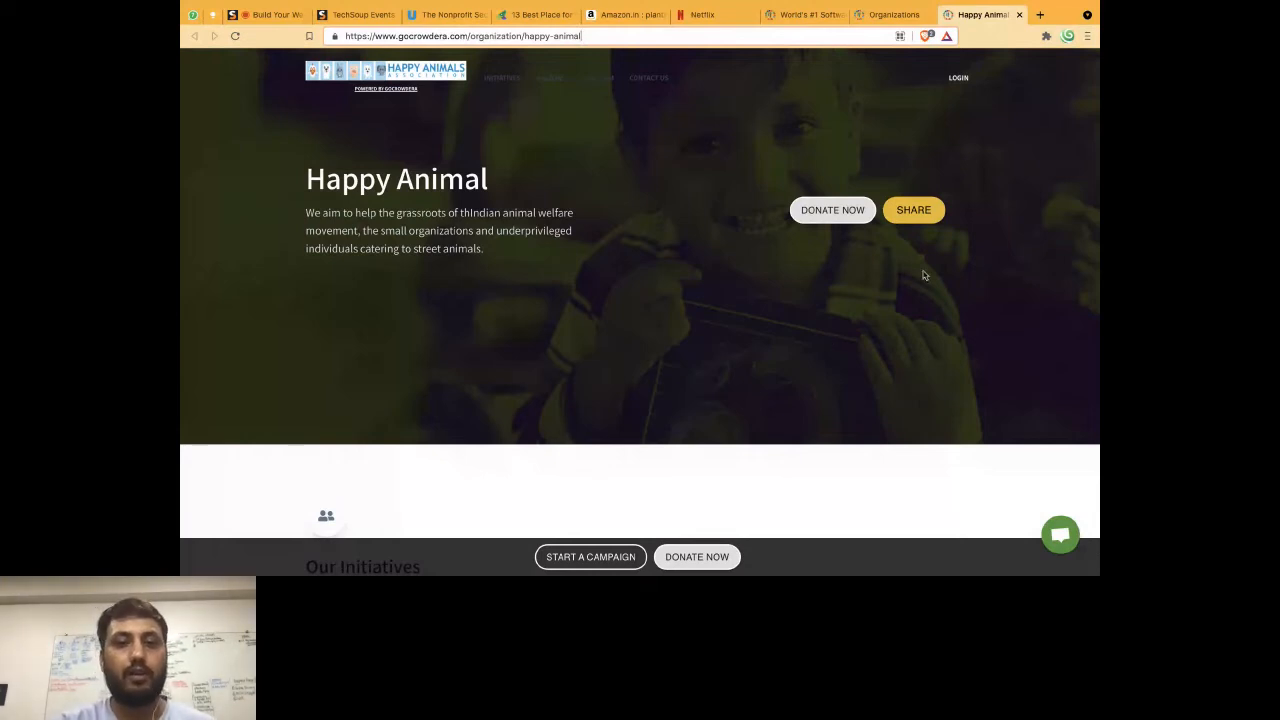
{"action": "left_click", "coordinate": [912, 210]}
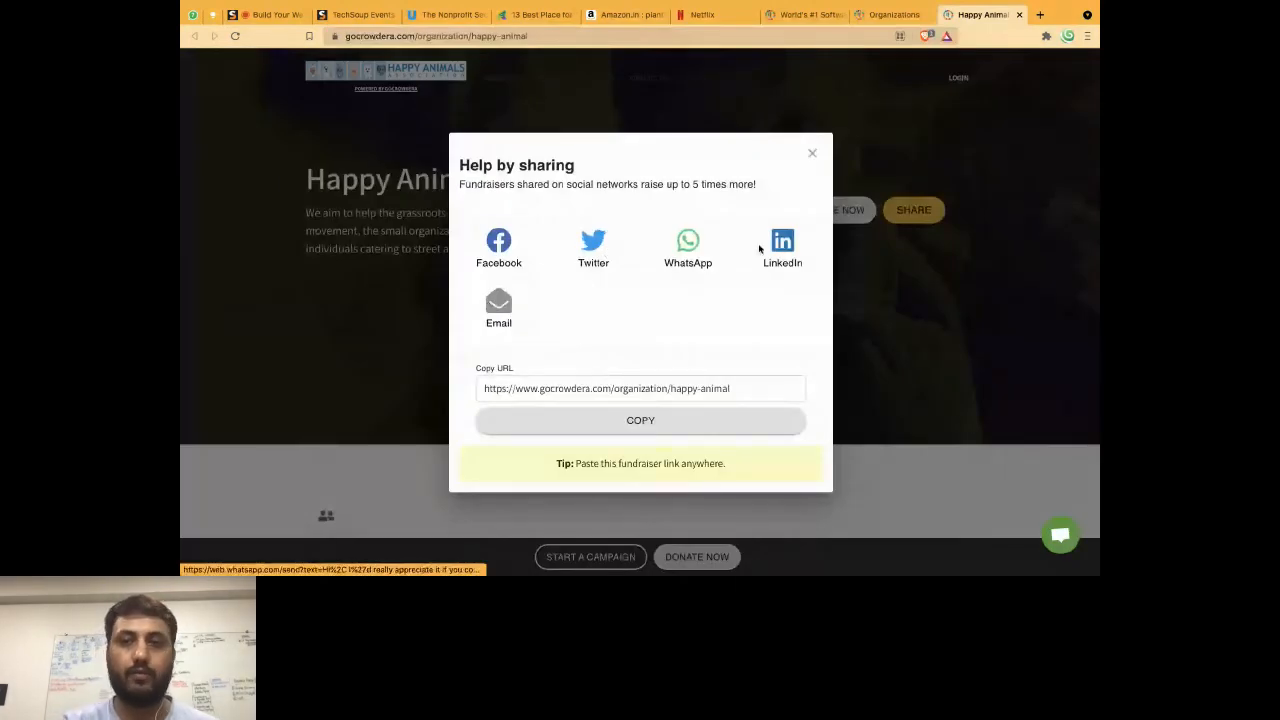
{"action": "mouse_move", "coordinate": [812, 156]}
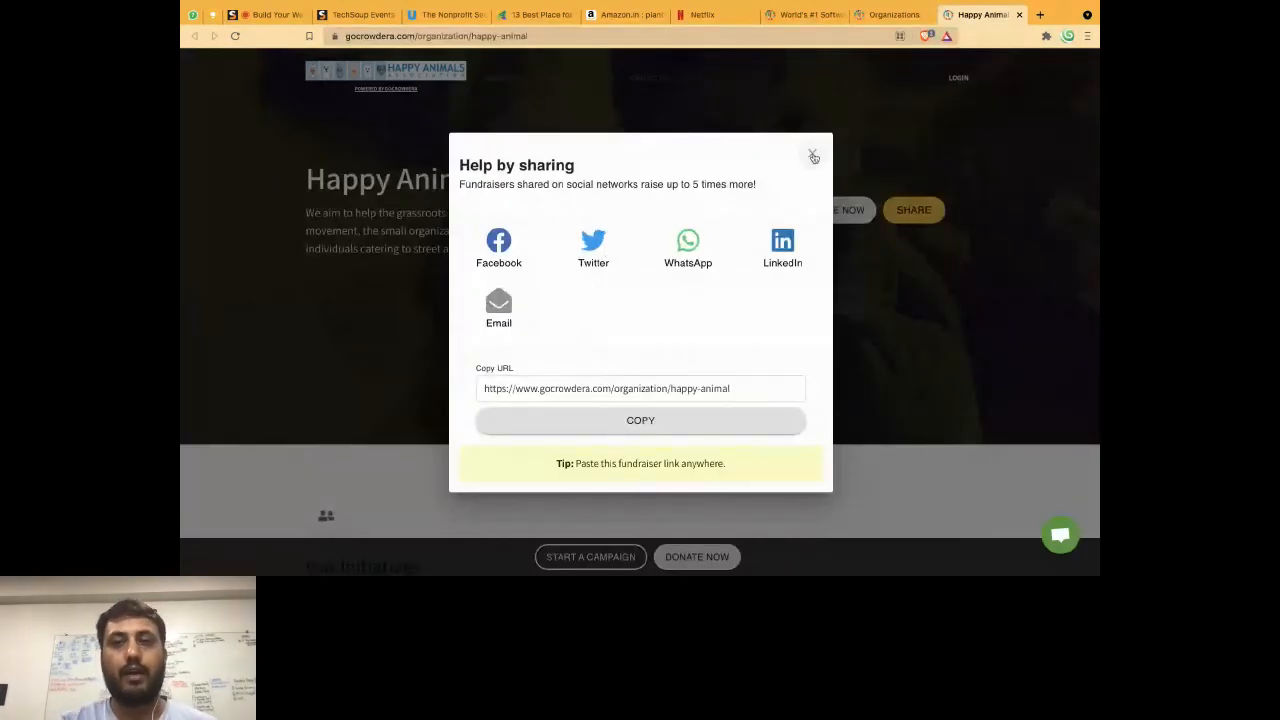
{"action": "left_click", "coordinate": [812, 156]}
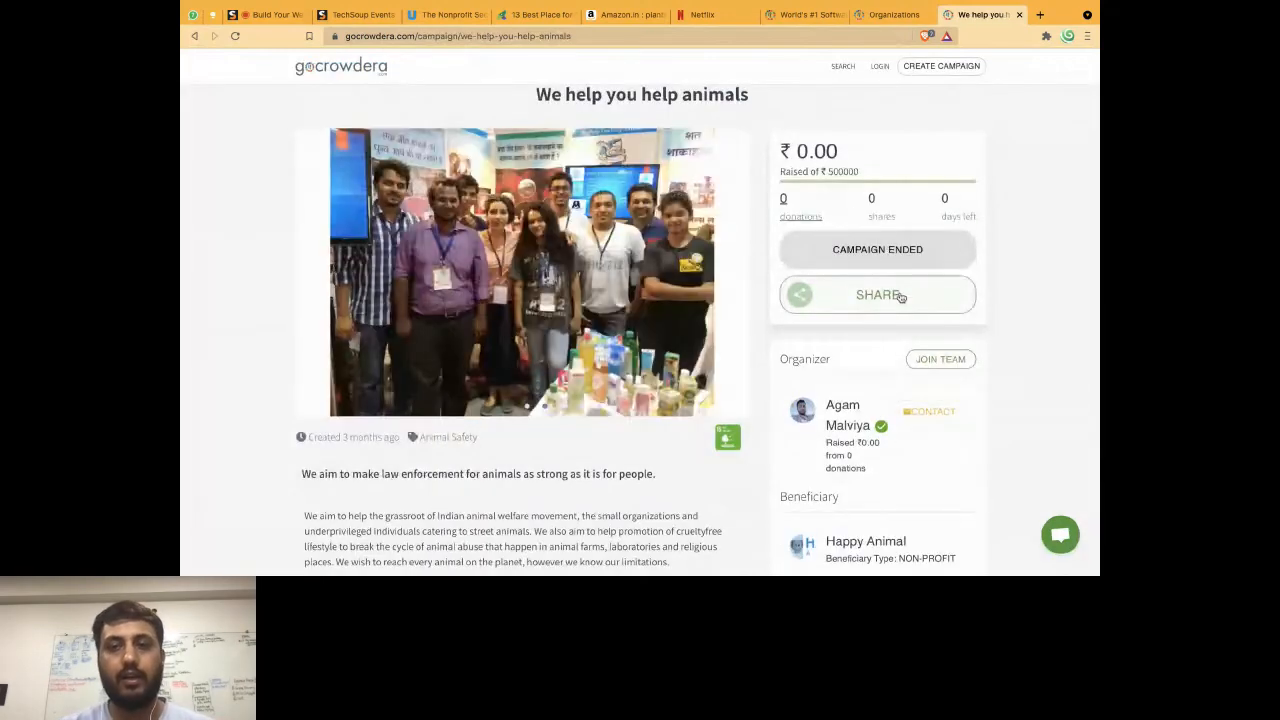
- Review the campaign's Embed Widget code in medium and button-only sizes, then return to the Organizations dashboard
{"action": "left_click", "coordinate": [876, 294]}
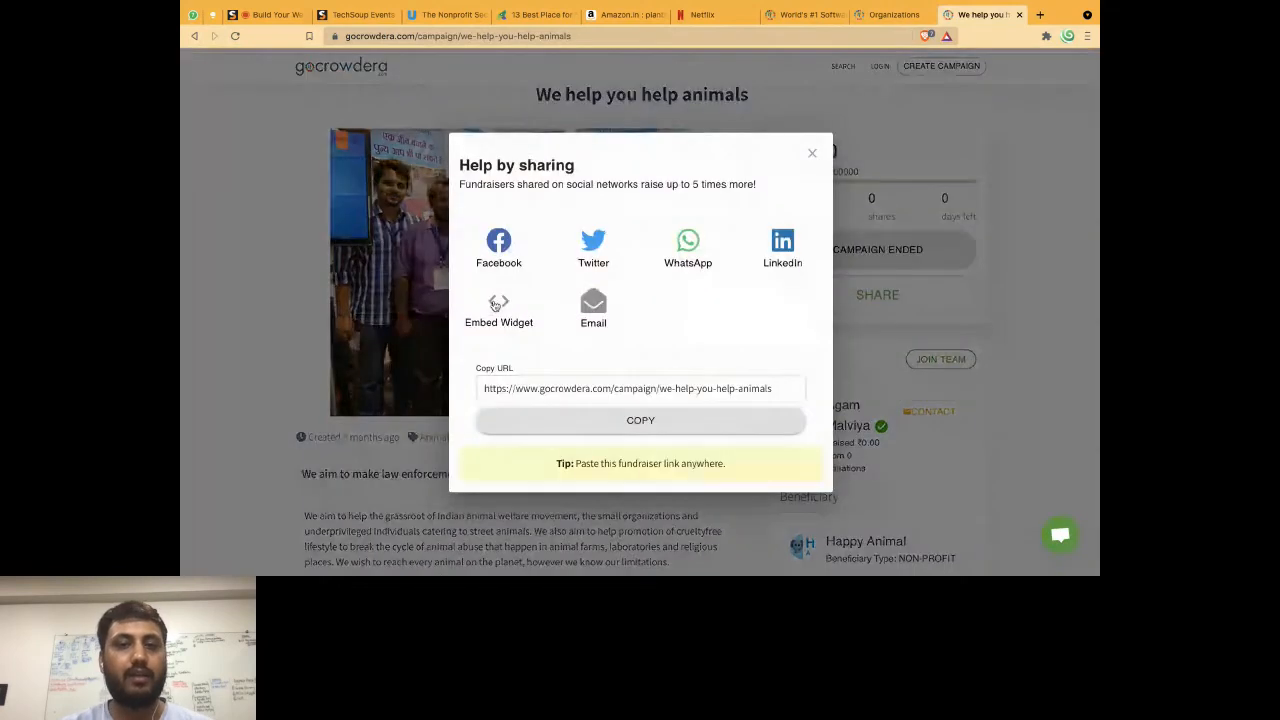
{"action": "left_click", "coordinate": [498, 310]}
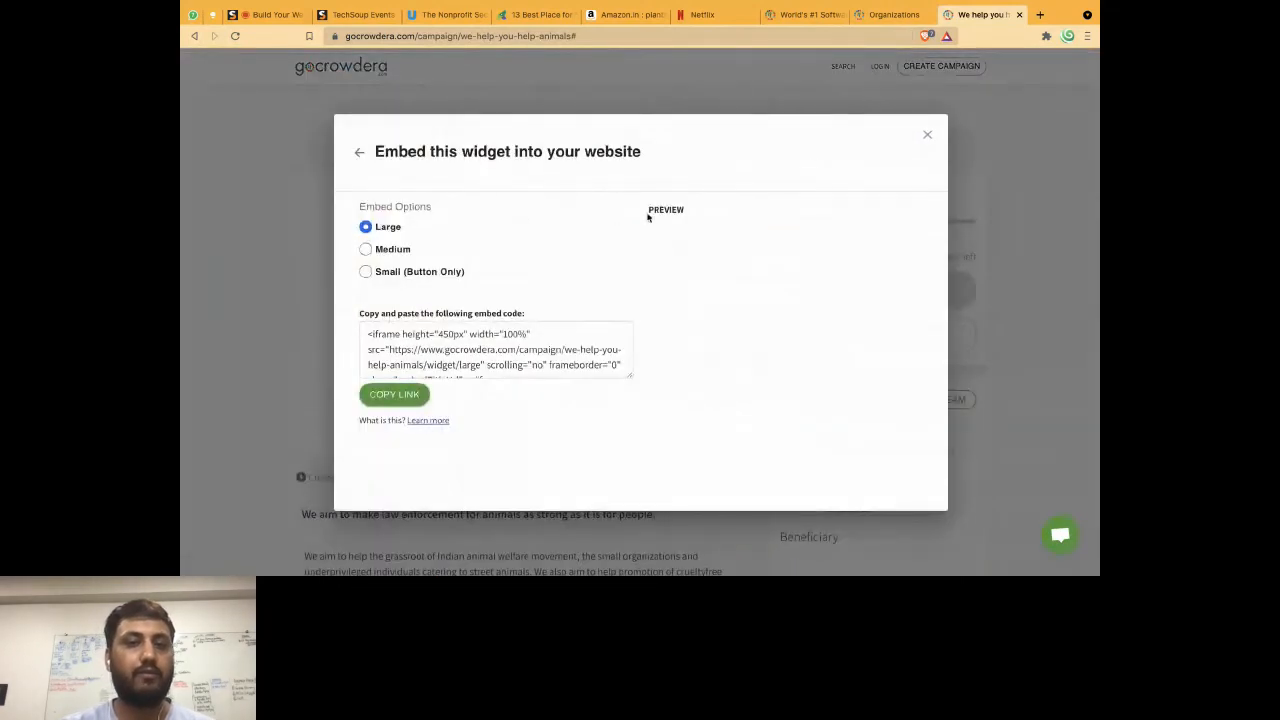
{"action": "left_click", "coordinate": [366, 248]}
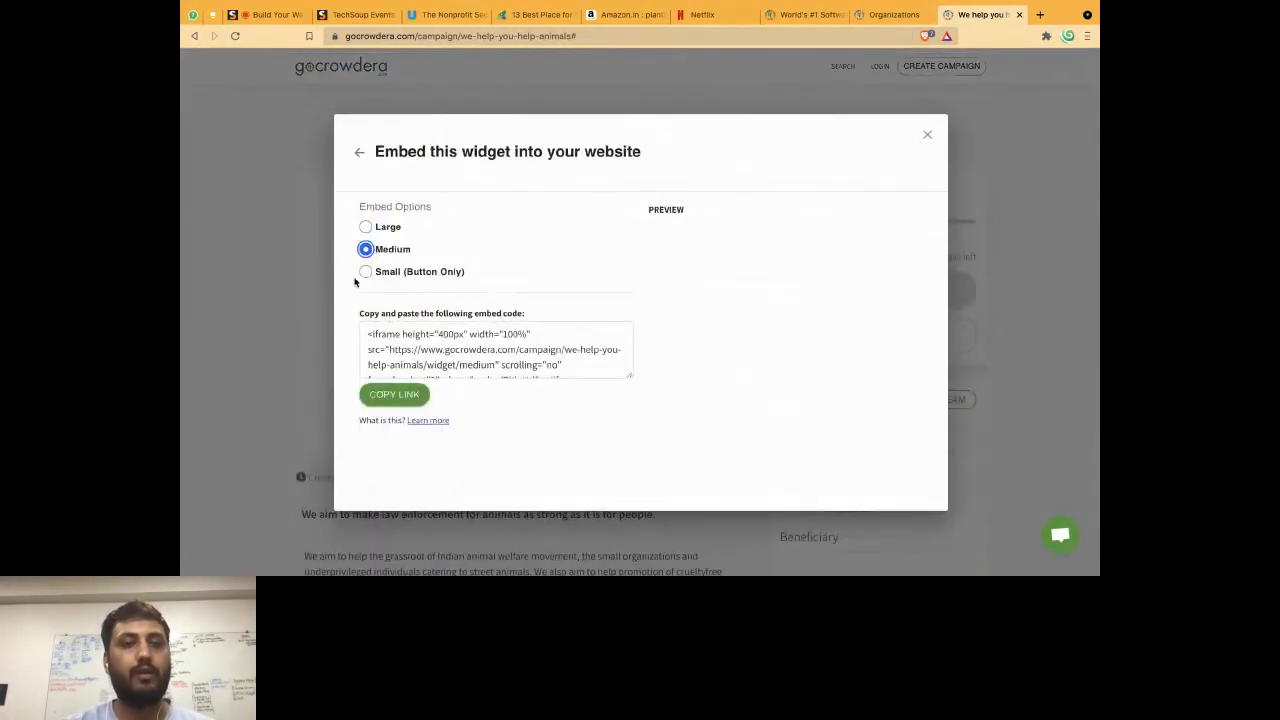
{"action": "left_click", "coordinate": [366, 272]}
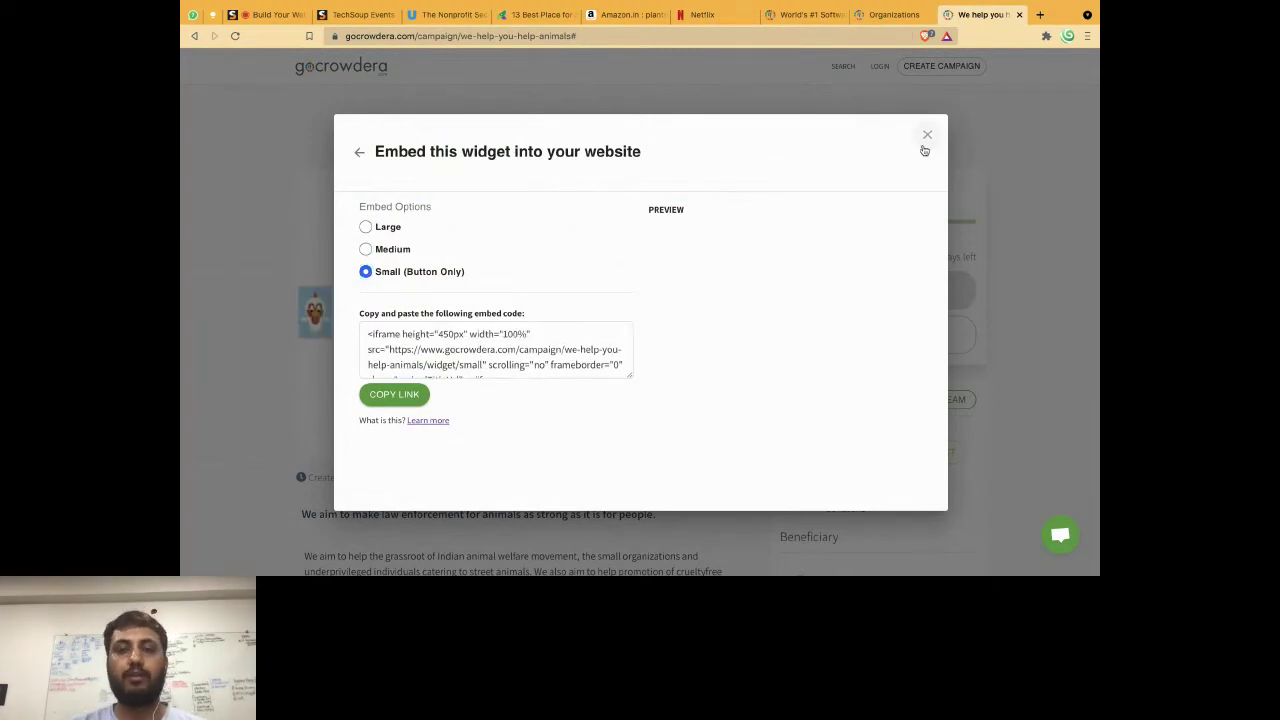
{"action": "left_click", "coordinate": [926, 134]}
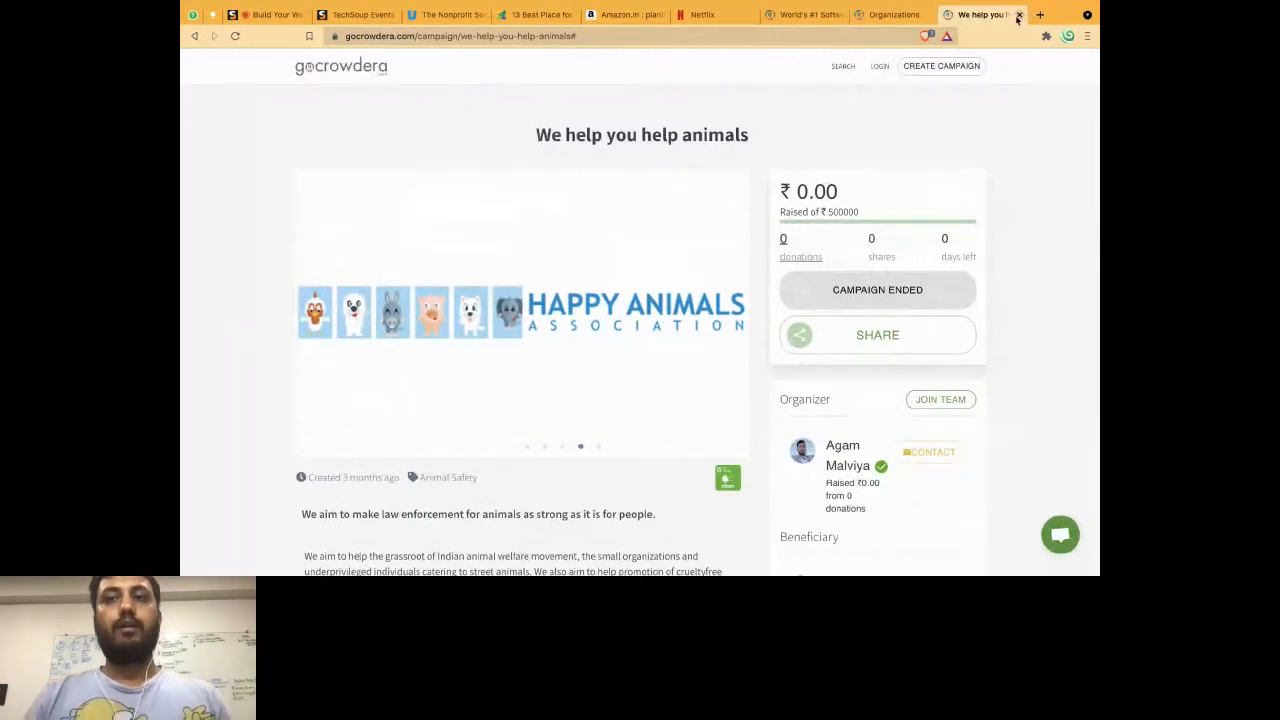
{"action": "left_click", "coordinate": [1020, 14]}
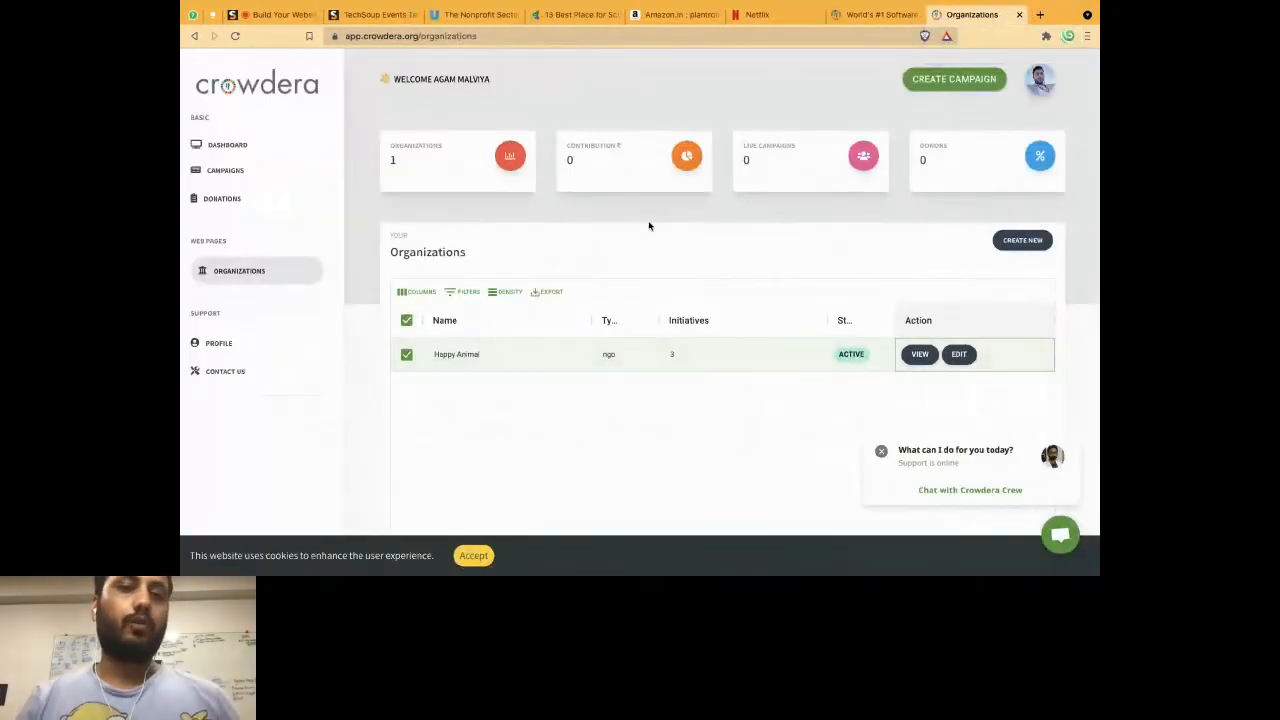
{"action": "mouse_move", "coordinate": [356, 208]}
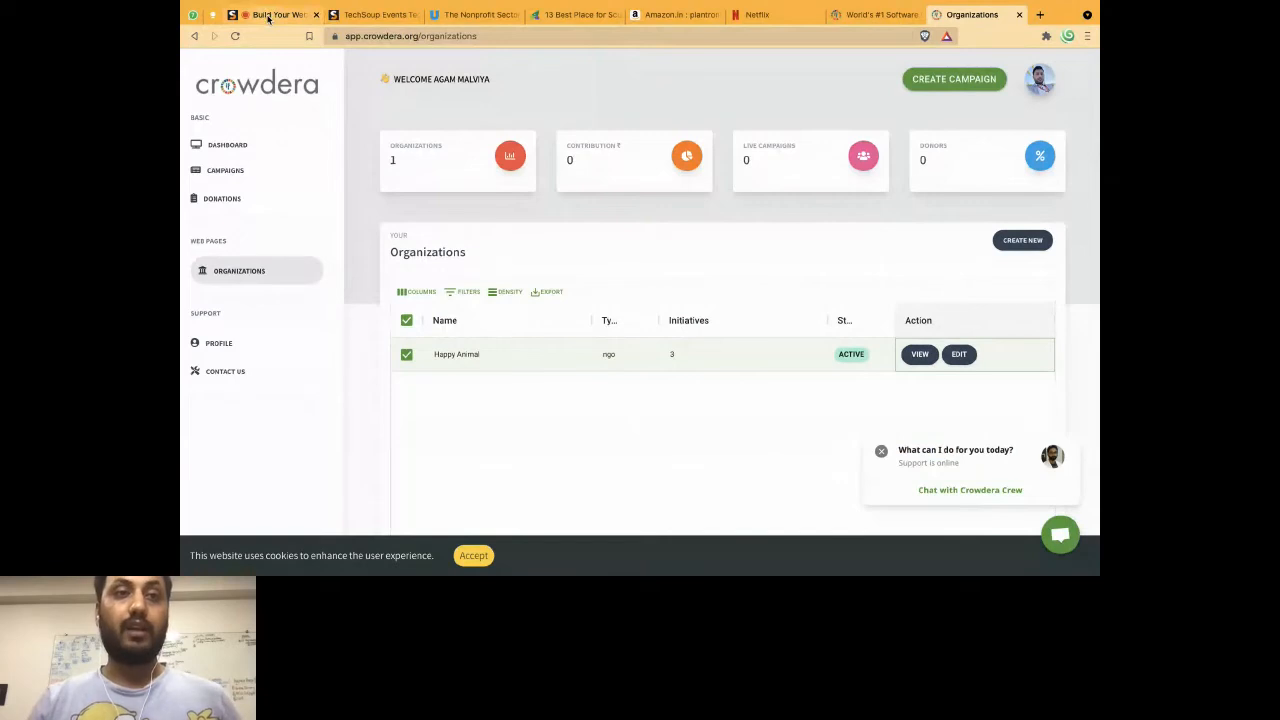
{"action": "mouse_move", "coordinate": [278, 14]}
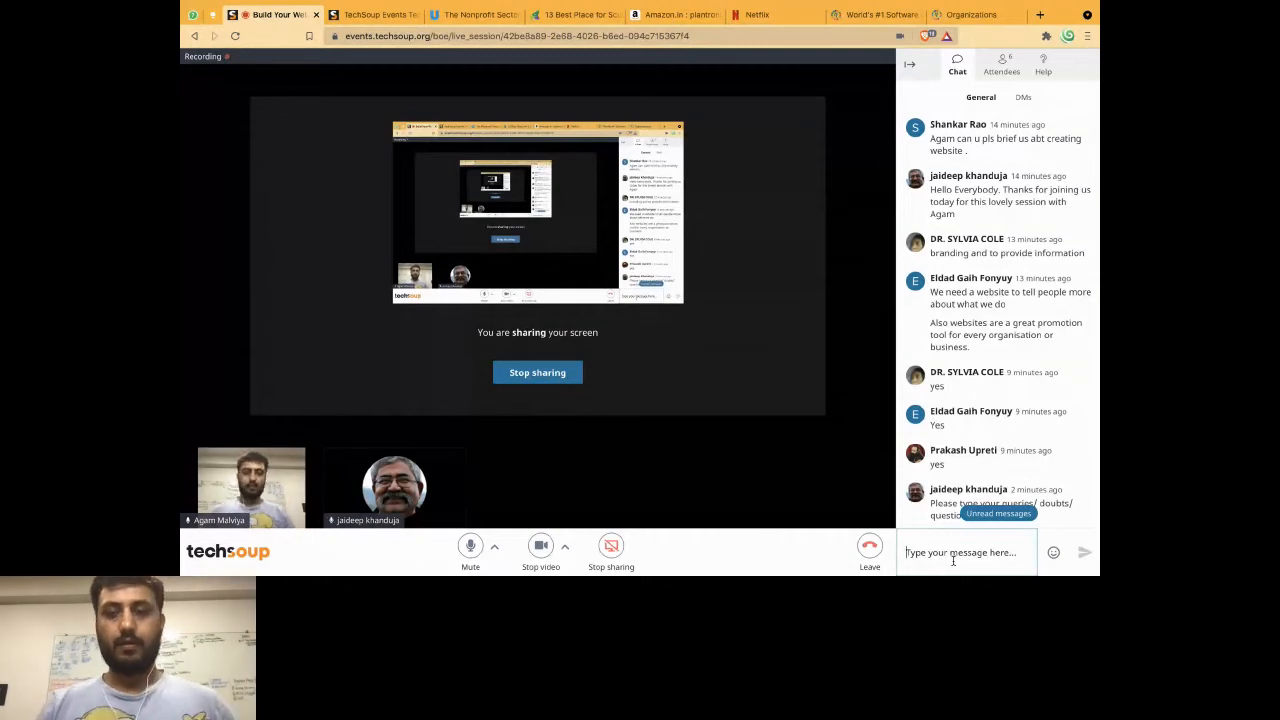
{"action": "mouse_move", "coordinate": [980, 328]}
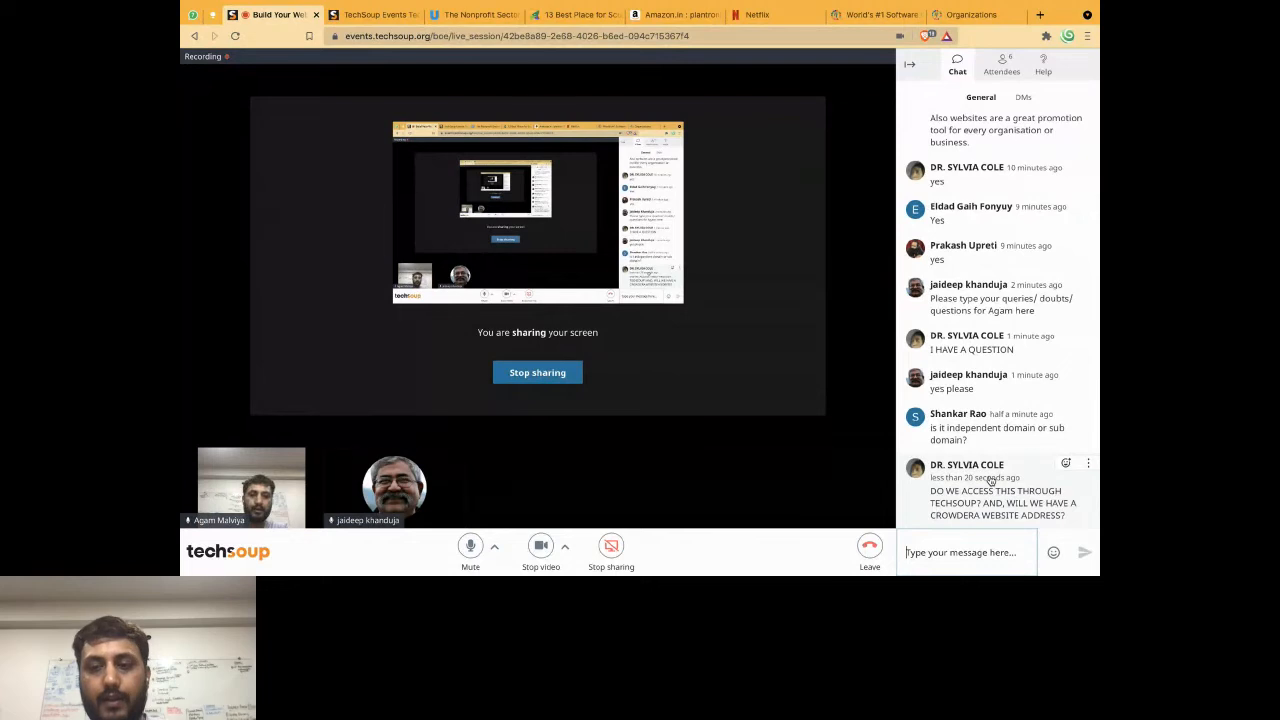
- Read attendee domain questions in the webinar chat and post the gocrowdera.com link in reply
{"action": "scroll", "scroll_direction": "up", "scroll_amount": 3}
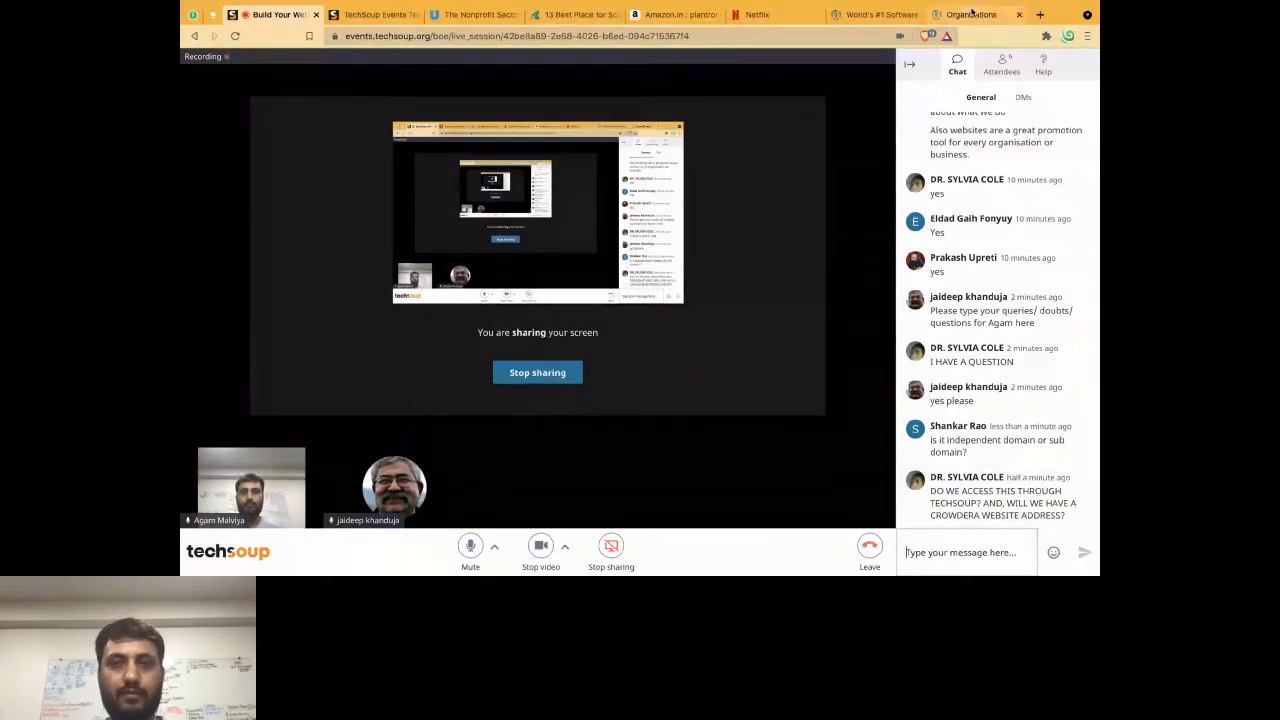
{"action": "left_click", "coordinate": [970, 14]}
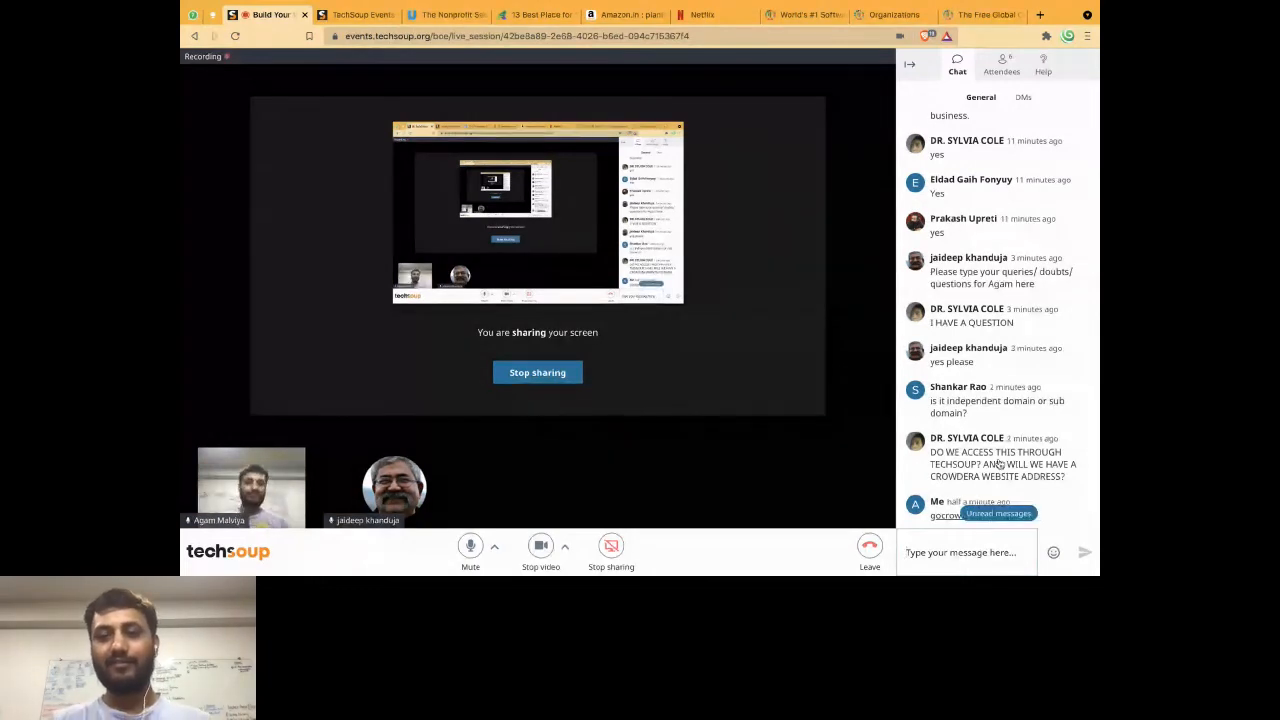
{"action": "mouse_move", "coordinate": [1028, 408]}
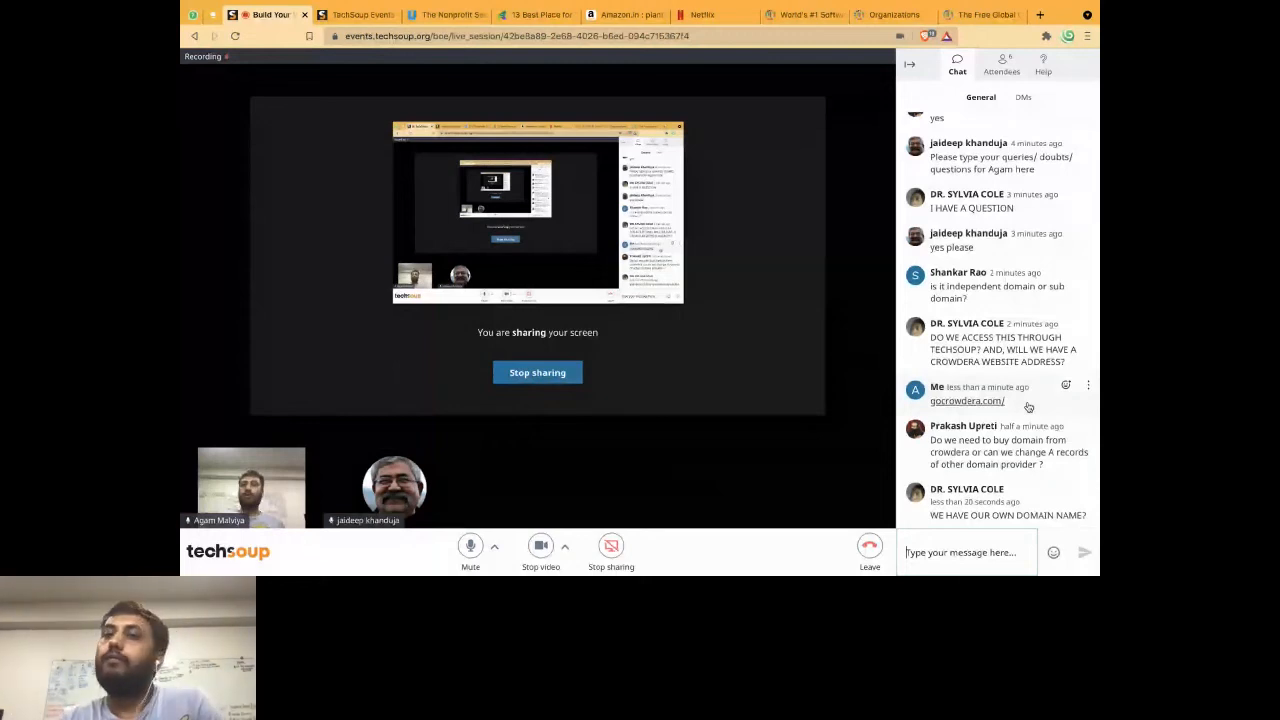
{"action": "left_click", "coordinate": [892, 44]}
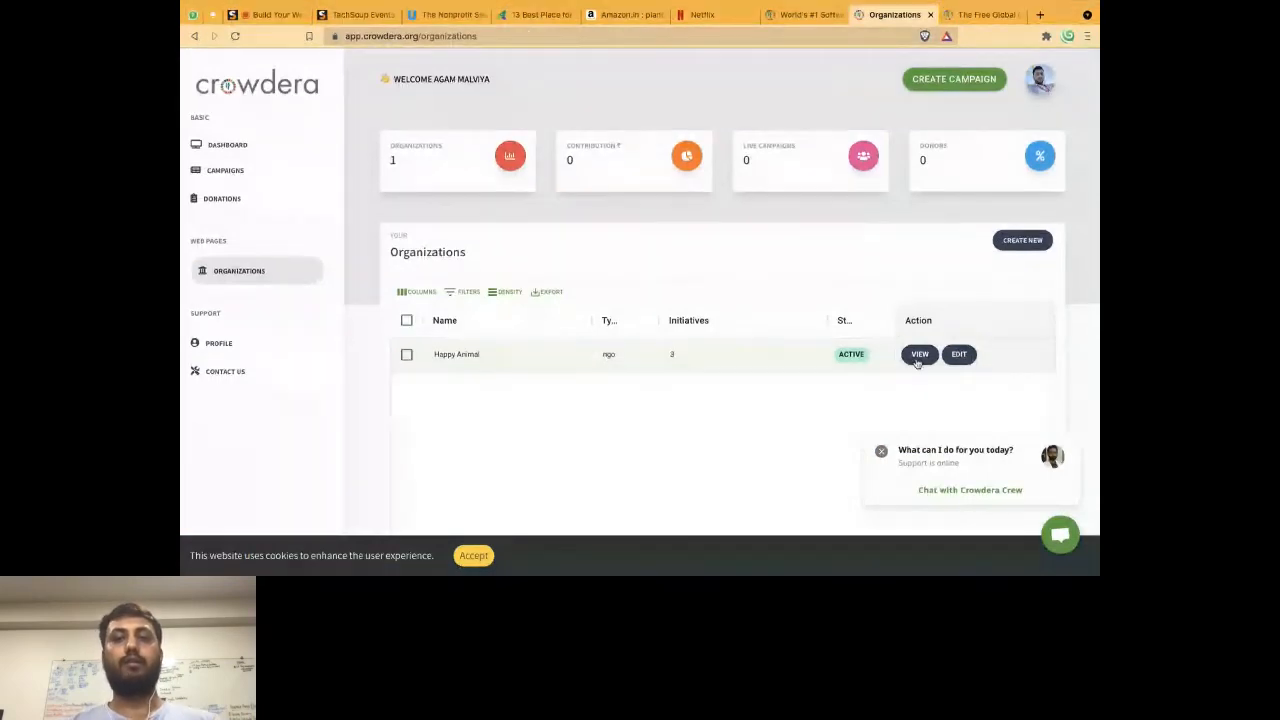
- Switch to the Crowdera tab showing the Happy Animal organization as active
{"action": "left_click", "coordinate": [920, 354]}
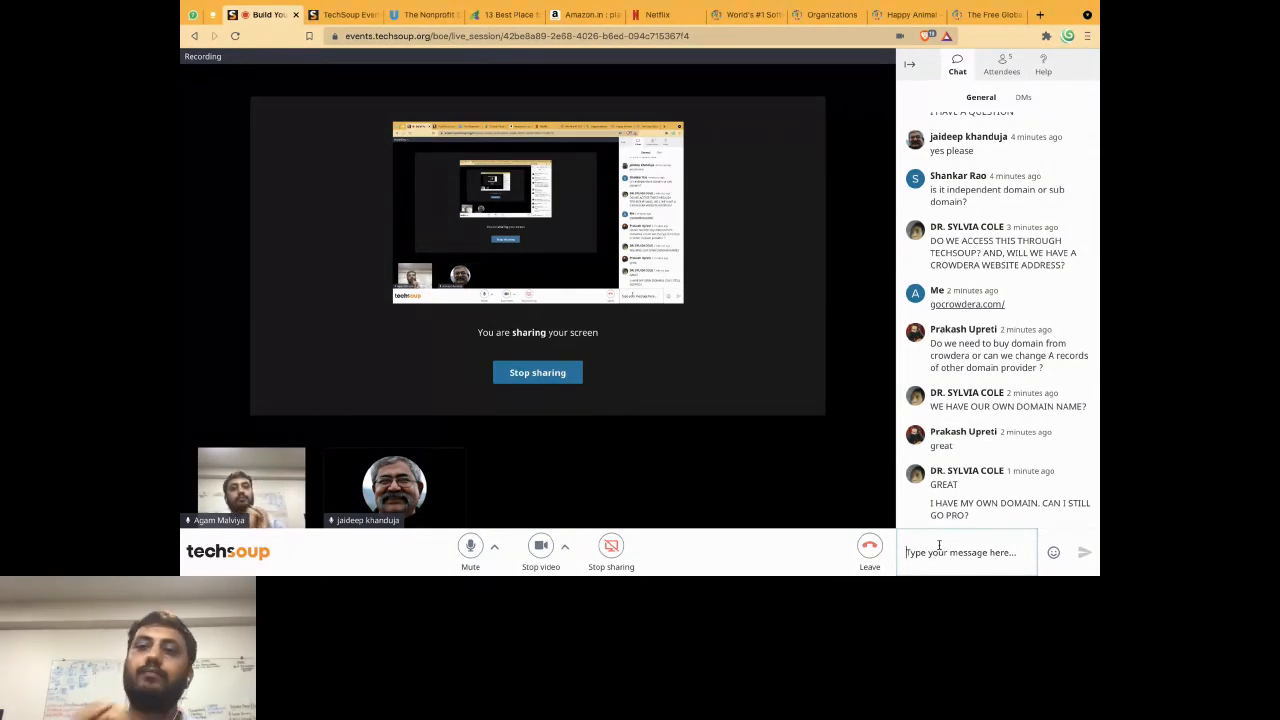
{"action": "mouse_move", "coordinate": [828, 336]}
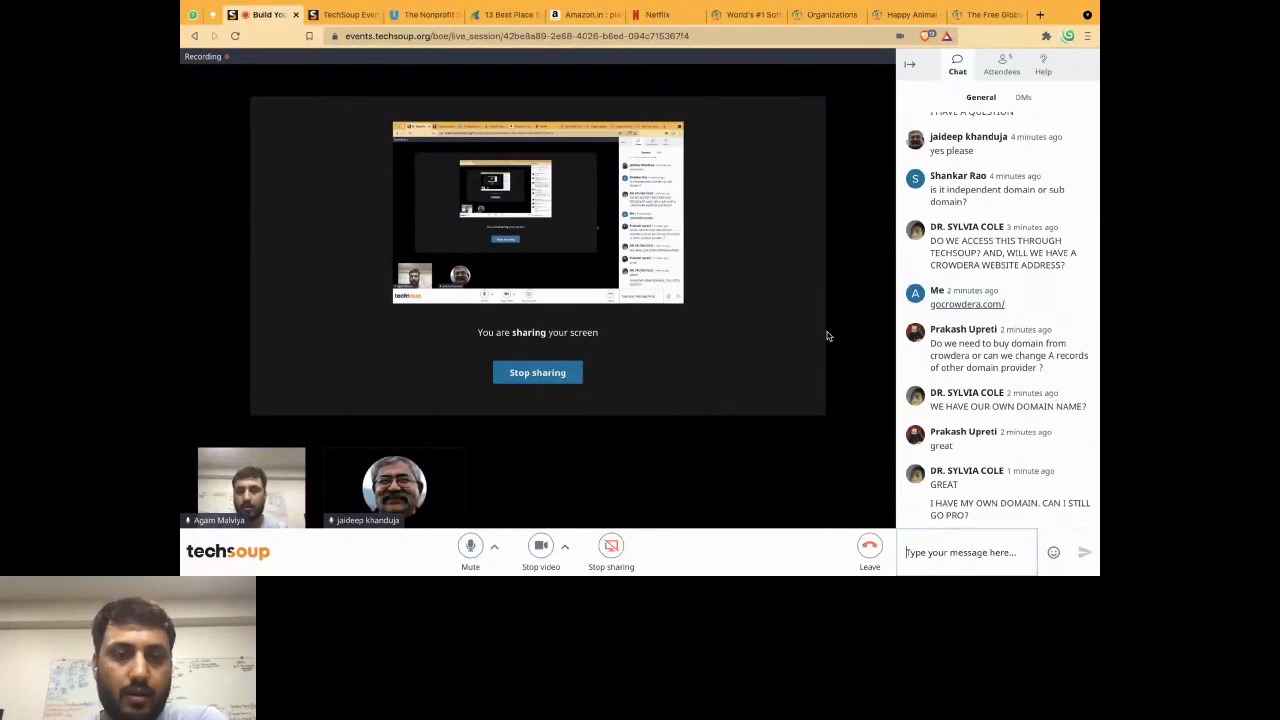
- Scroll up the webinar chat to read the question about using an existing domain with Pro
{"action": "scroll", "scroll_direction": "up", "scroll_amount": 3}
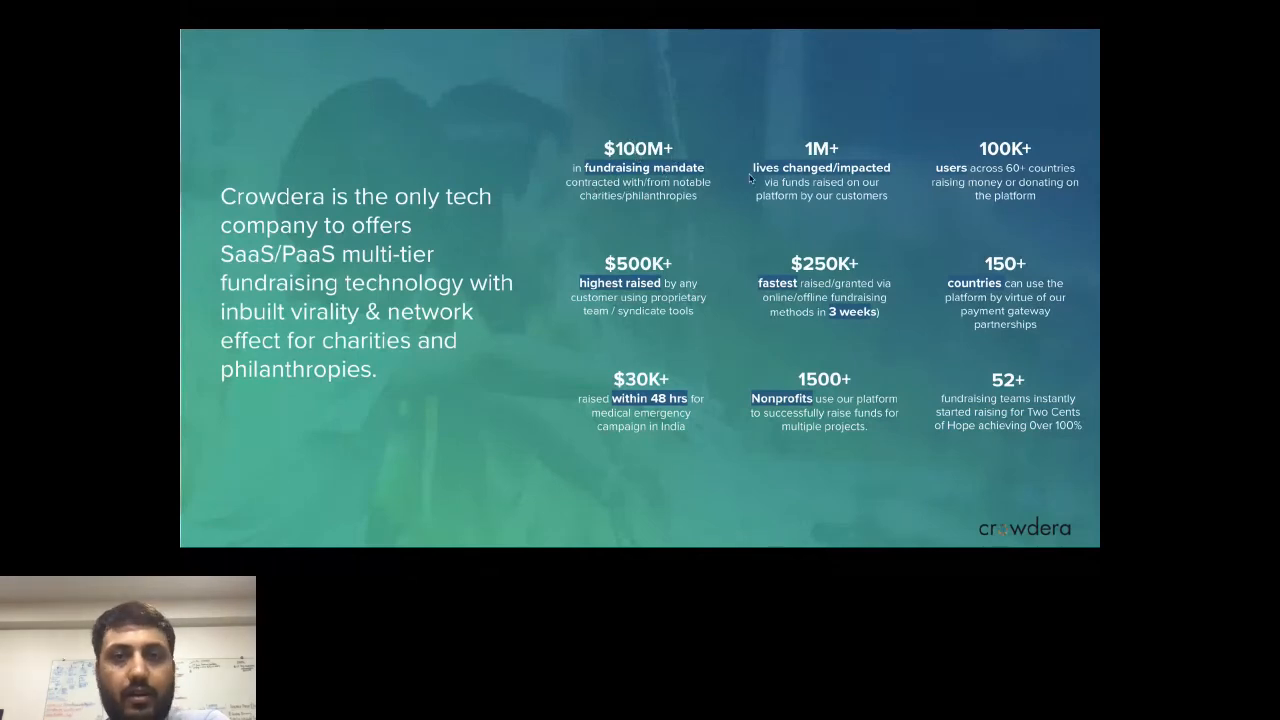
{"action": "mouse_move", "coordinate": [962, 238]}
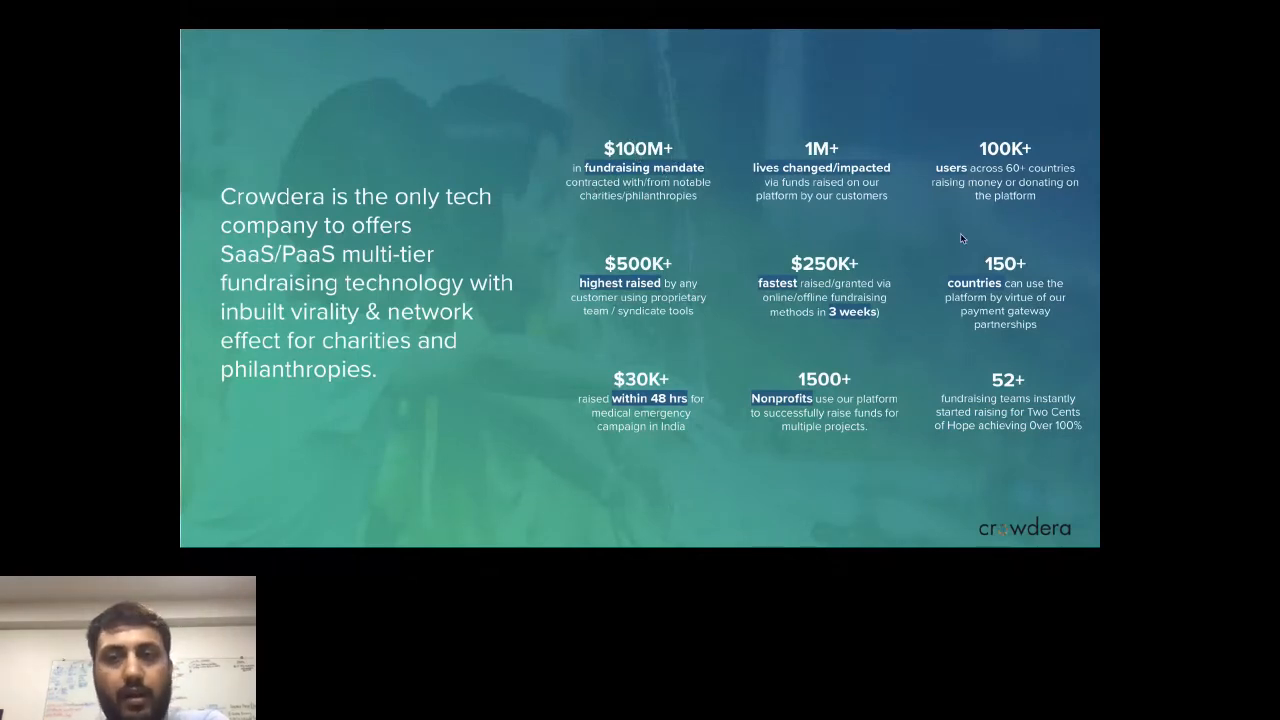
{"action": "mouse_move", "coordinate": [1004, 202]}
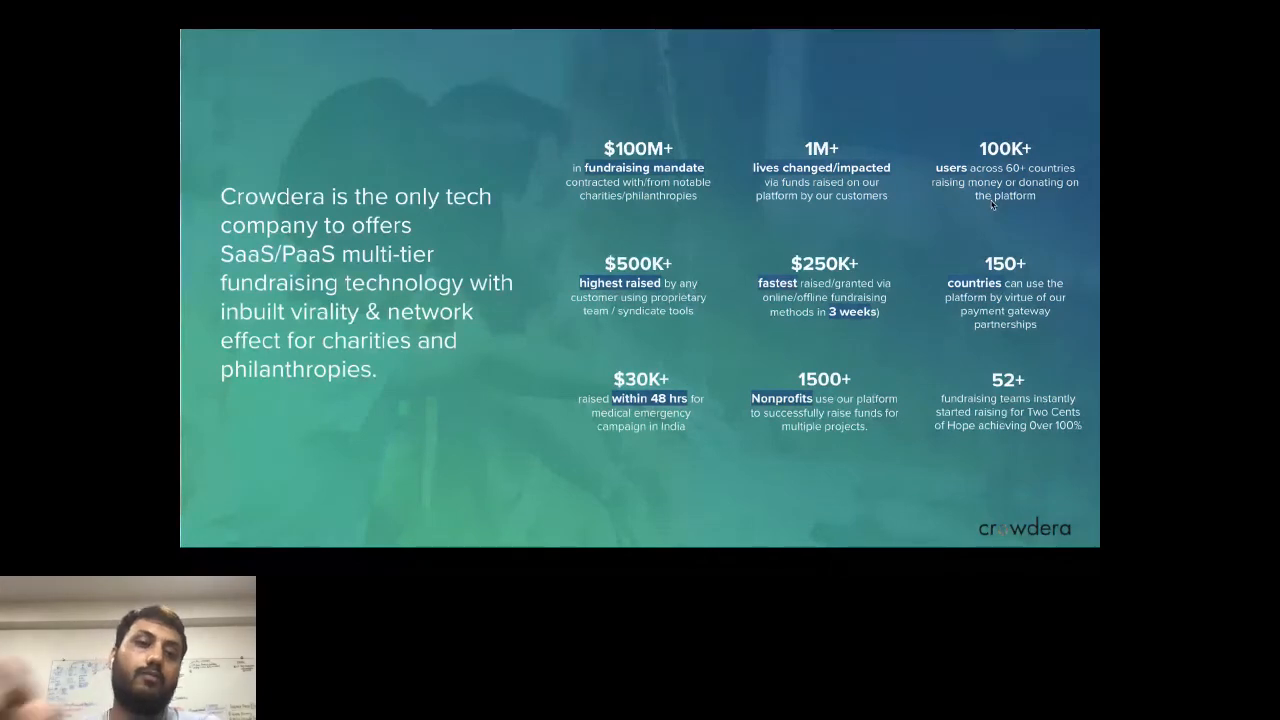
{"action": "mouse_move", "coordinate": [996, 116]}
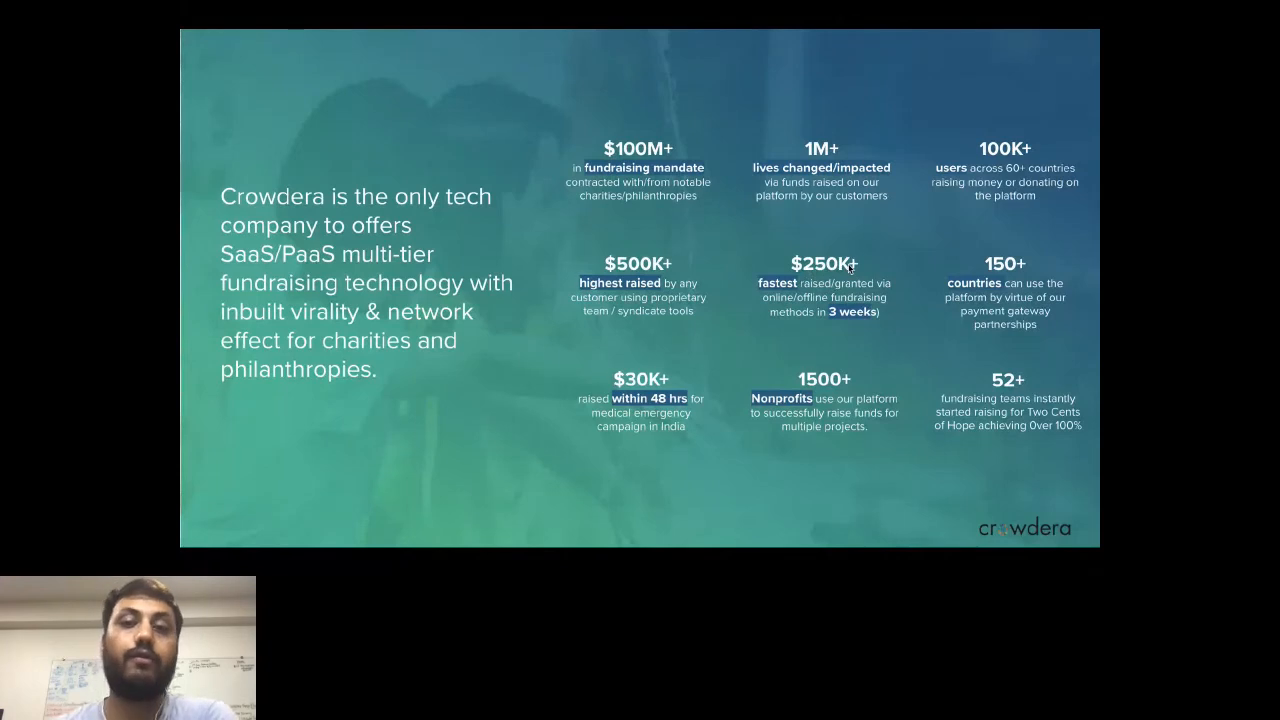
{"action": "mouse_move", "coordinate": [700, 310]}
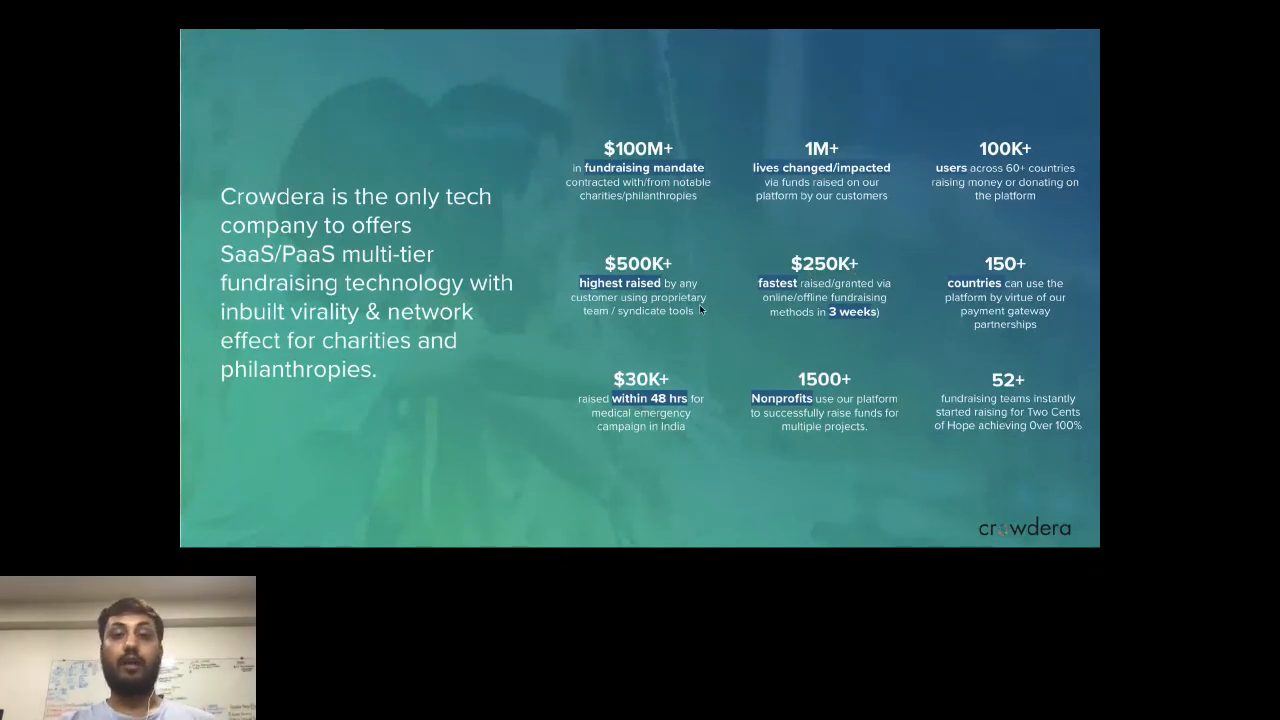
{"action": "mouse_move", "coordinate": [664, 284]}
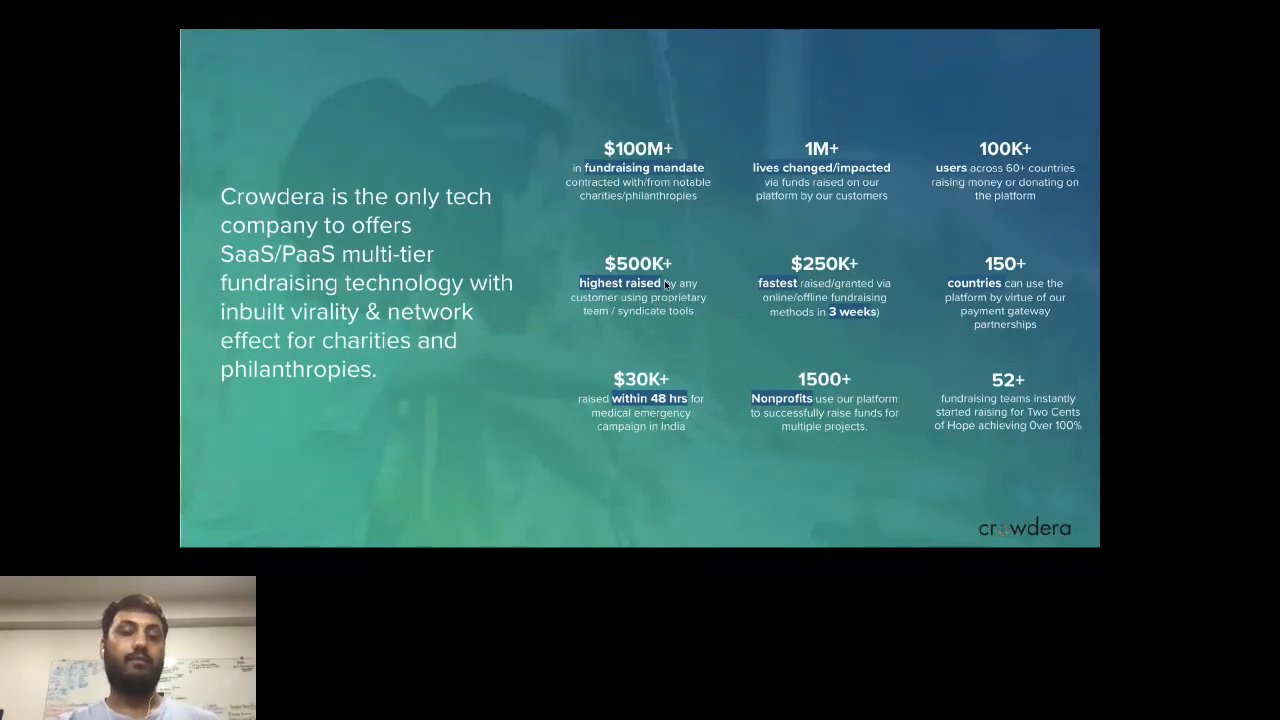
{"action": "mouse_move", "coordinate": [630, 450]}
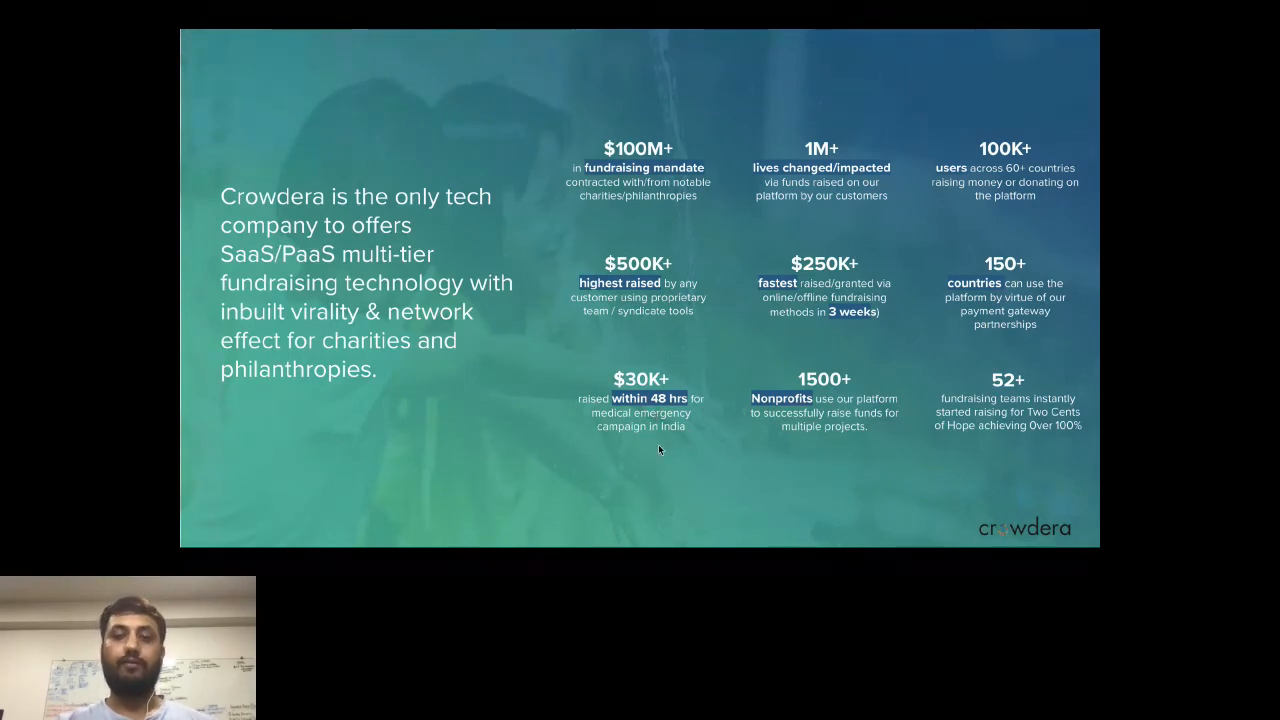
{"action": "mouse_move", "coordinate": [710, 412]}
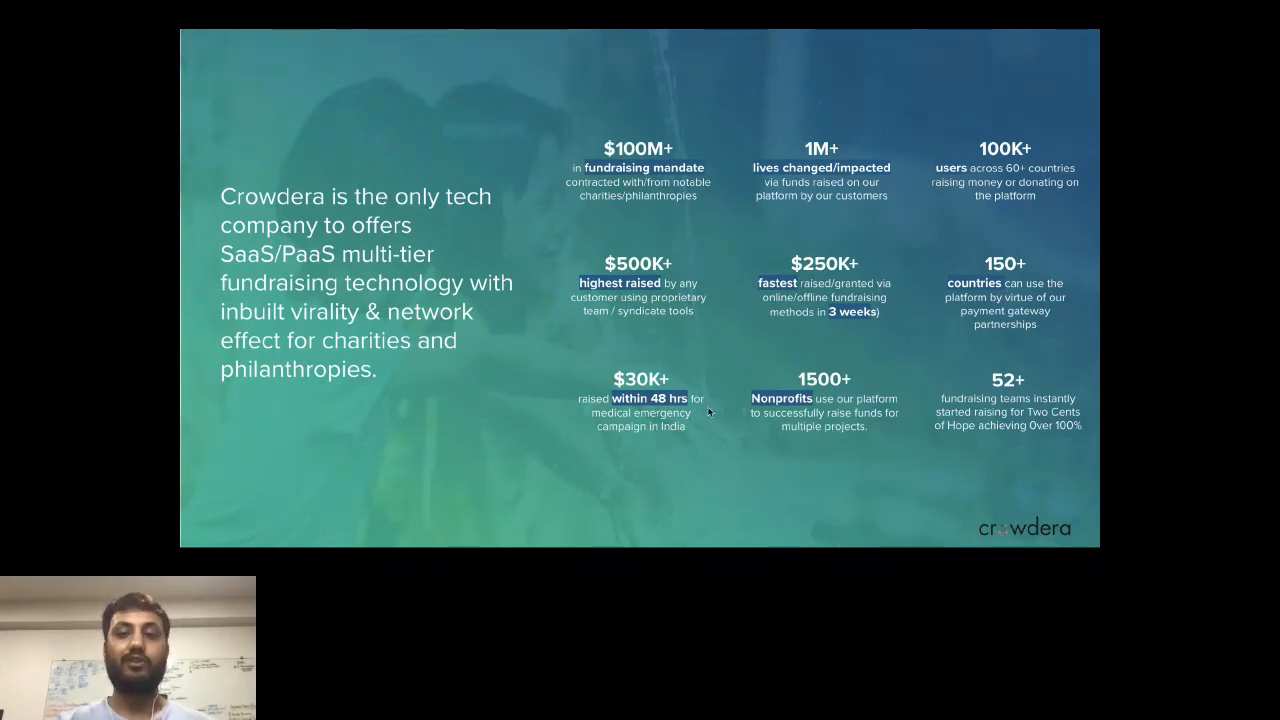
{"action": "mouse_move", "coordinate": [678, 390]}
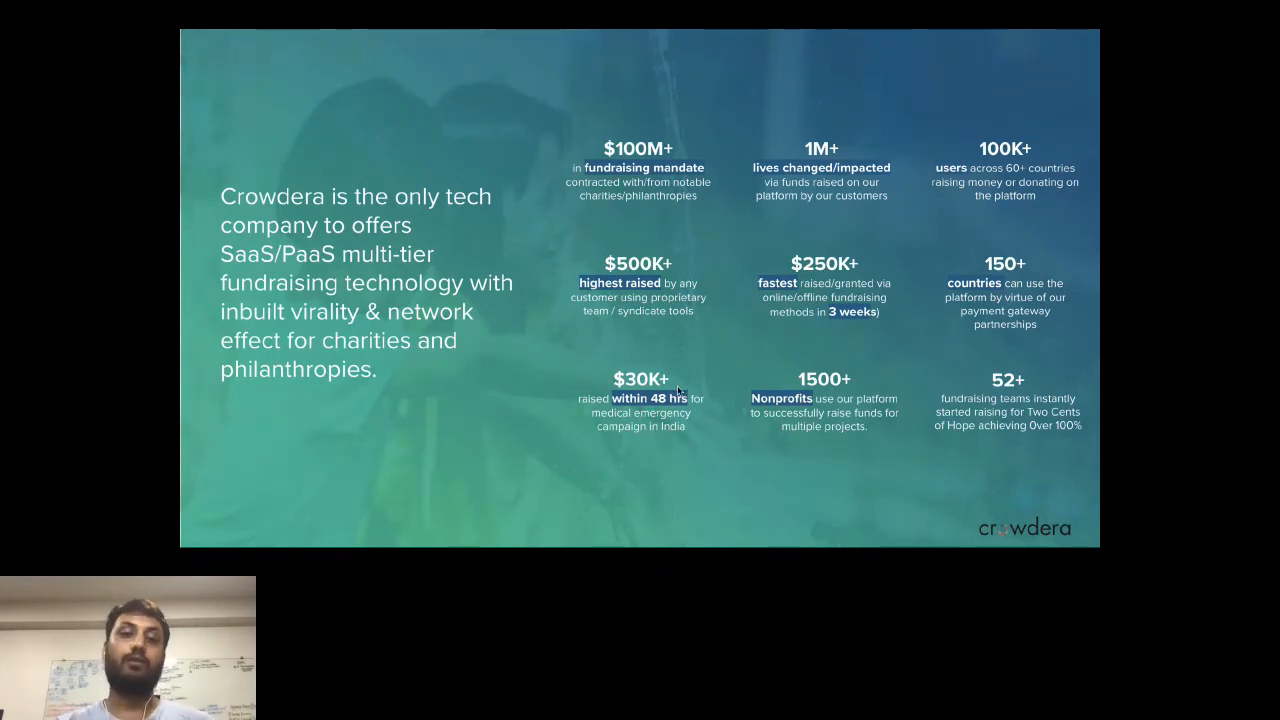
{"action": "mouse_move", "coordinate": [832, 446]}
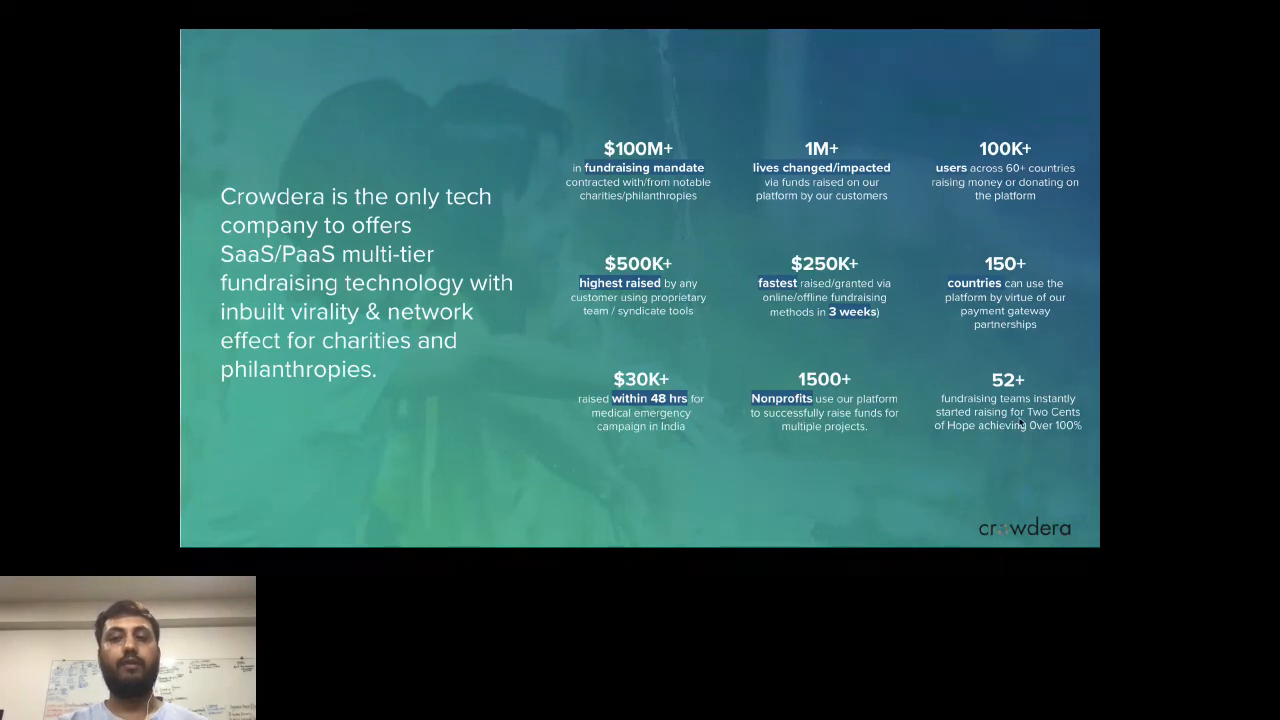
{"action": "mouse_move", "coordinate": [976, 456]}
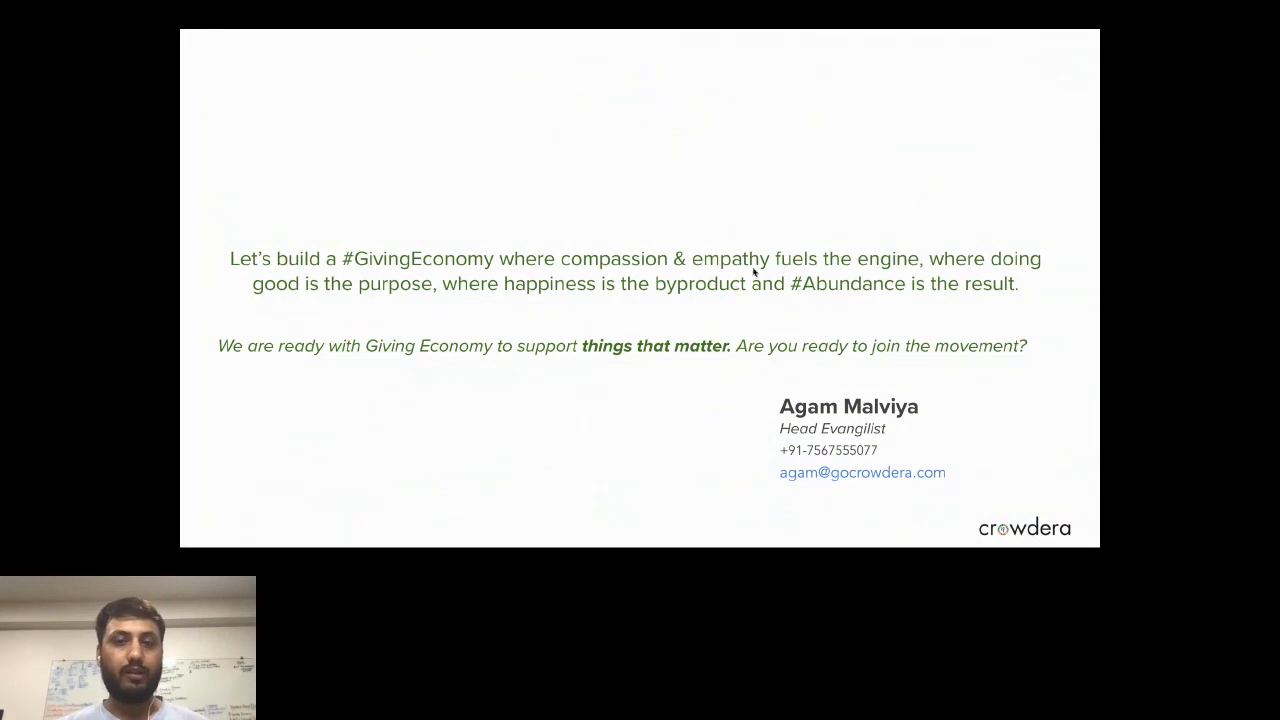
{"action": "mouse_move", "coordinate": [640, 402]}
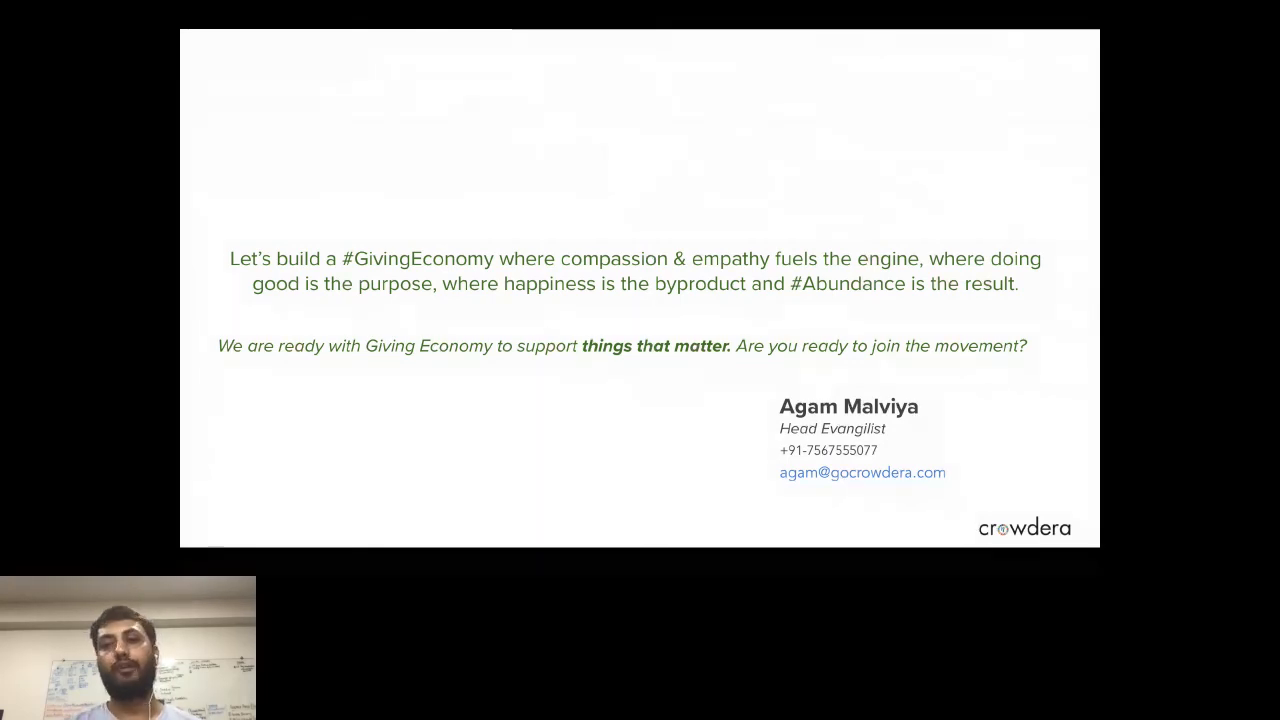
{"action": "mouse_move", "coordinate": [464, 434]}
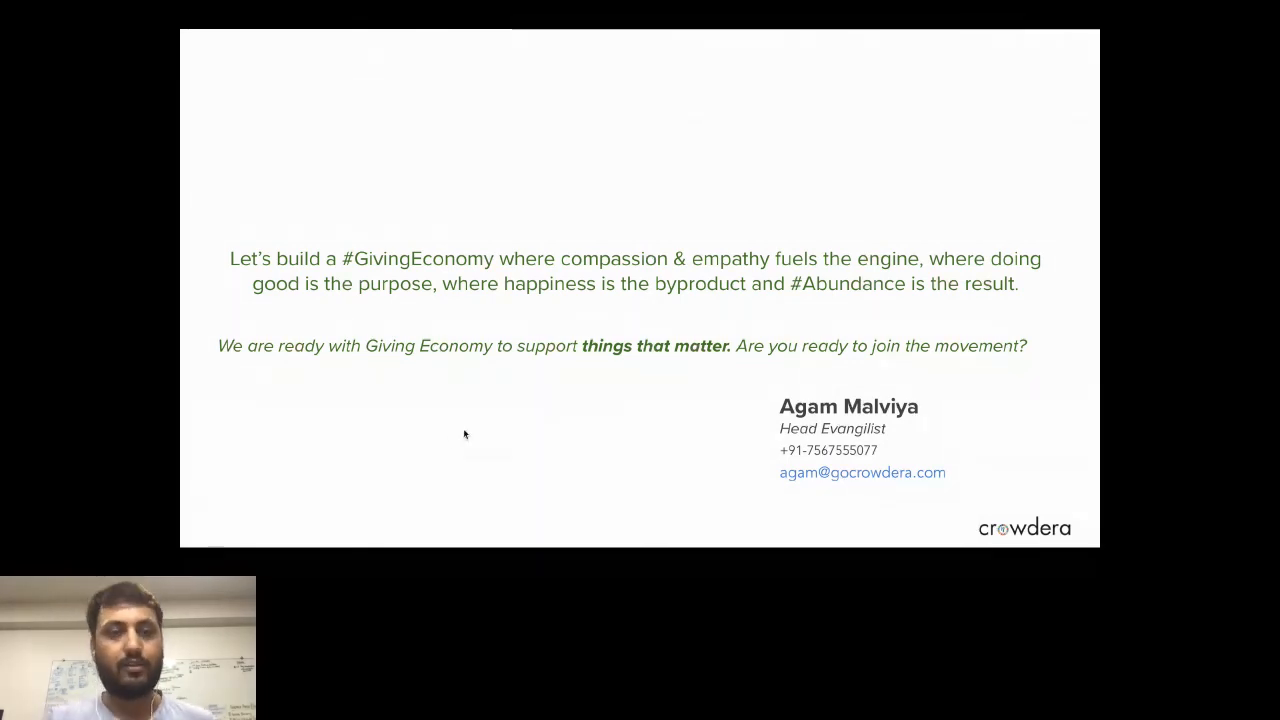
{"action": "mouse_move", "coordinate": [716, 394]}
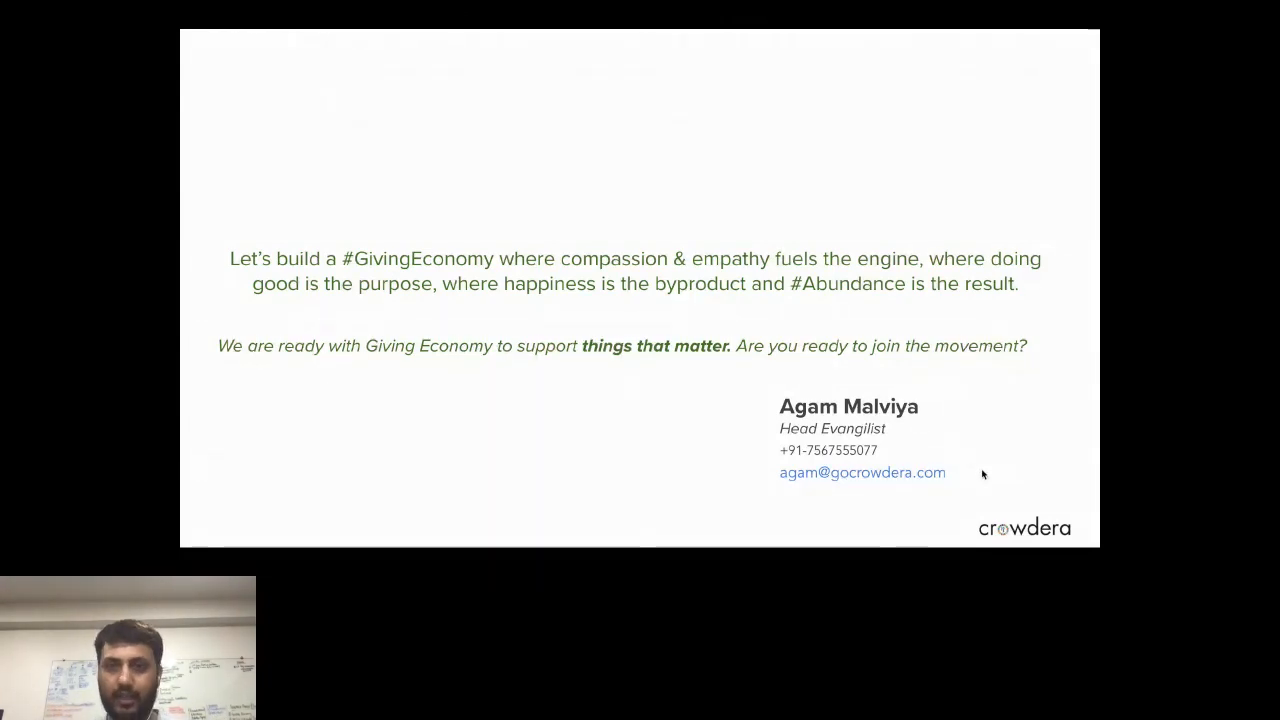
{"action": "mouse_move", "coordinate": [464, 296]}
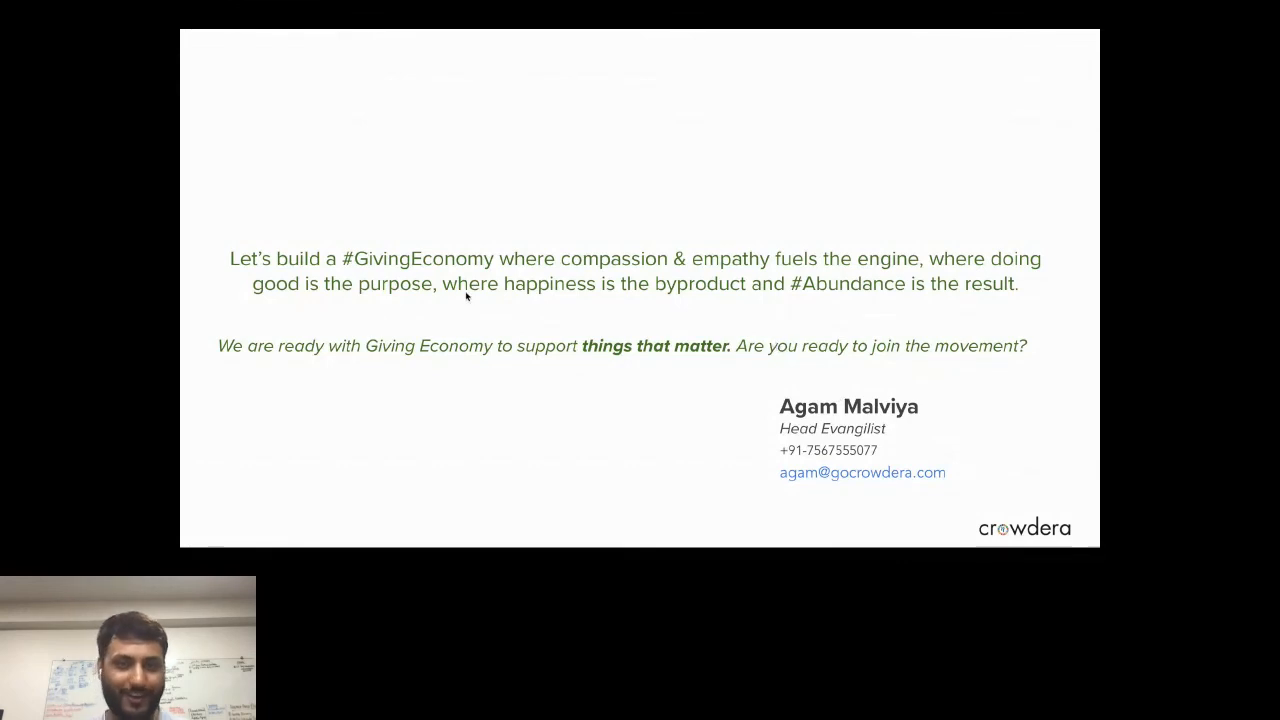
{"action": "mouse_move", "coordinate": [844, 338]}
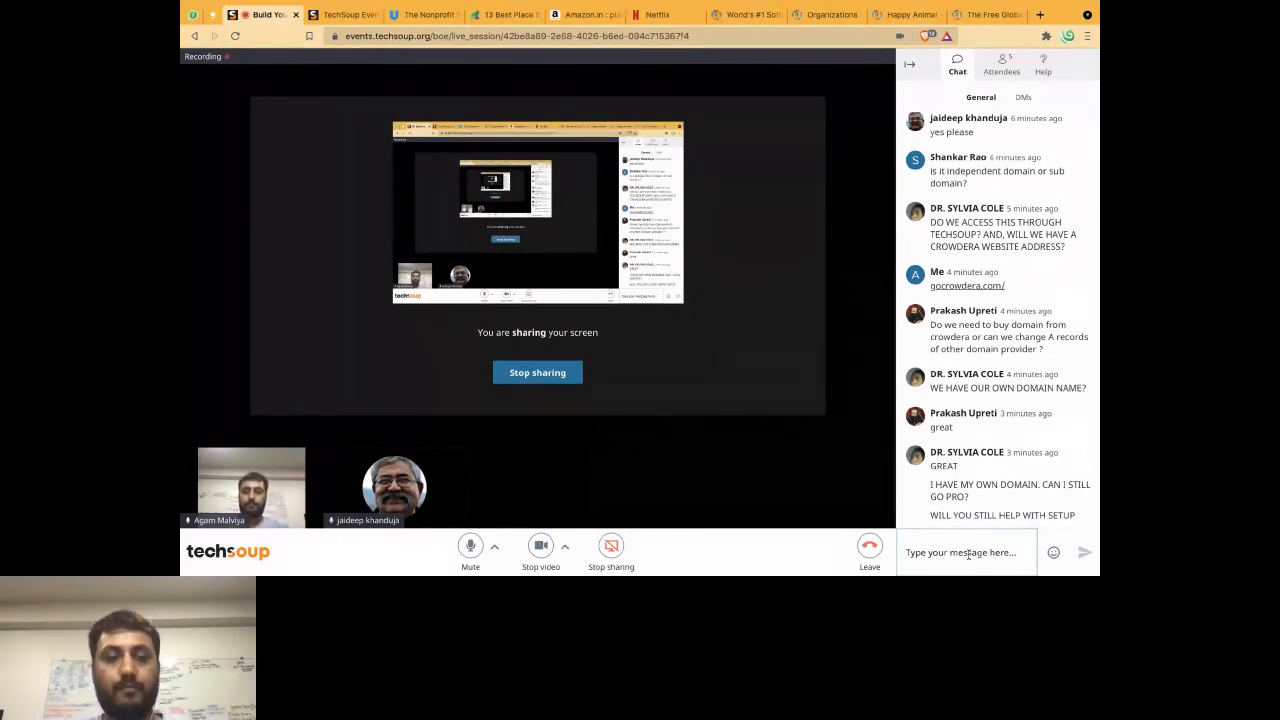
- Scroll the webinar chat down to the latest attendee thank-you messages
{"action": "scroll", "scroll_direction": "down", "scroll_amount": 3}
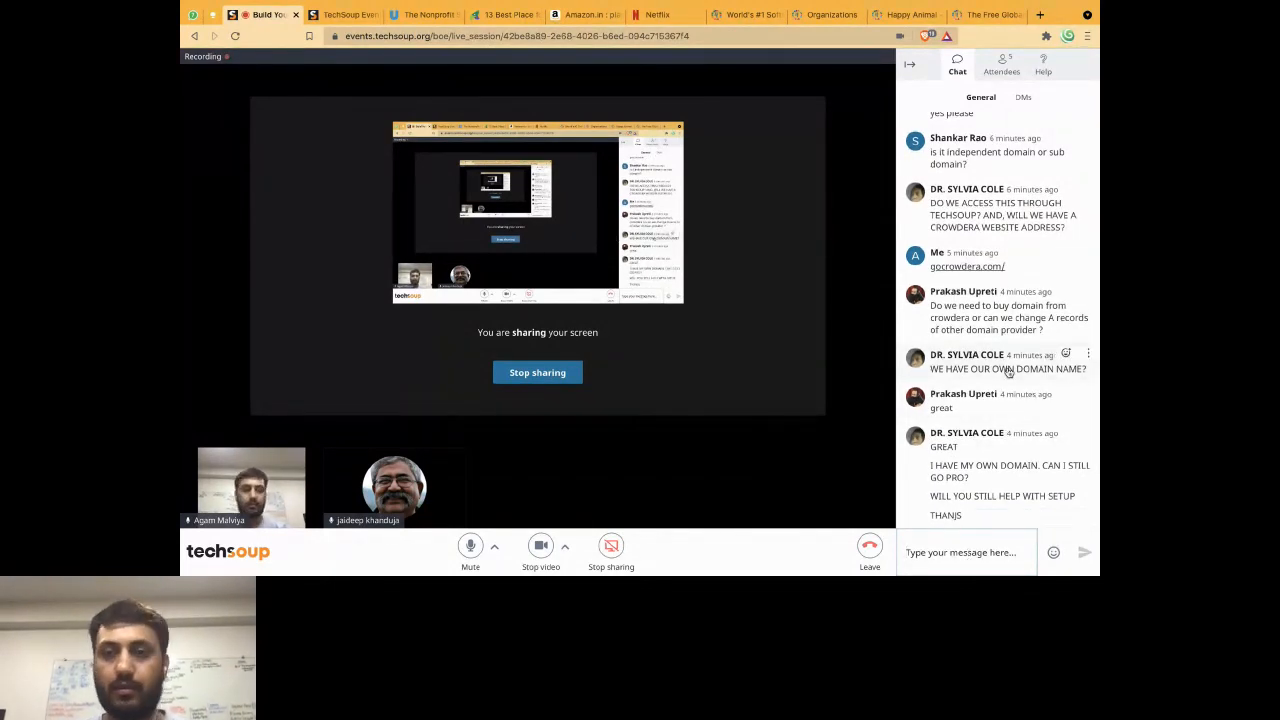
{"action": "scroll", "scroll_direction": "down", "scroll_amount": 3}
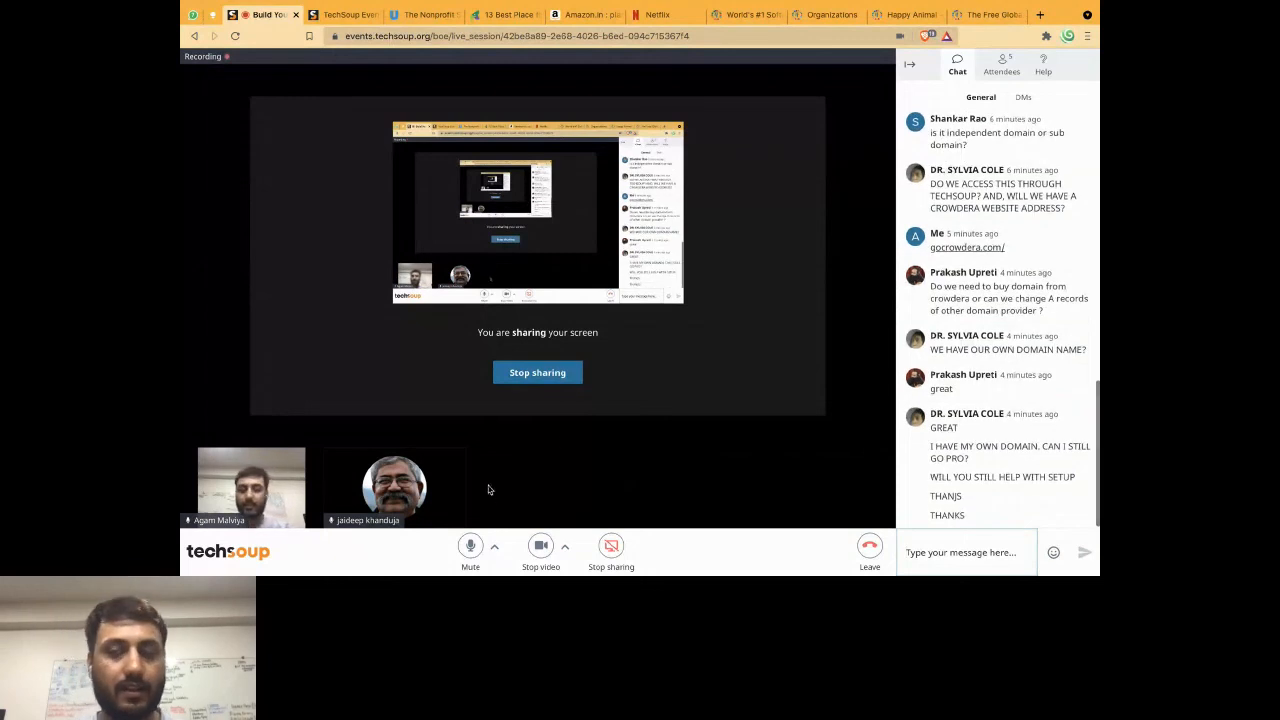